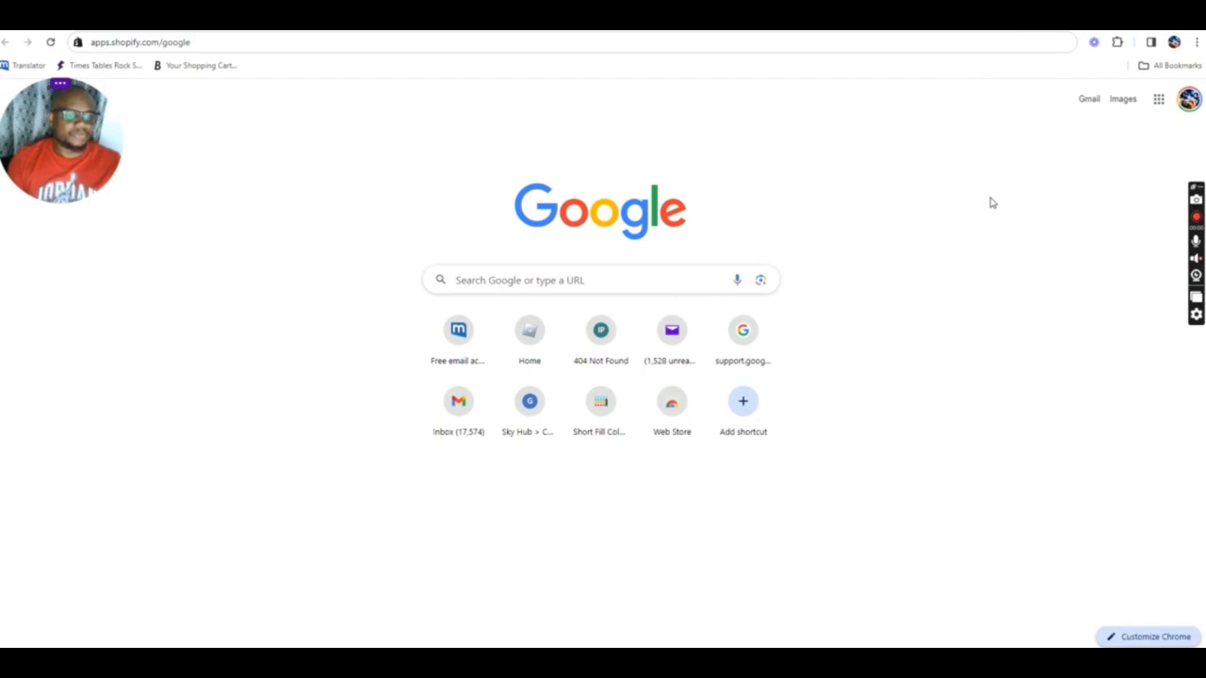
mouse_move(565, 128)
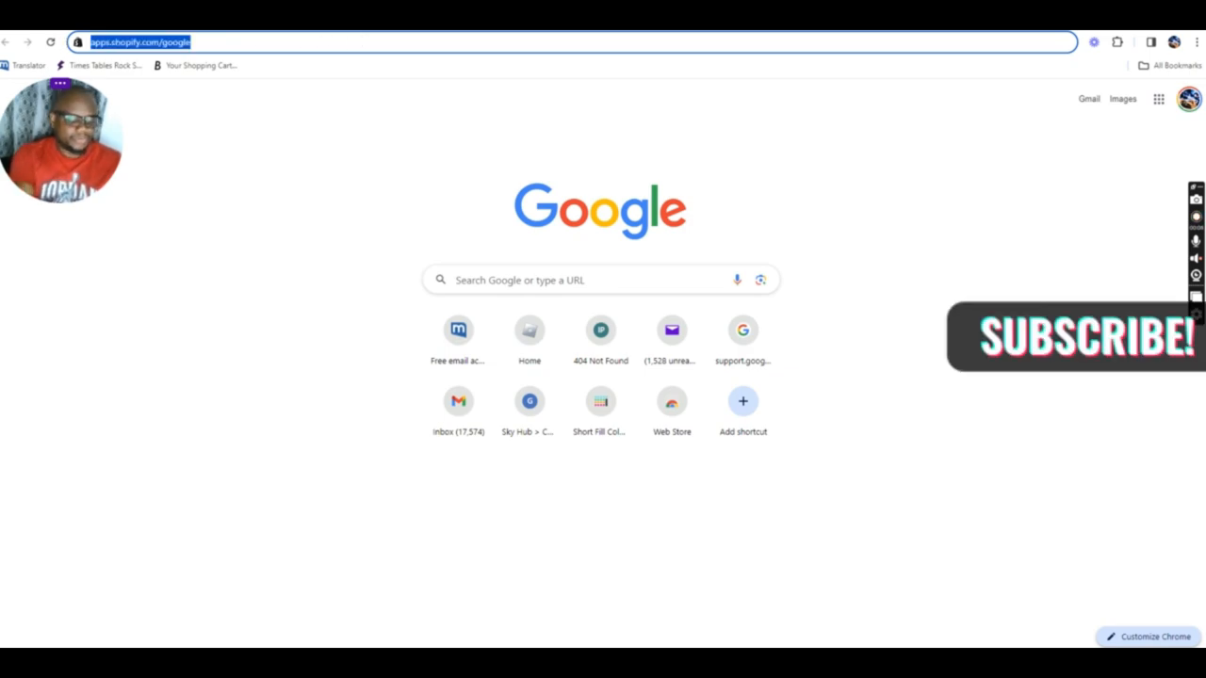
- Go to apollo.io, briefly start the free sign-up email field, then switch to Log in
type("appolo")
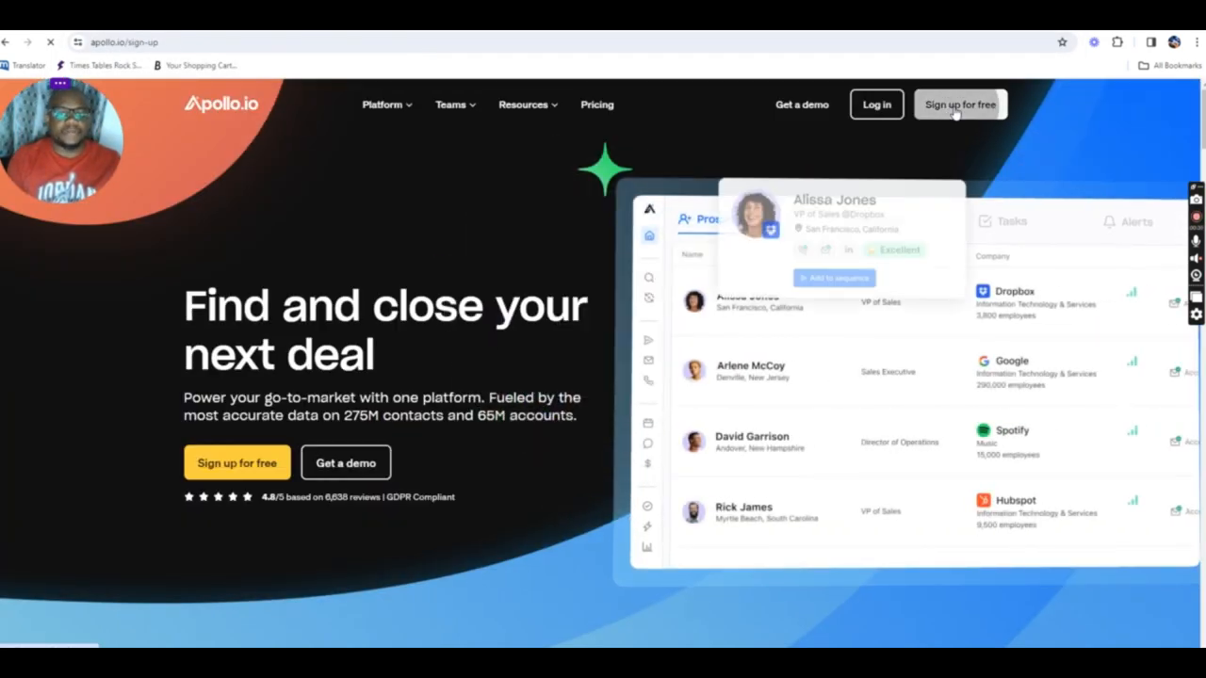
left_click(959, 106)
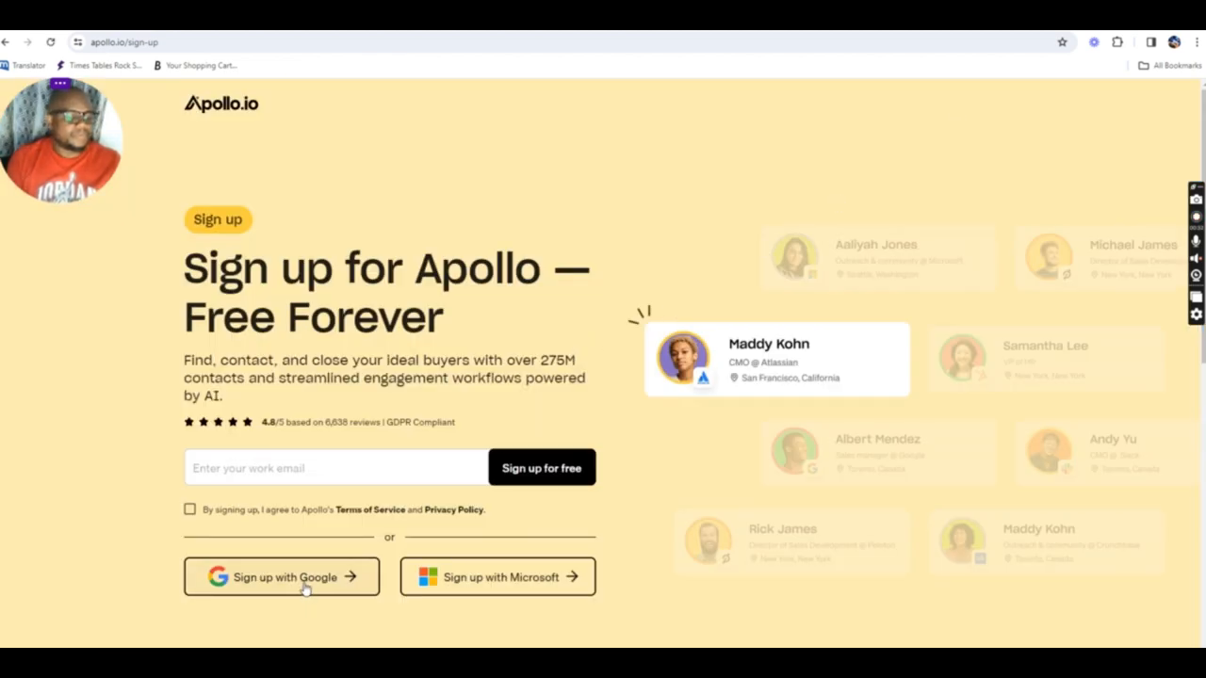
left_click(335, 467)
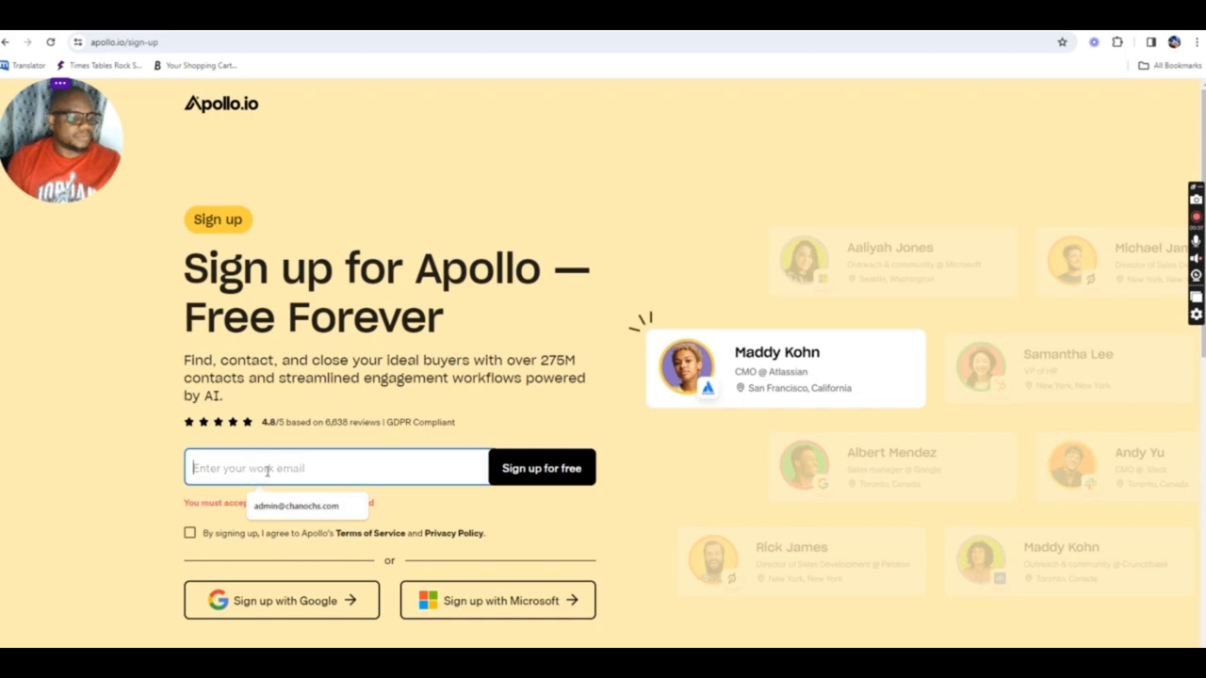
type("ak")
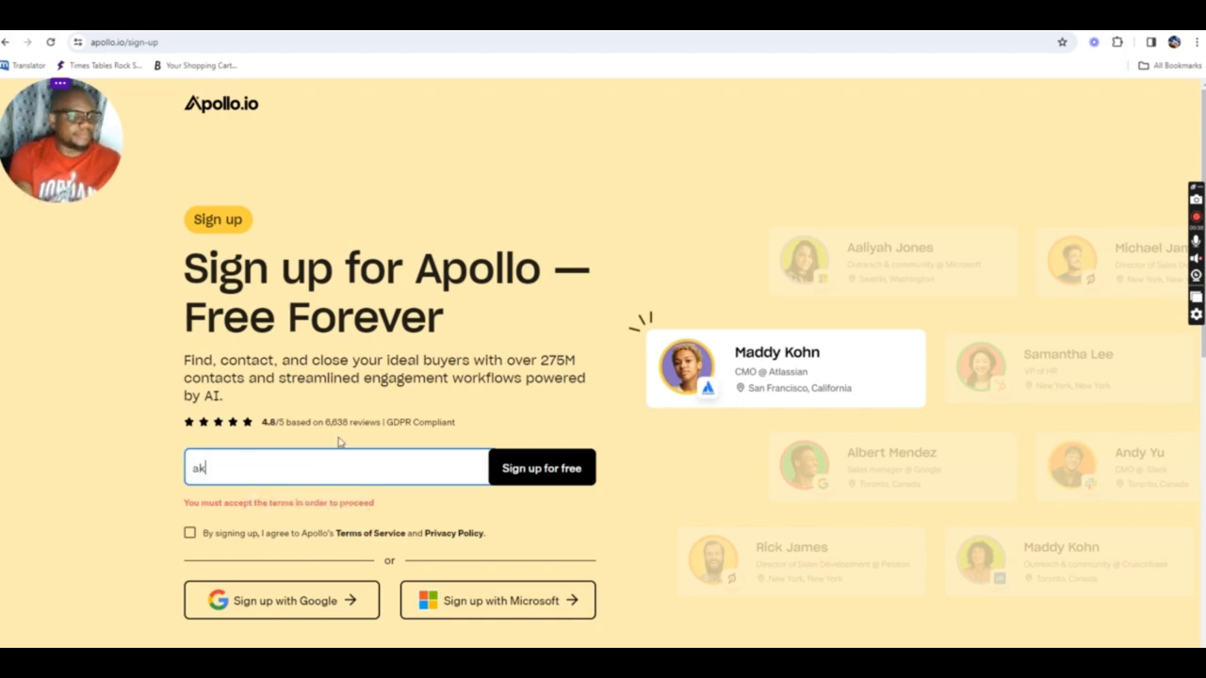
left_click(874, 104)
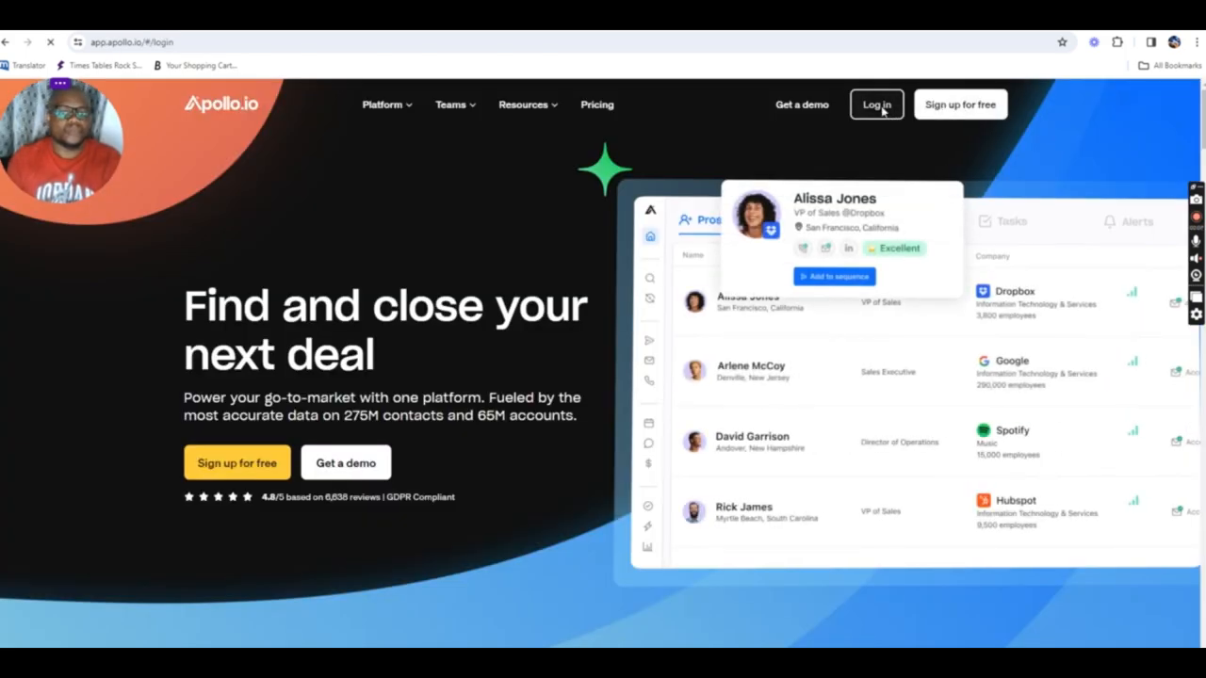
- Log in to the Apollo account and reach the Home dashboard
left_click(874, 106)
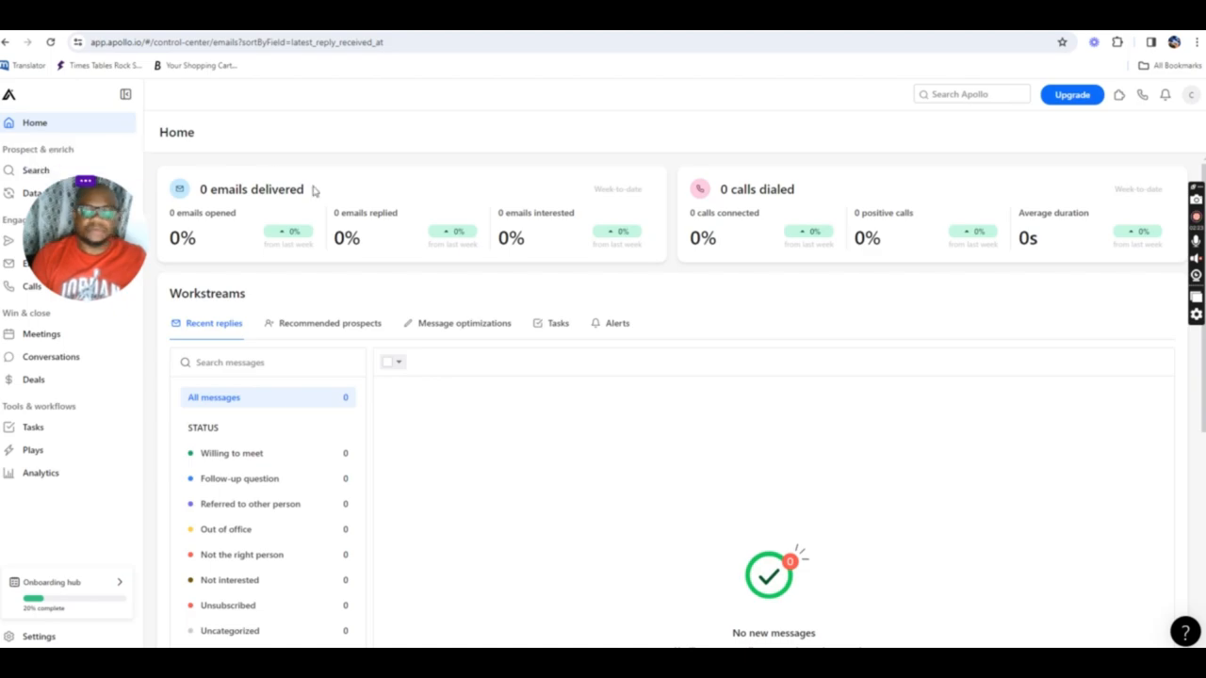
mouse_move(1085, 120)
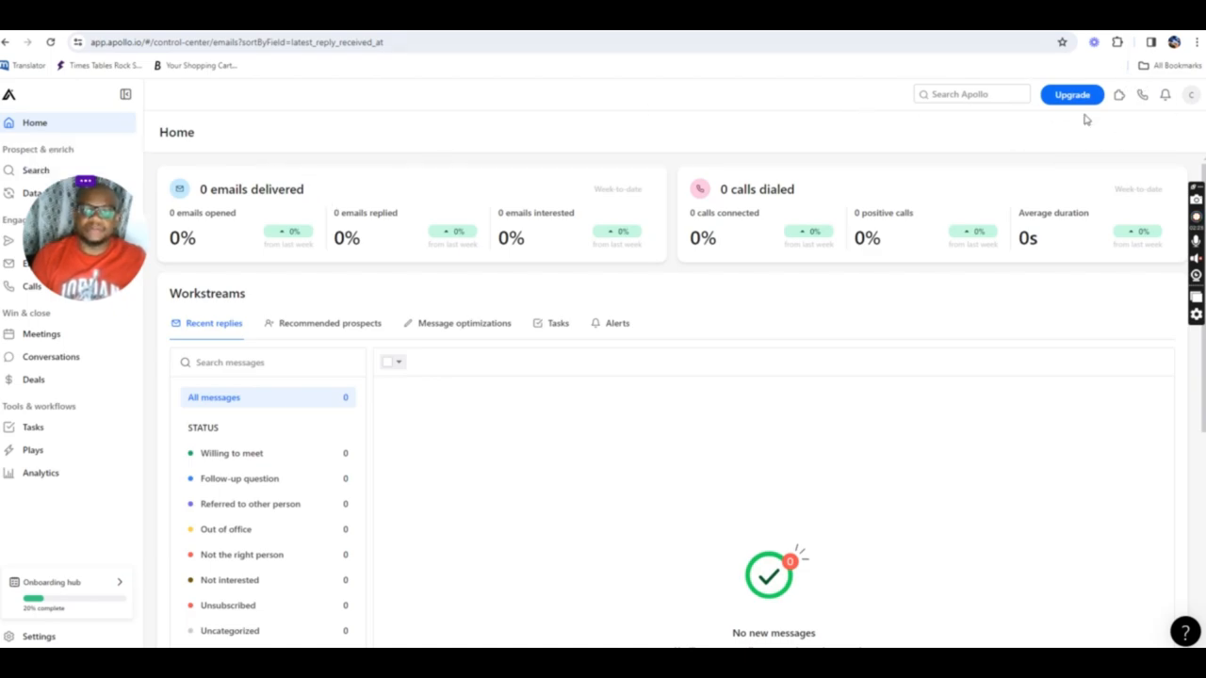
mouse_move(797, 105)
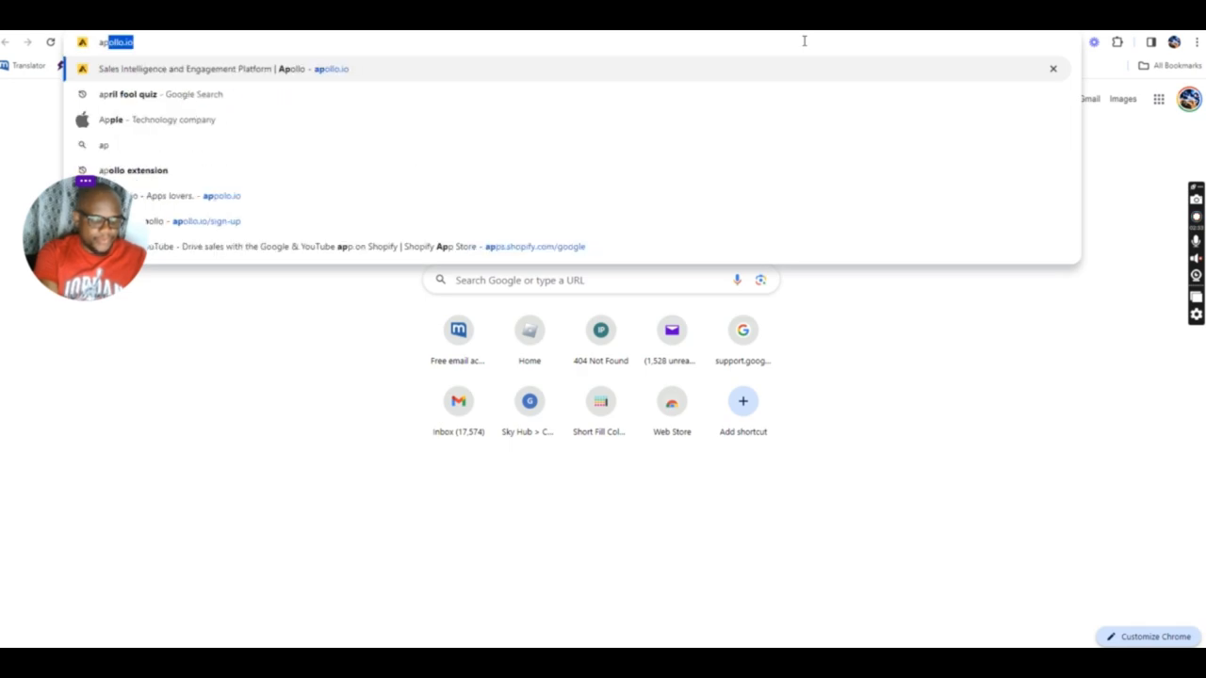
- Search Google for 'apollo extension' and choose the chrome.google.com result
type("apollo")
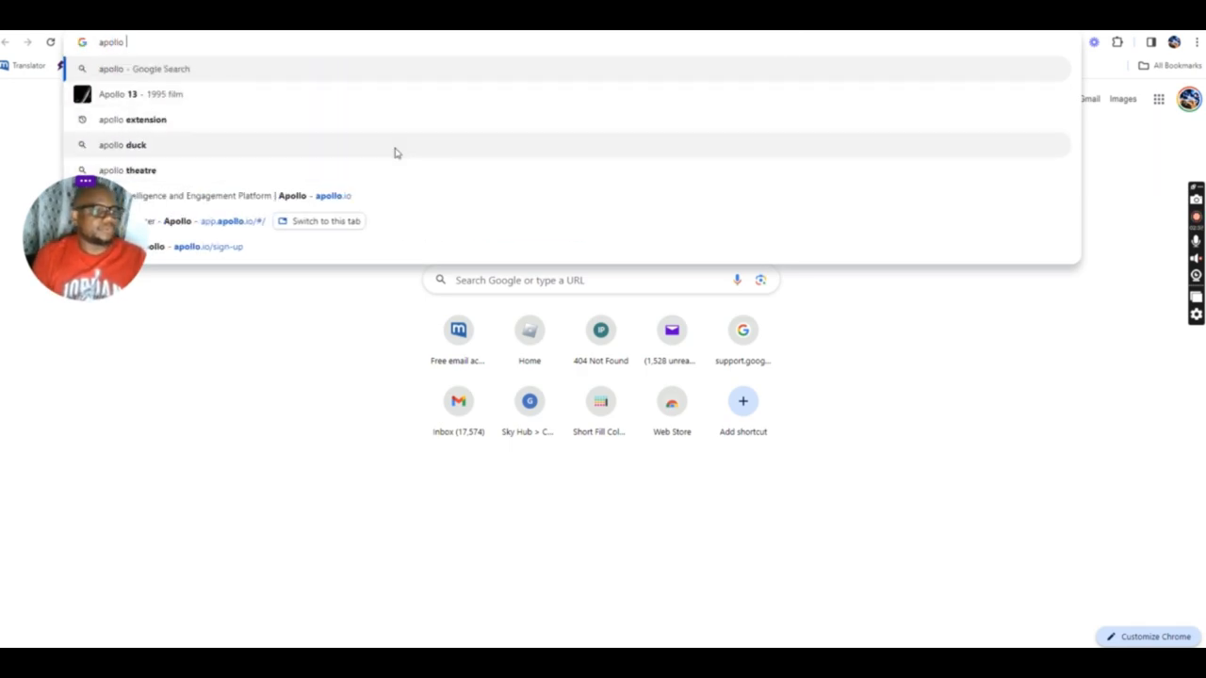
left_click(132, 121)
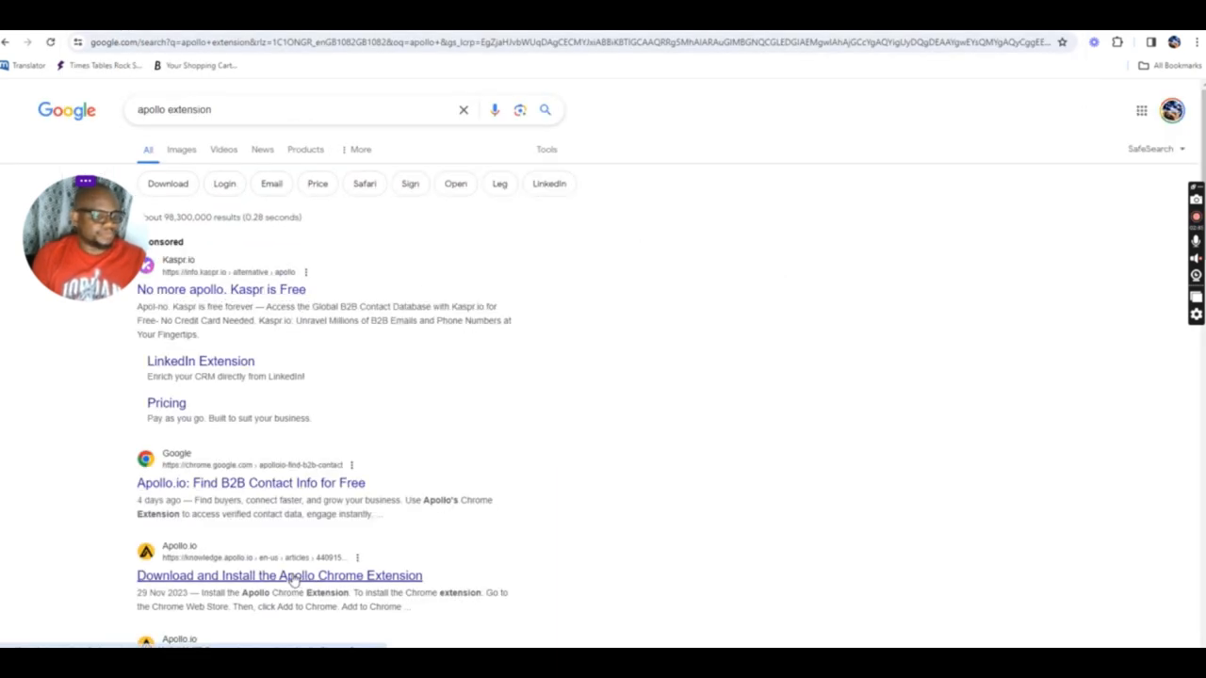
left_click(279, 576)
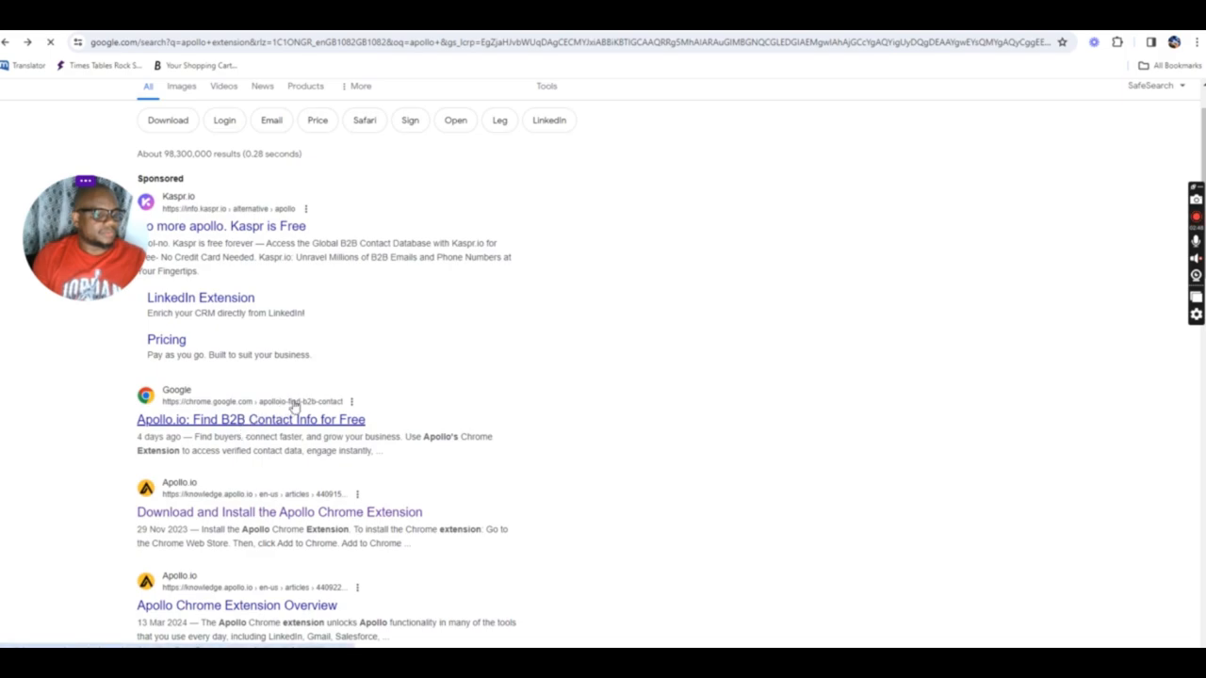
- Add the 'Apollo.io: Find B2B Contact Info for Free' extension to Chrome and confirm
left_click(249, 418)
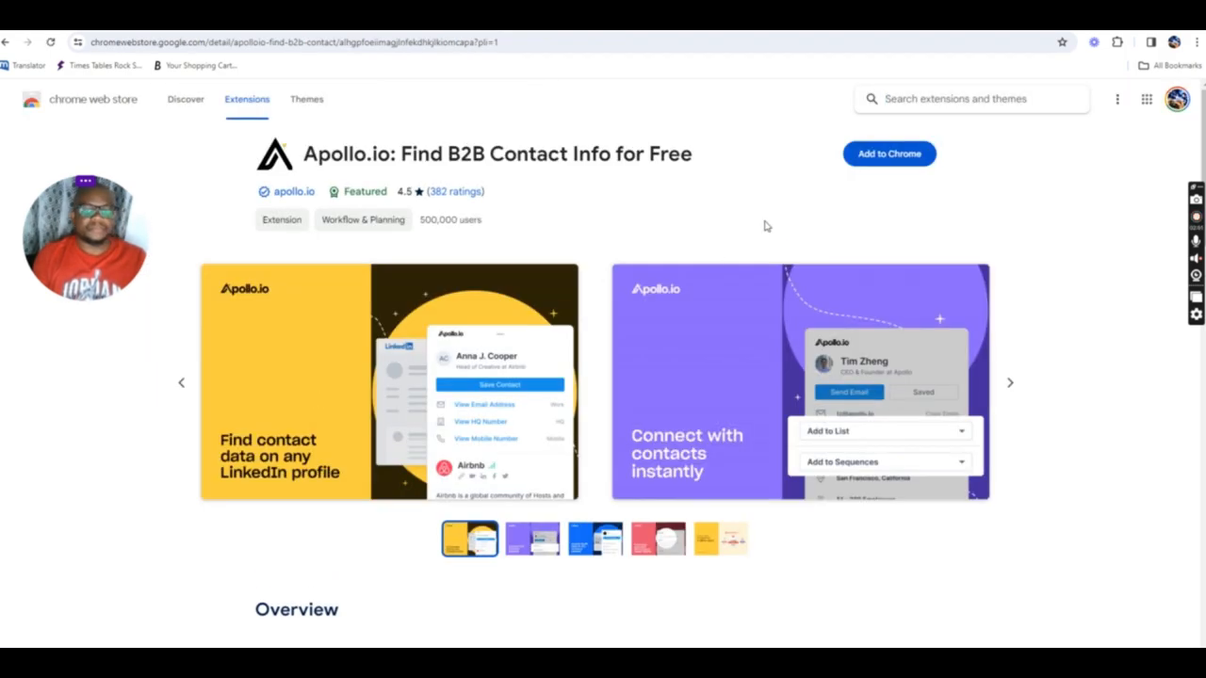
left_click(887, 154)
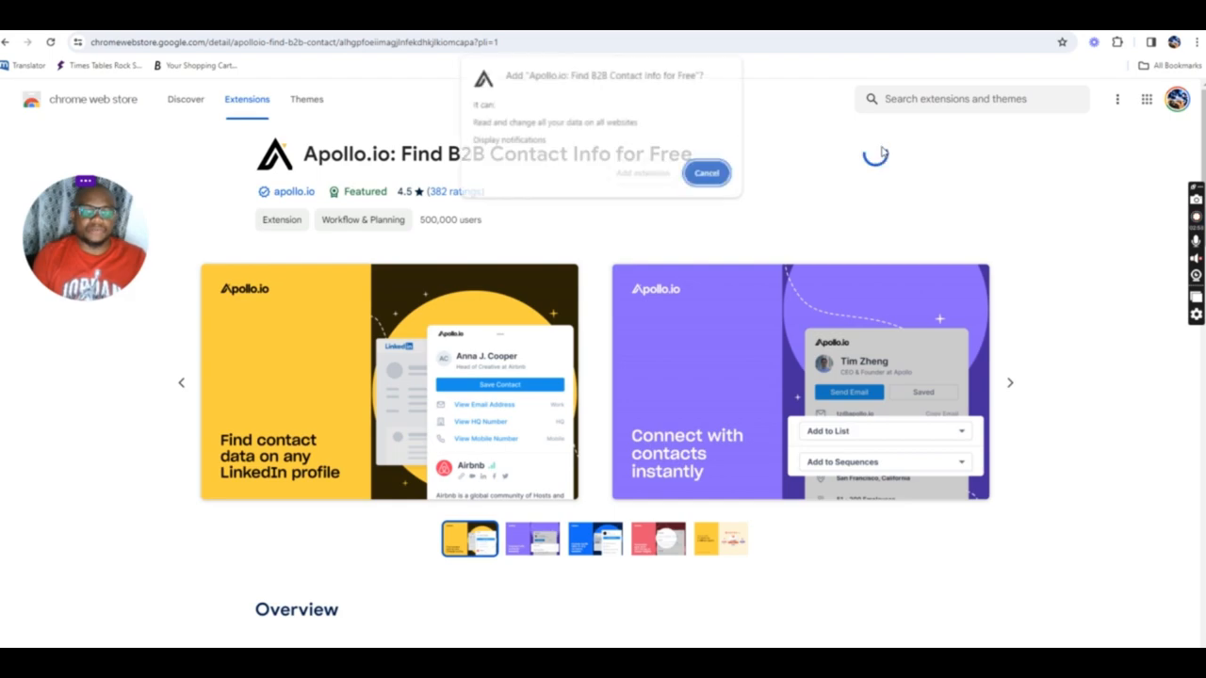
left_click(705, 174)
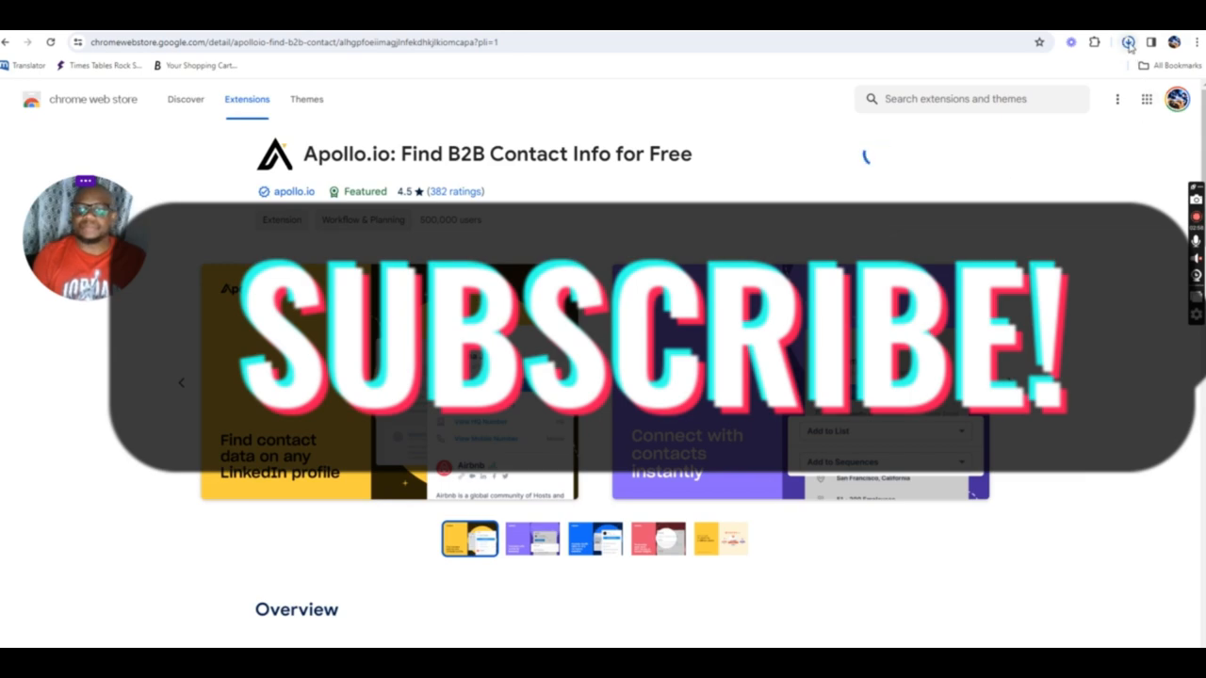
left_click(1127, 42)
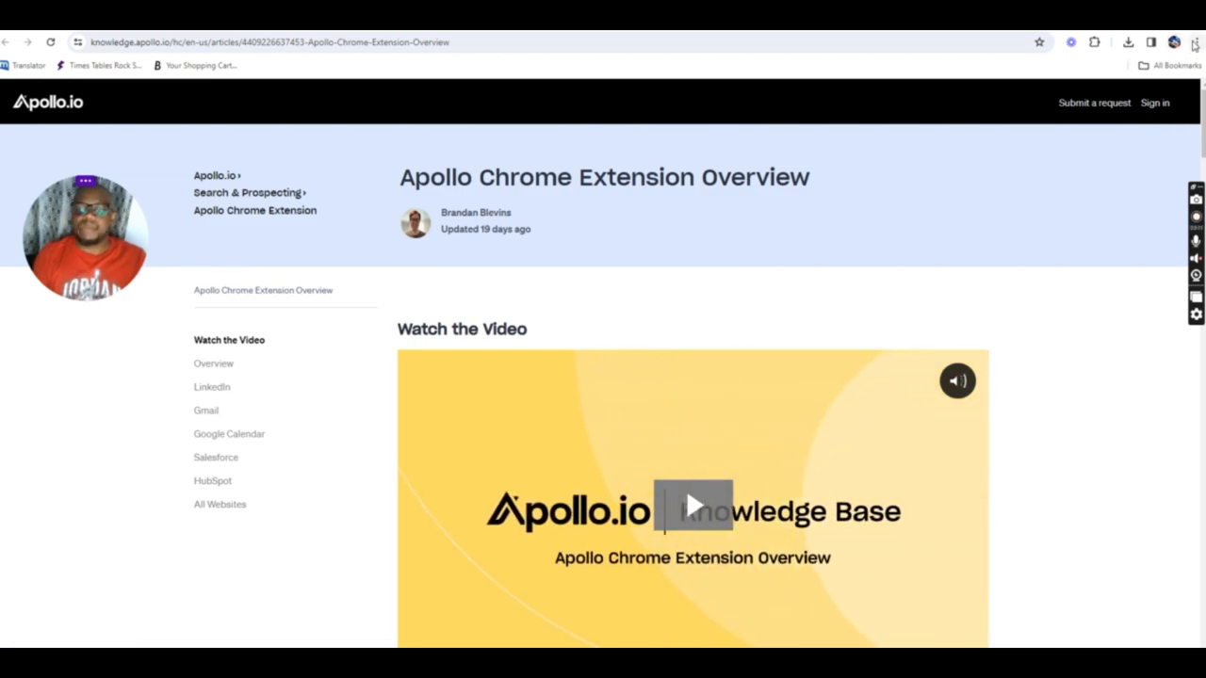
- From Chrome's extensions page, turn on Pin to toolbar for the Apollo.io extension
left_click(1195, 42)
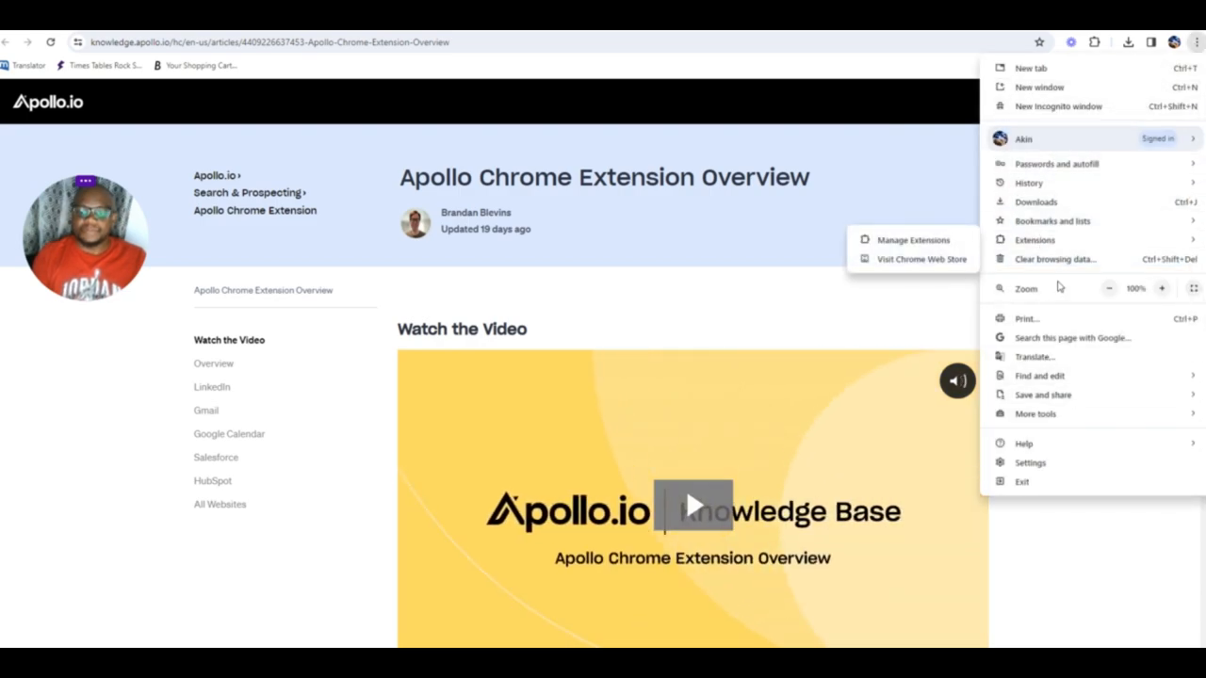
mouse_move(1056, 243)
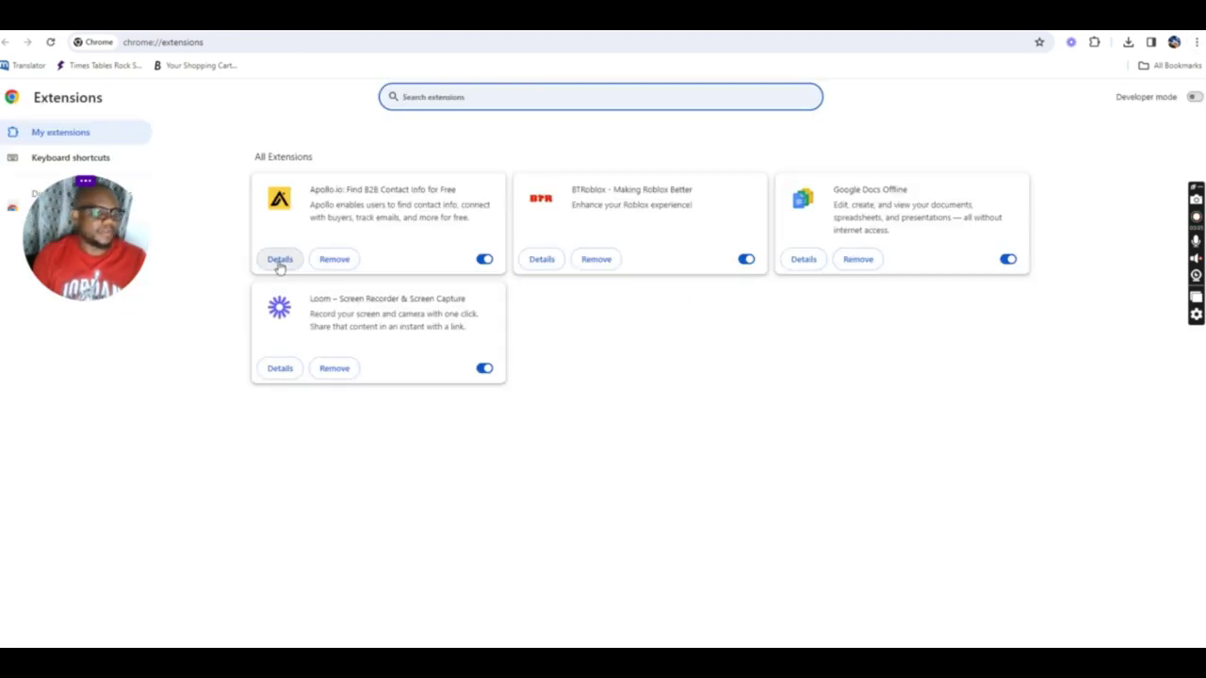
left_click(279, 258)
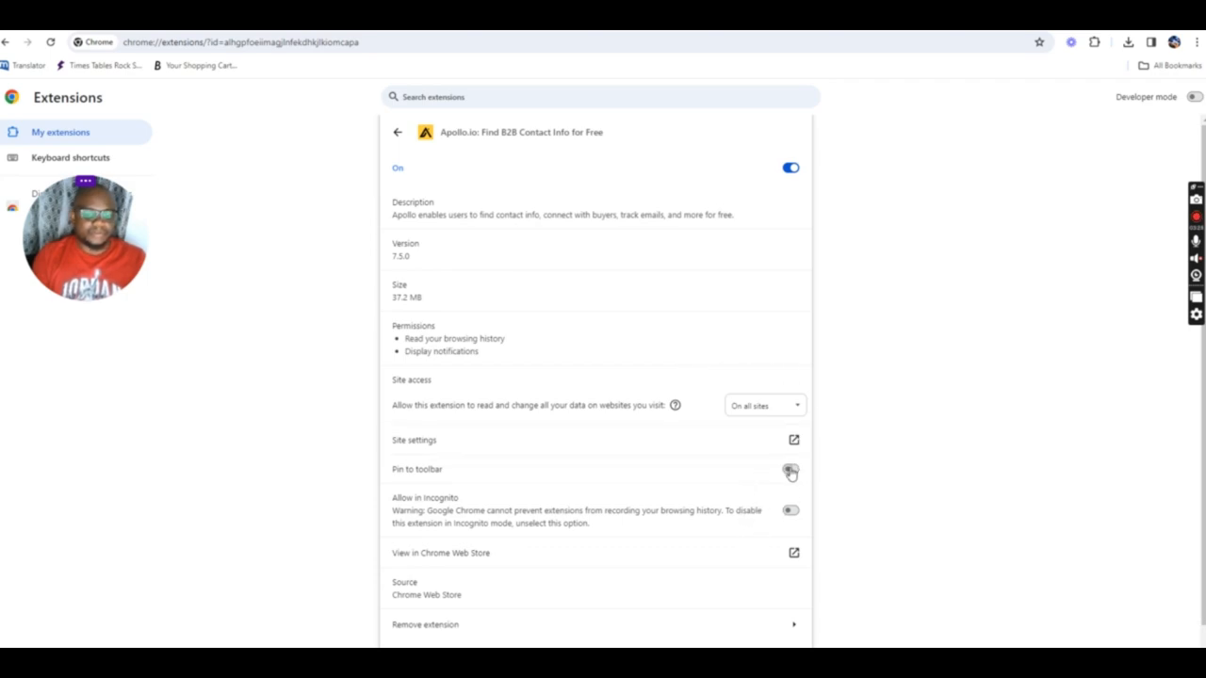
left_click(790, 470)
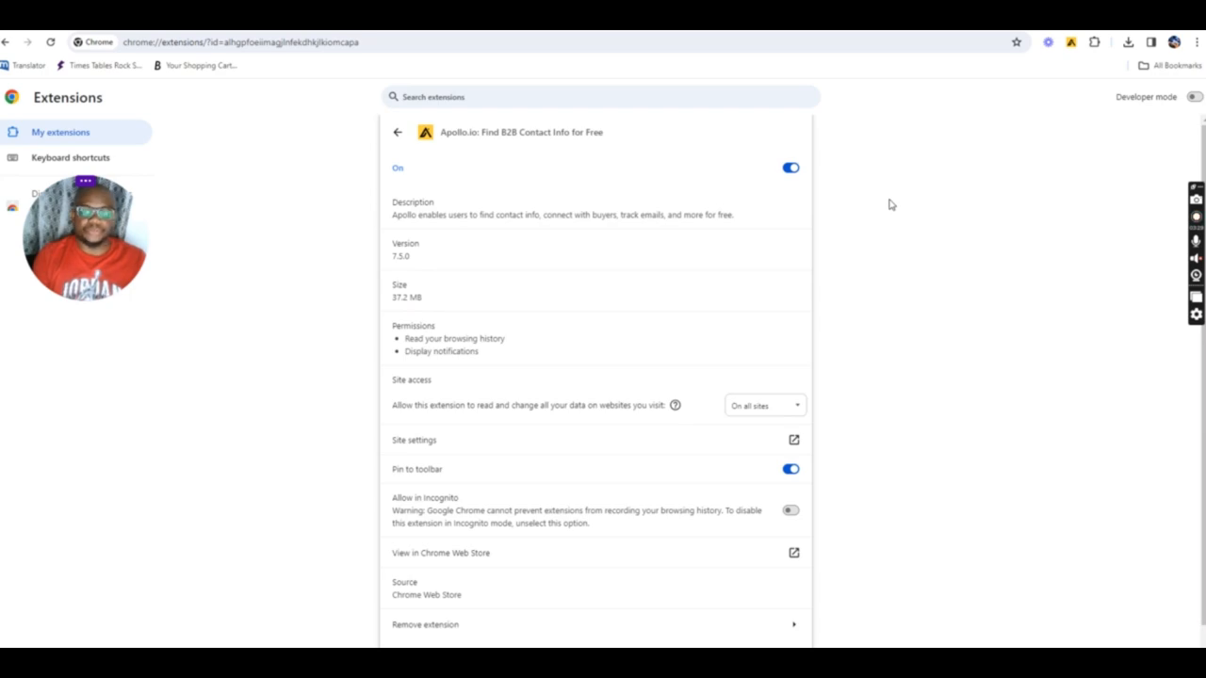
mouse_move(902, 175)
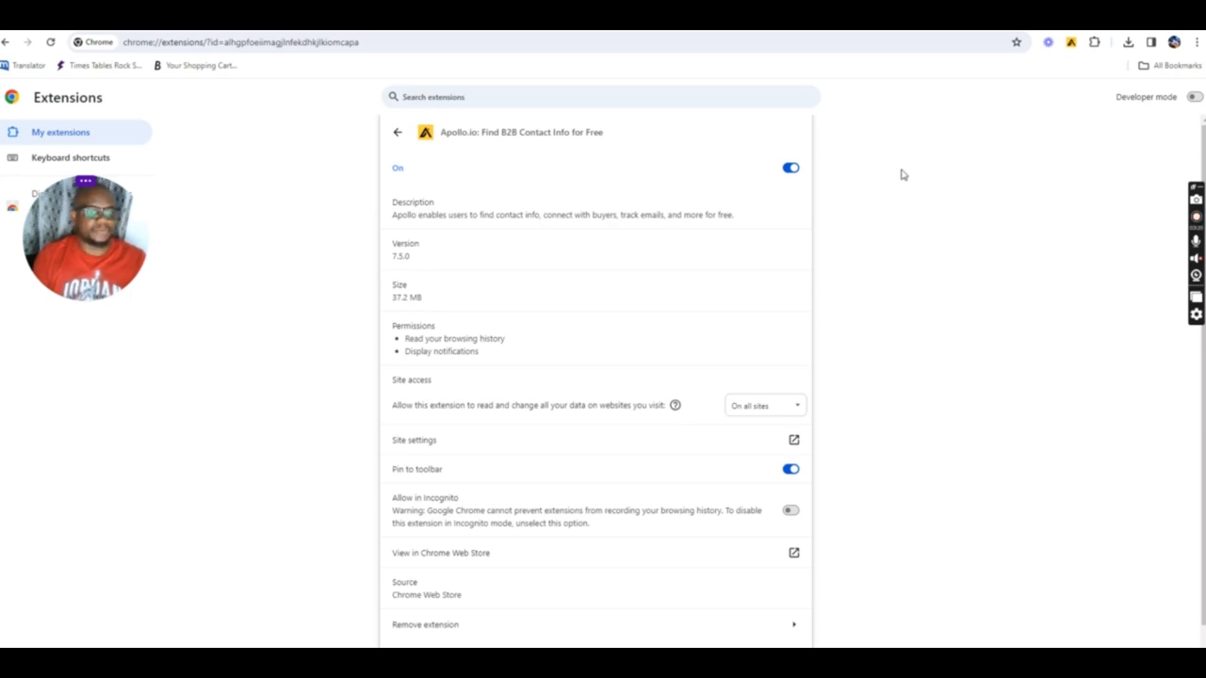
mouse_move(347, 151)
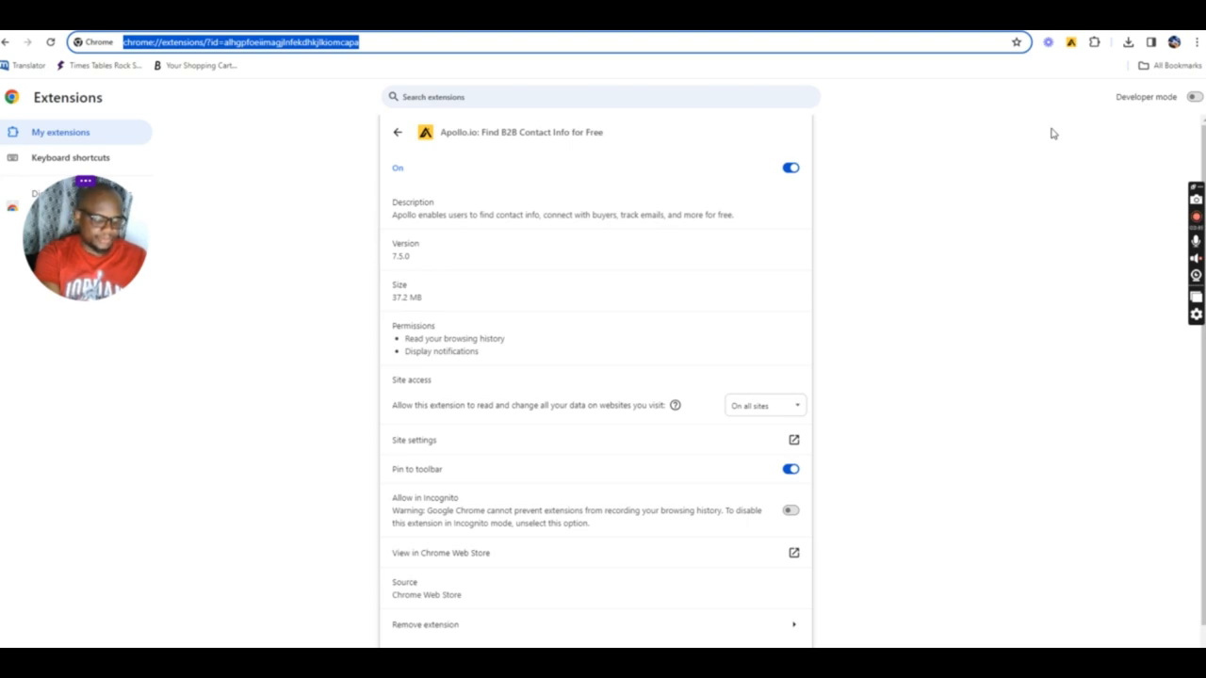
- Go to indeed.com and search for 'managers' jobs in Birmingham, West Midlands
type("indeed.com/?r=us")
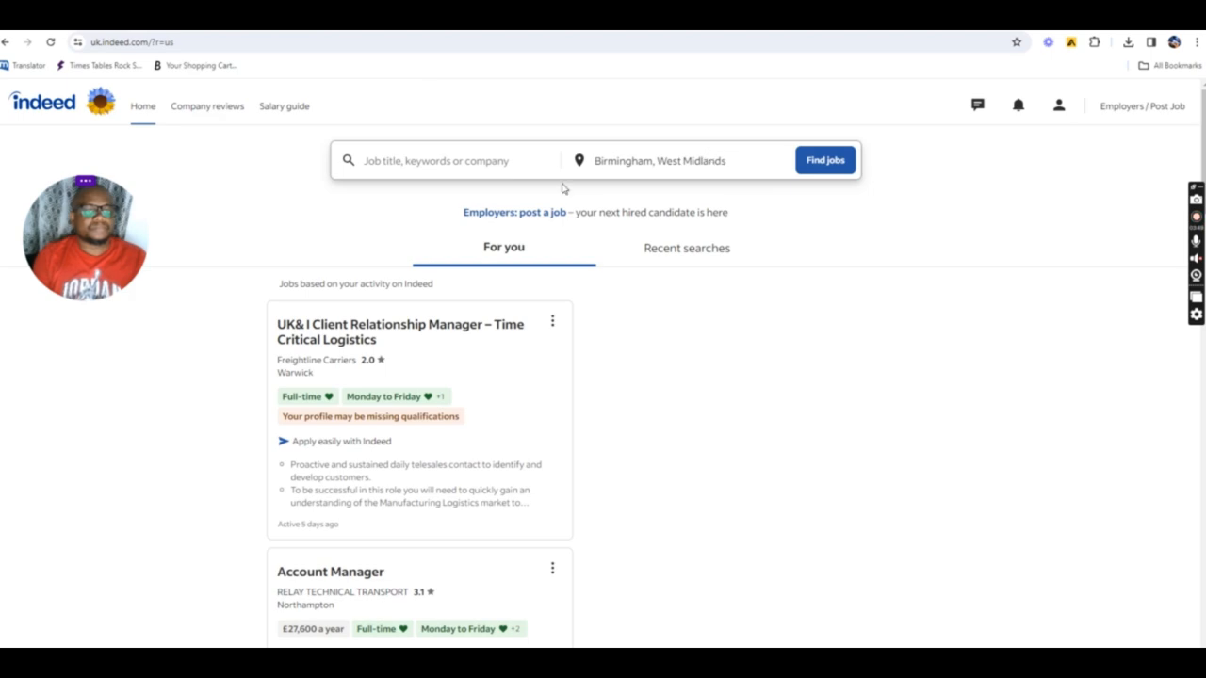
left_click(449, 159)
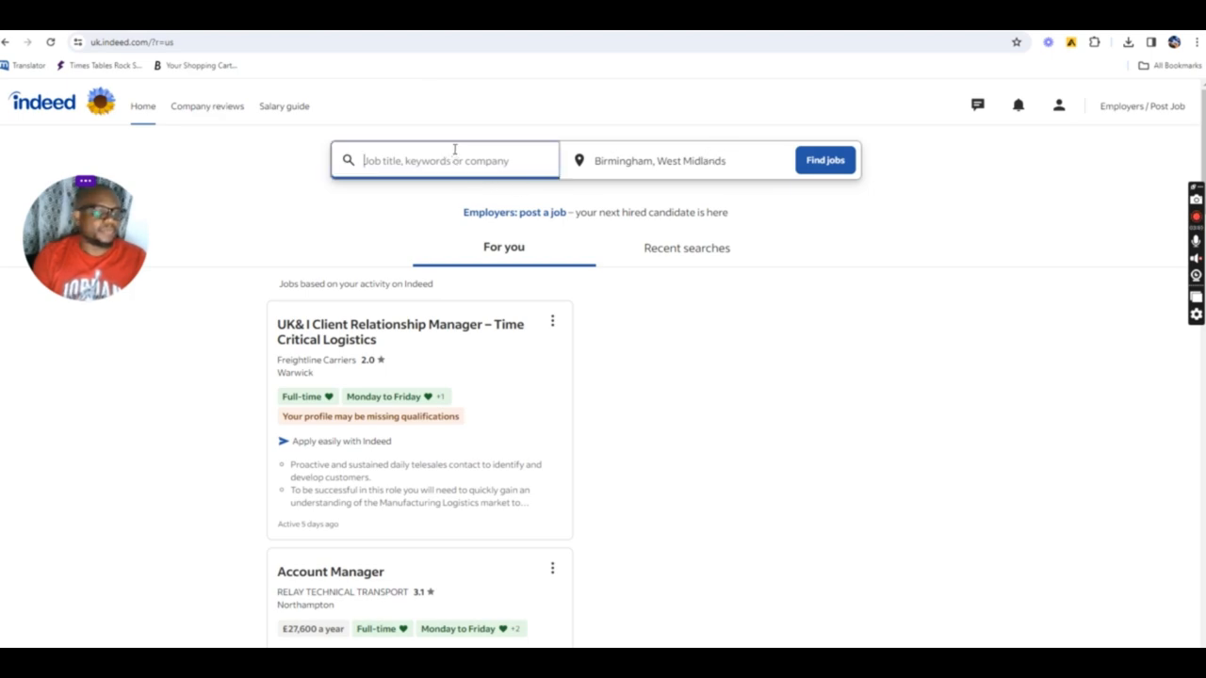
type("managers")
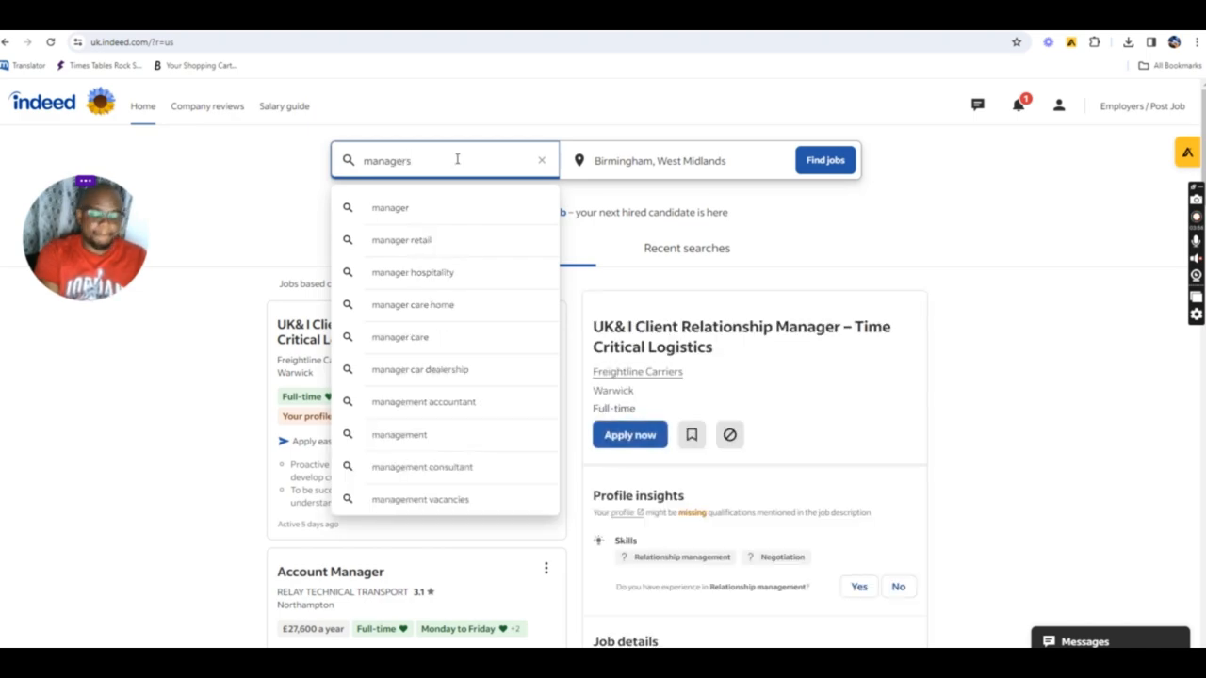
left_click(824, 158)
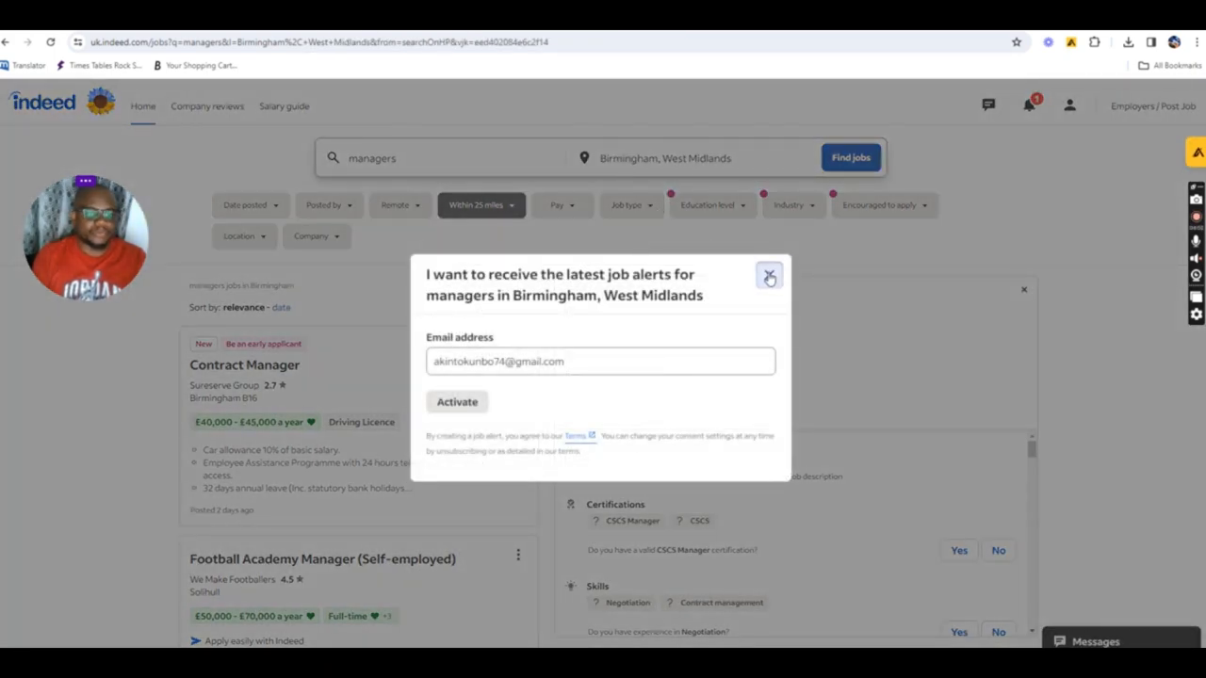
- Dismiss the job alert prompt, filter Posted by to employers, and rerun the search
left_click(769, 275)
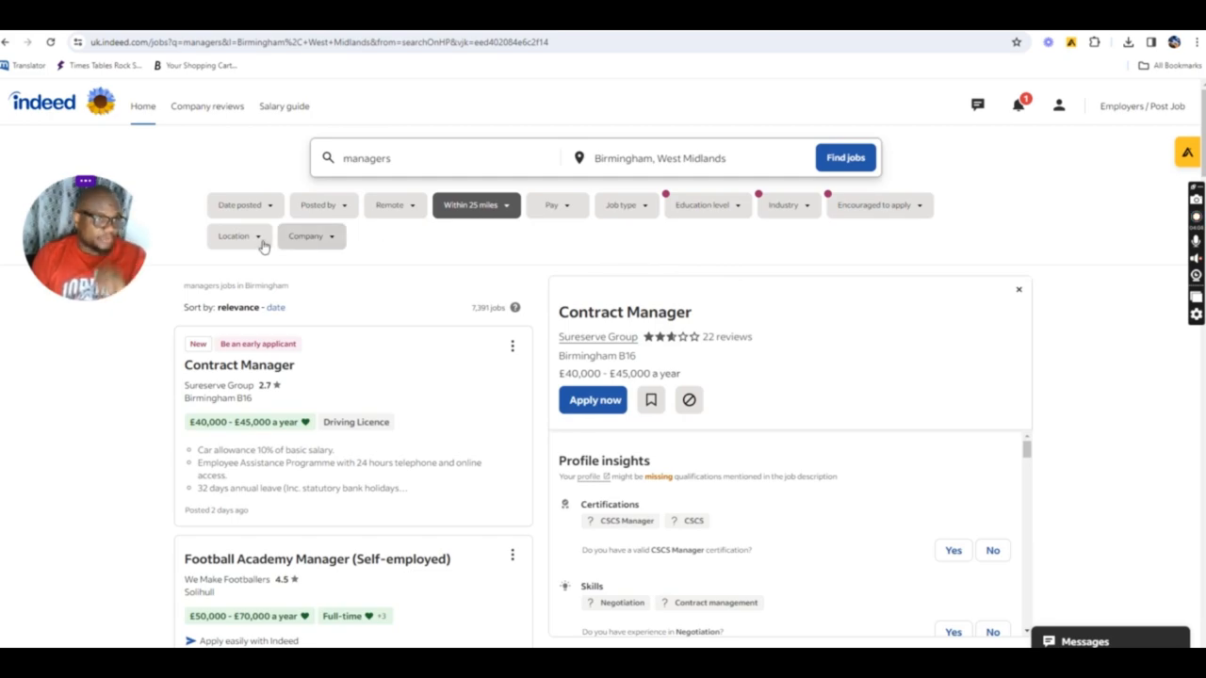
left_click(324, 203)
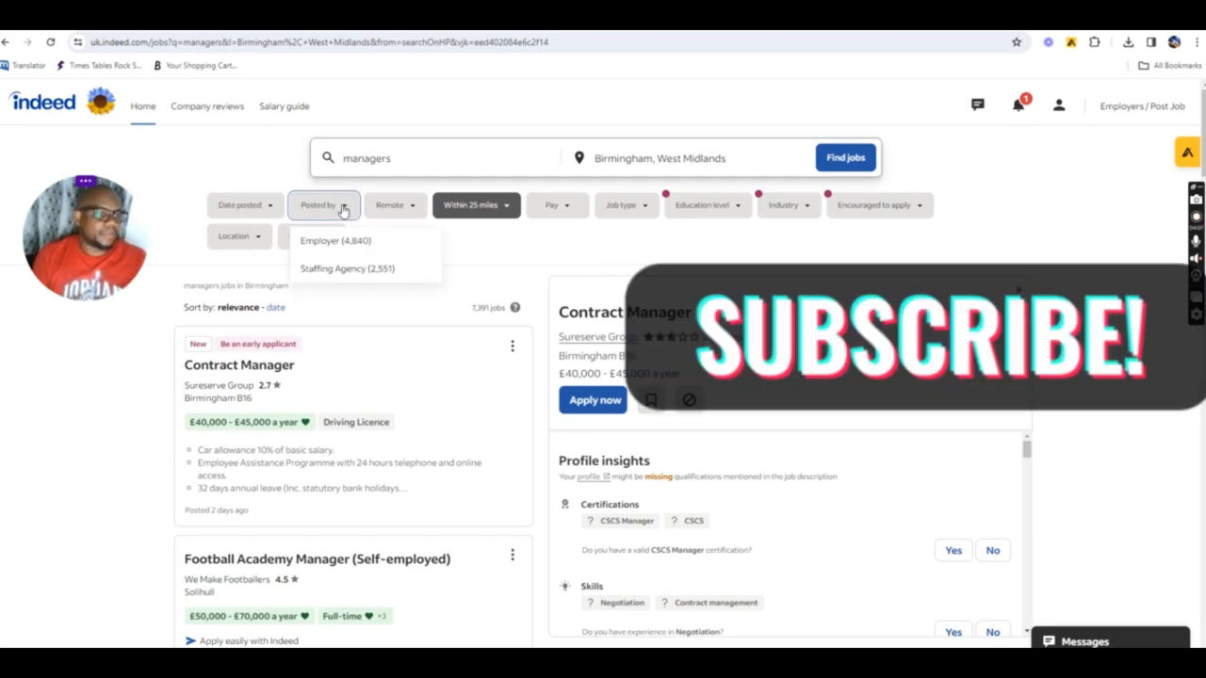
left_click(335, 241)
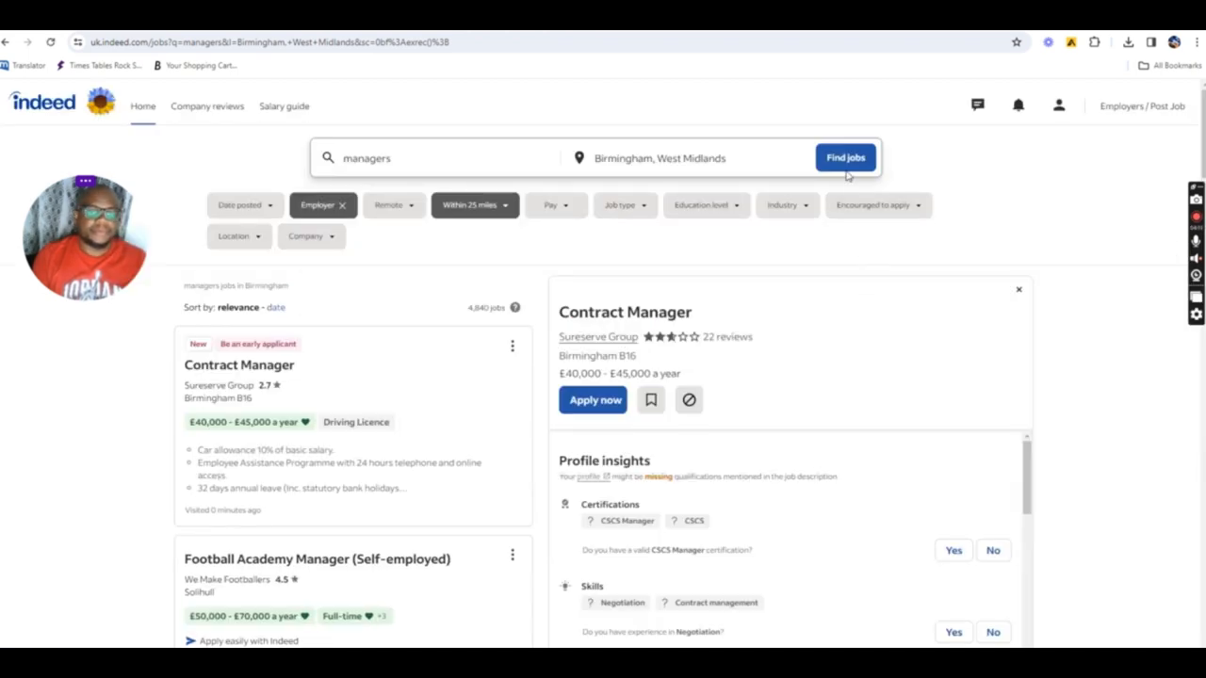
left_click(844, 158)
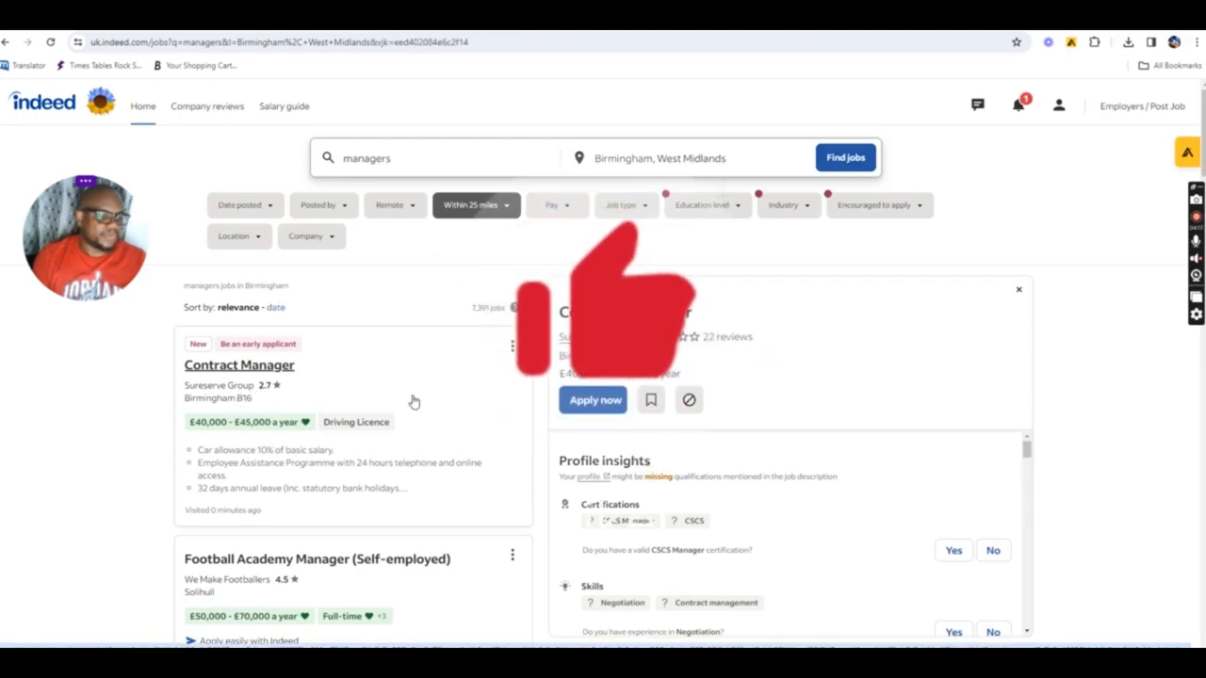
- Open the Contract Manager listing and bring up the context menu on the Sureserve Group name
scroll("down", 3)
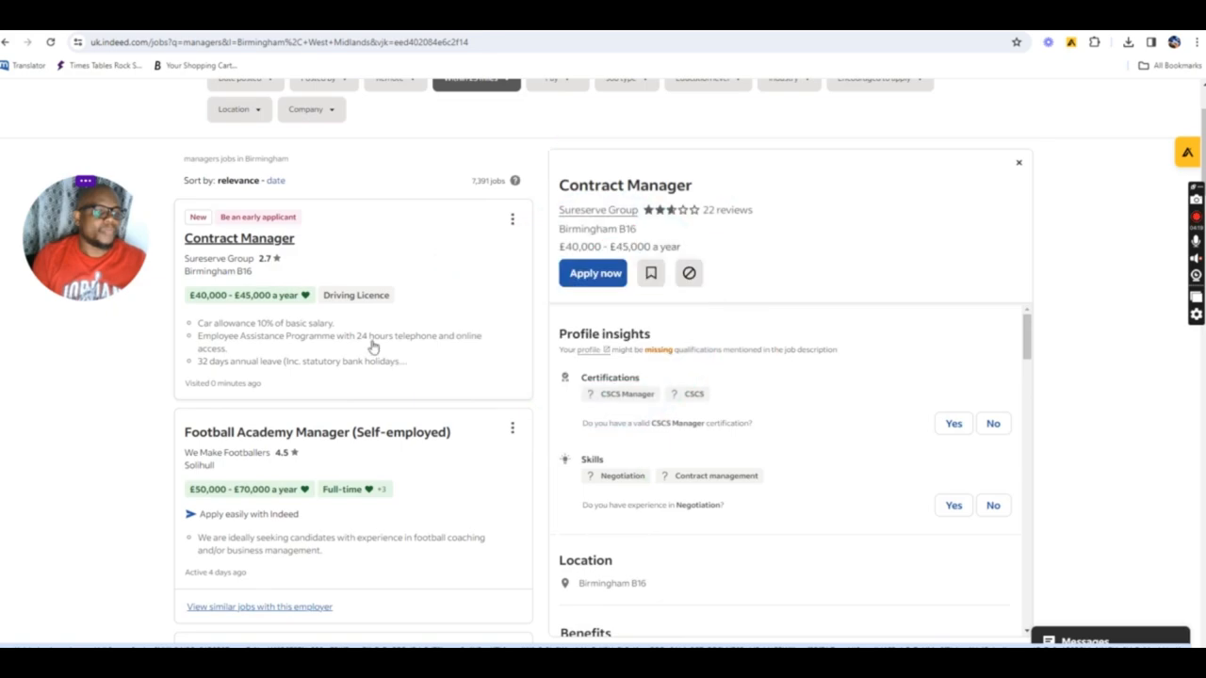
mouse_move(254, 244)
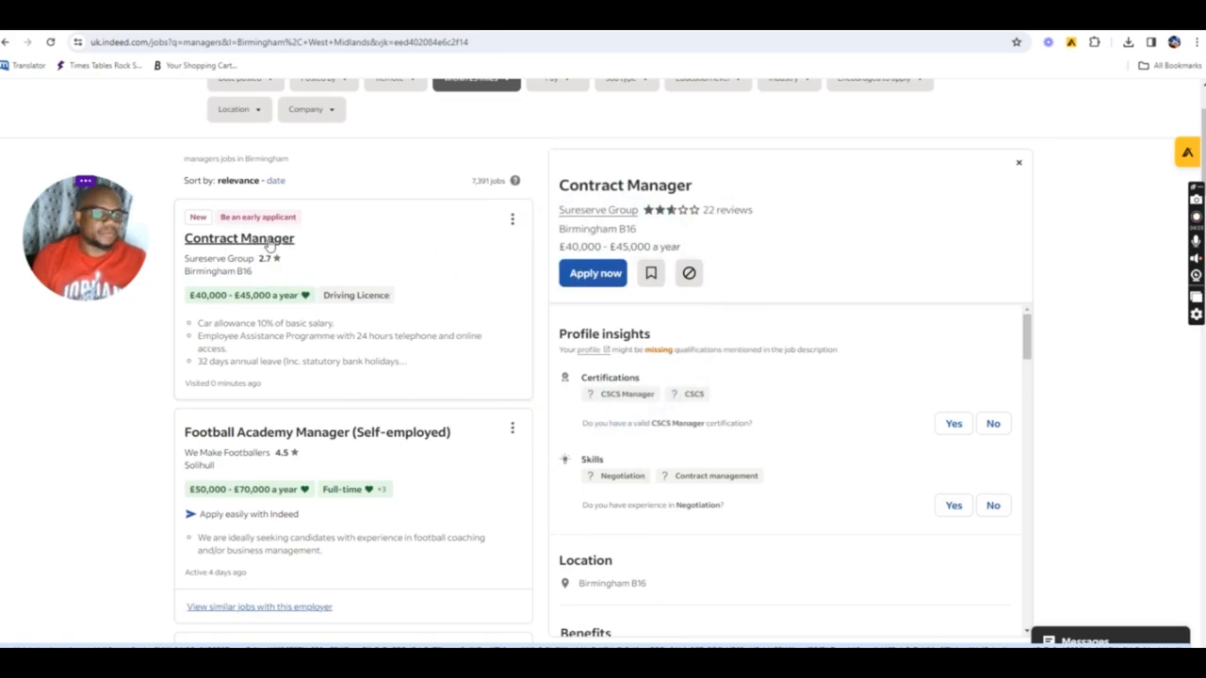
left_click(240, 238)
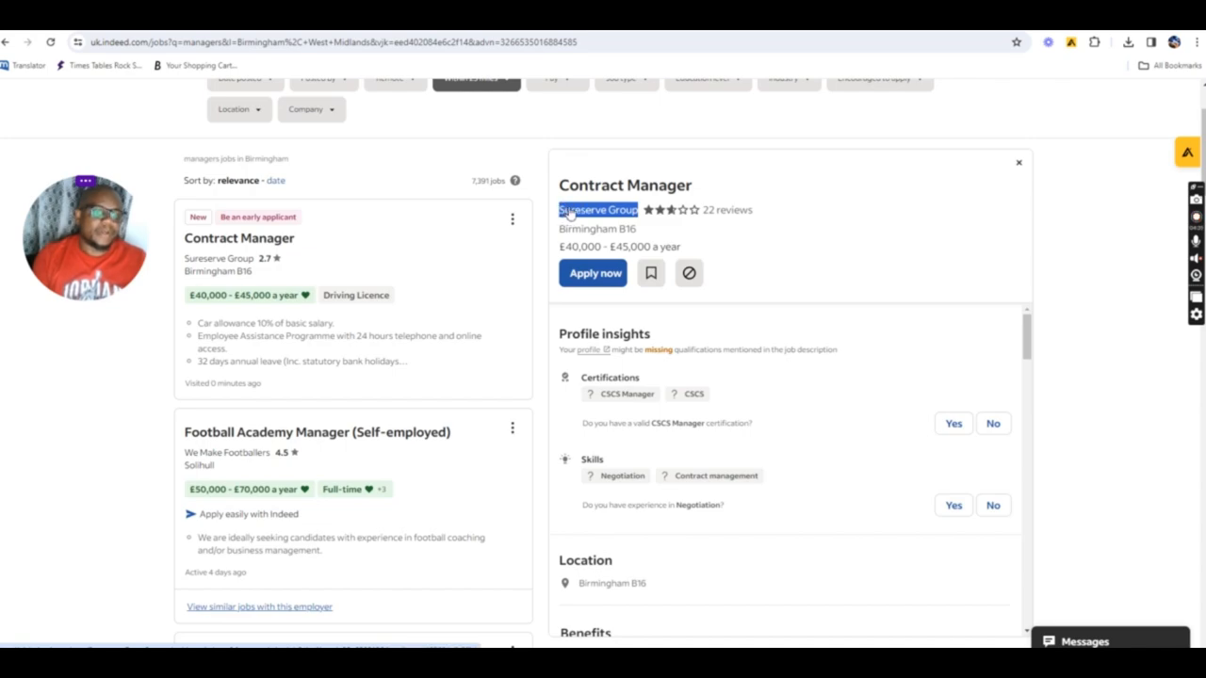
right_click(597, 209)
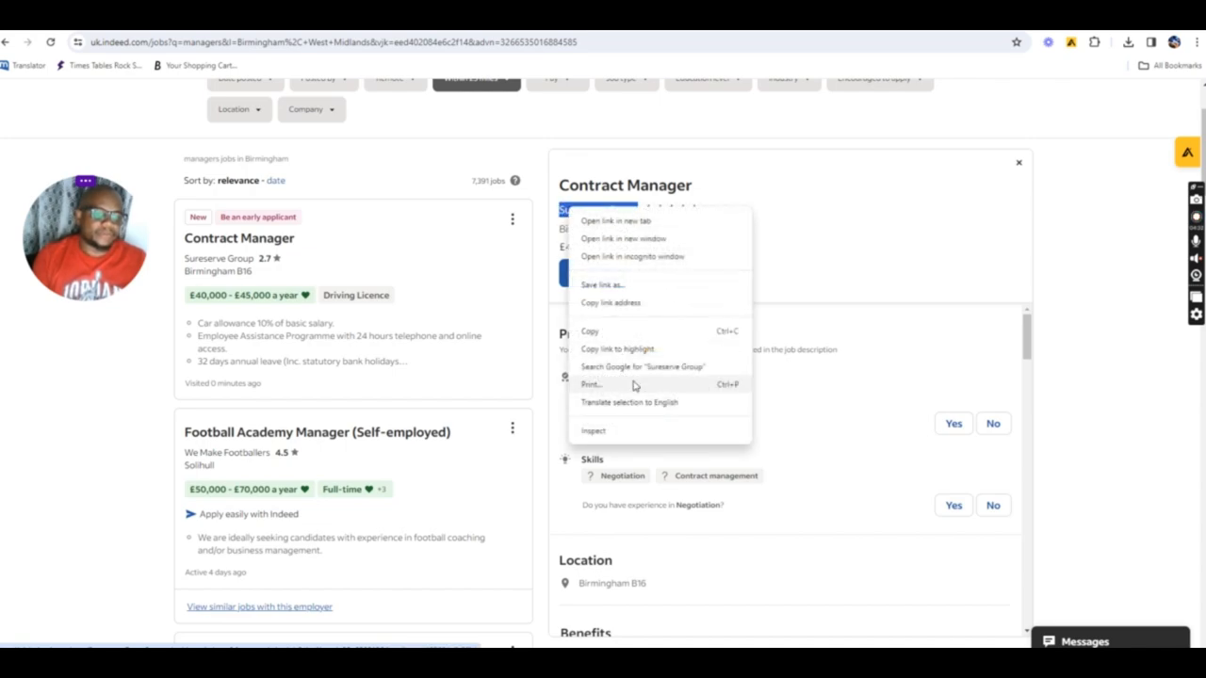
mouse_move(633, 366)
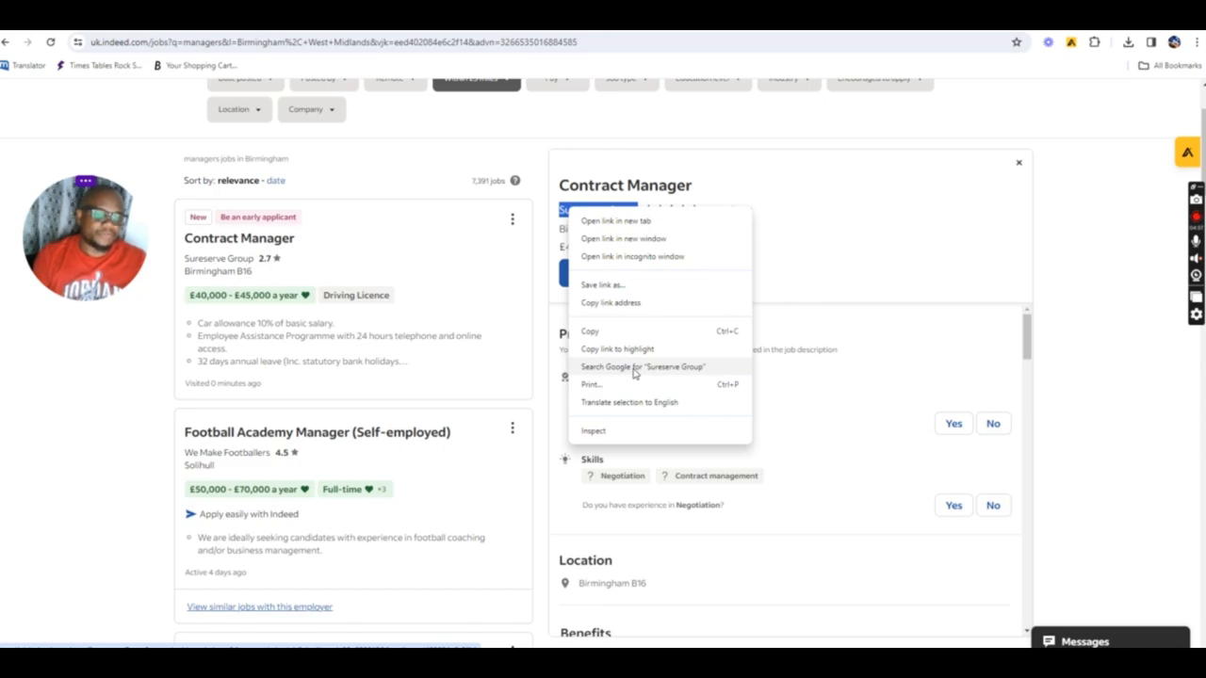
- Search Google for 'Sureserve Group' and scroll through the results
left_click(640, 365)
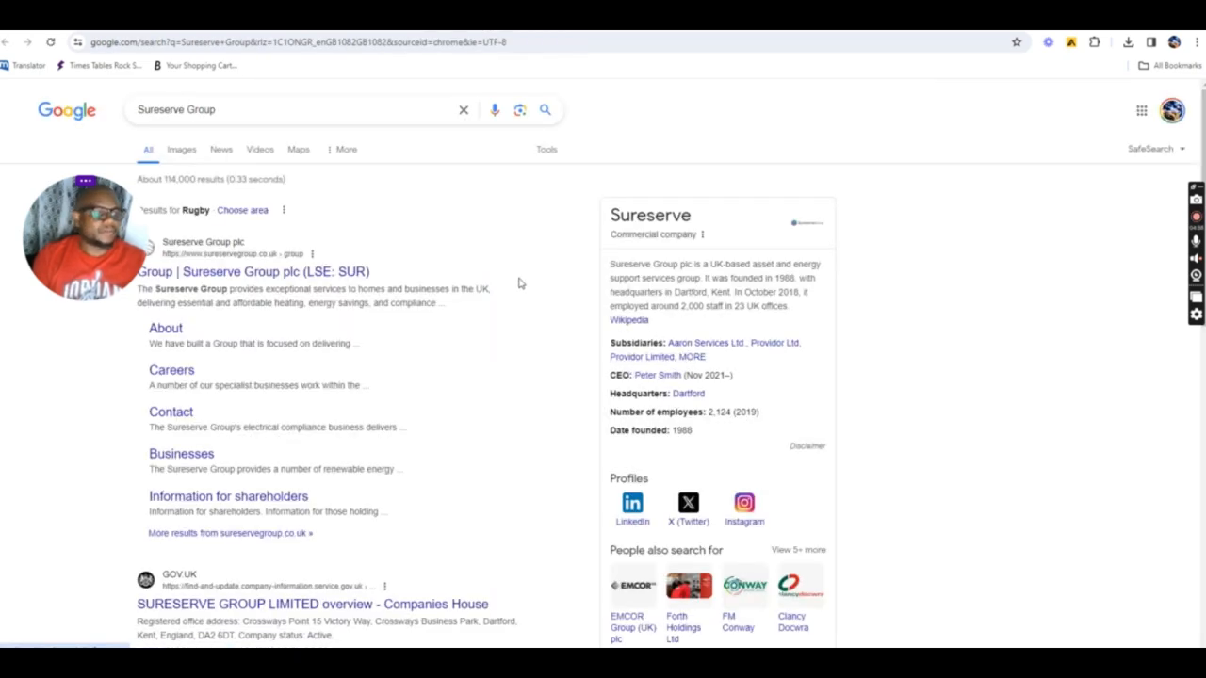
scroll("down", 3)
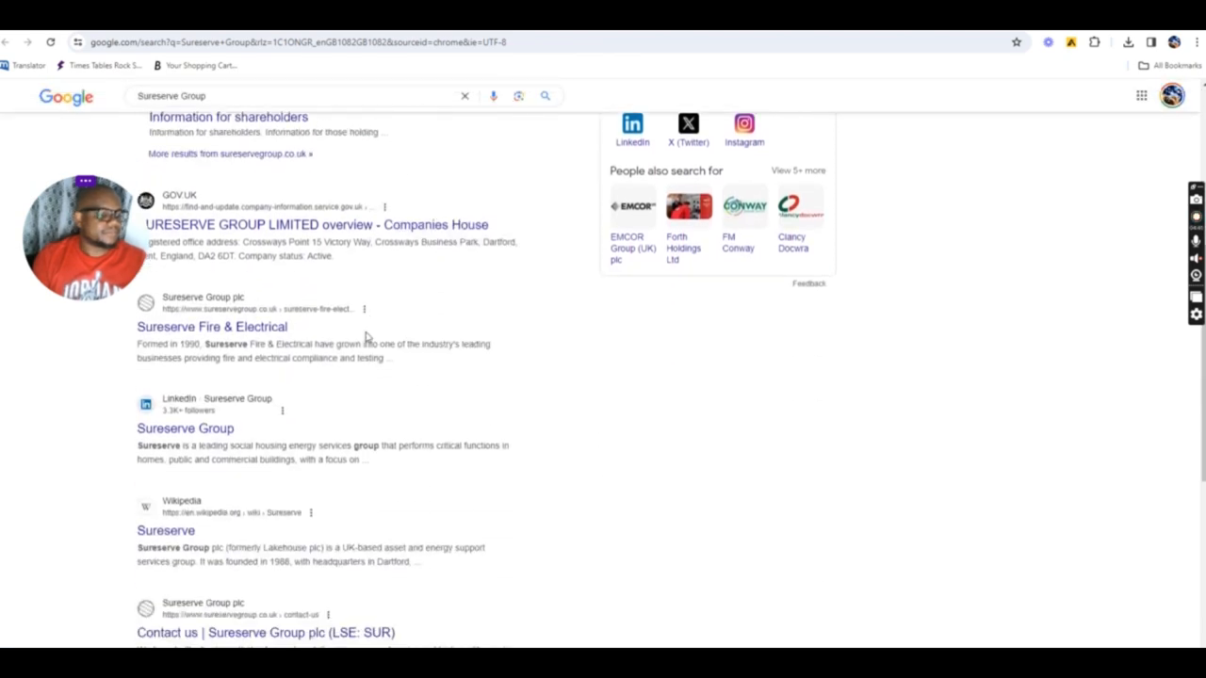
scroll("down", 3)
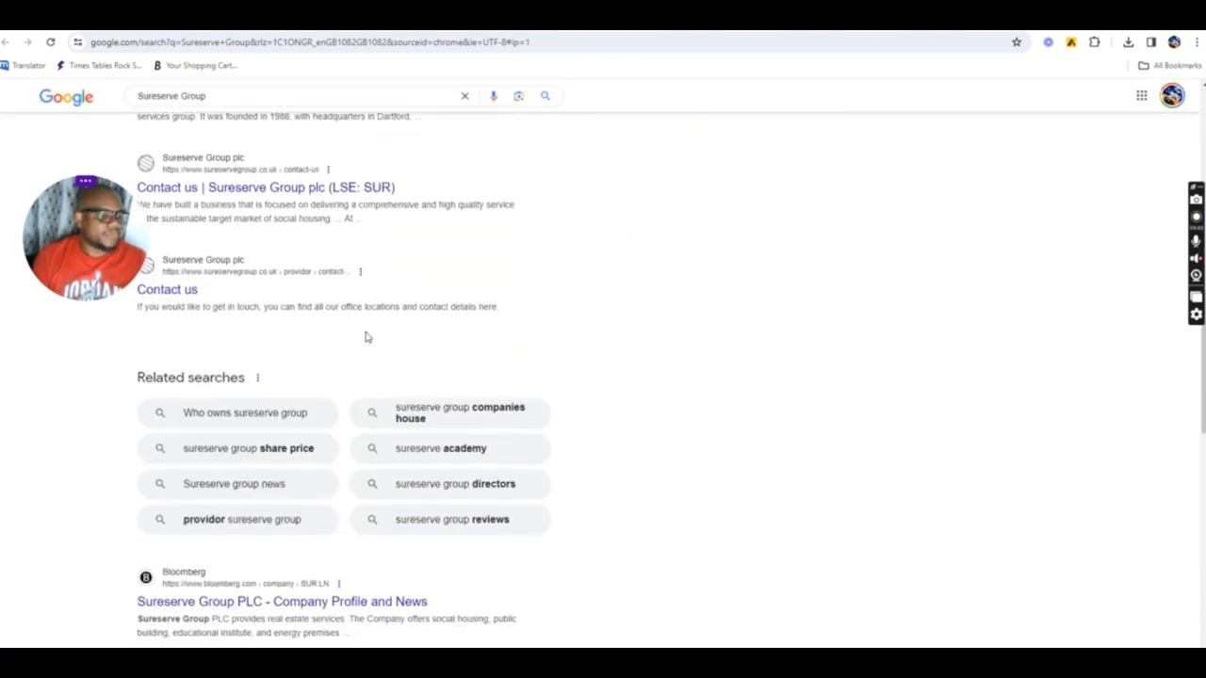
scroll("down", 3)
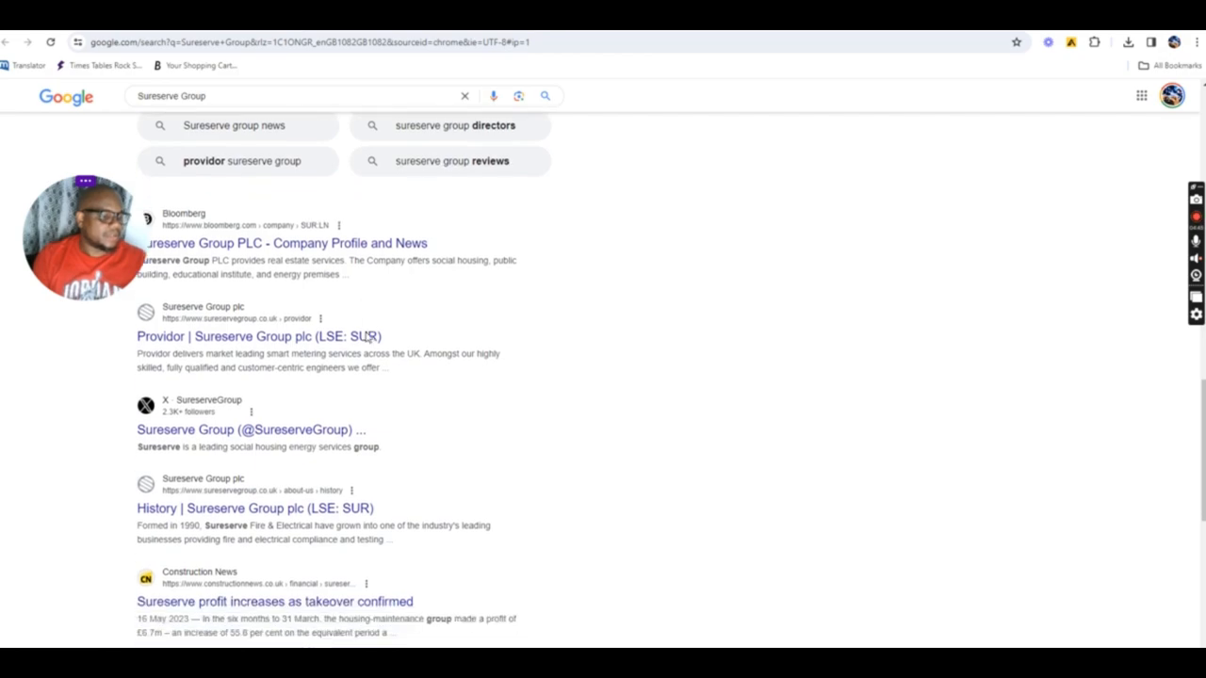
scroll("down", 3)
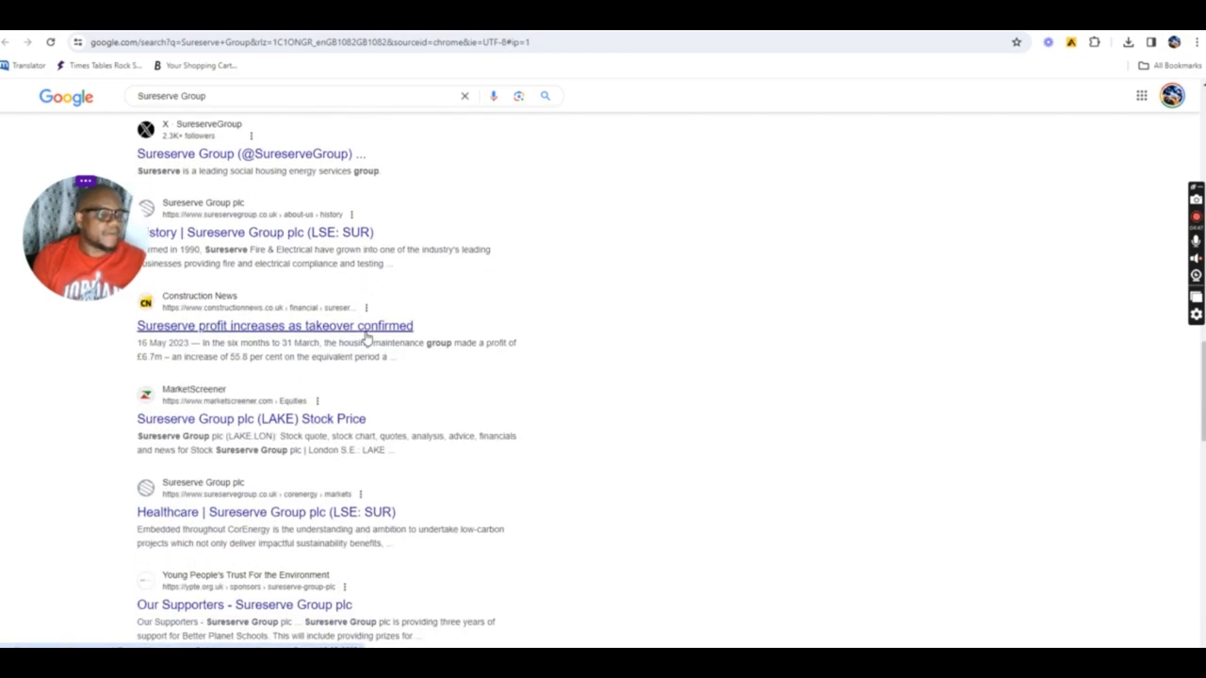
scroll("down", 3)
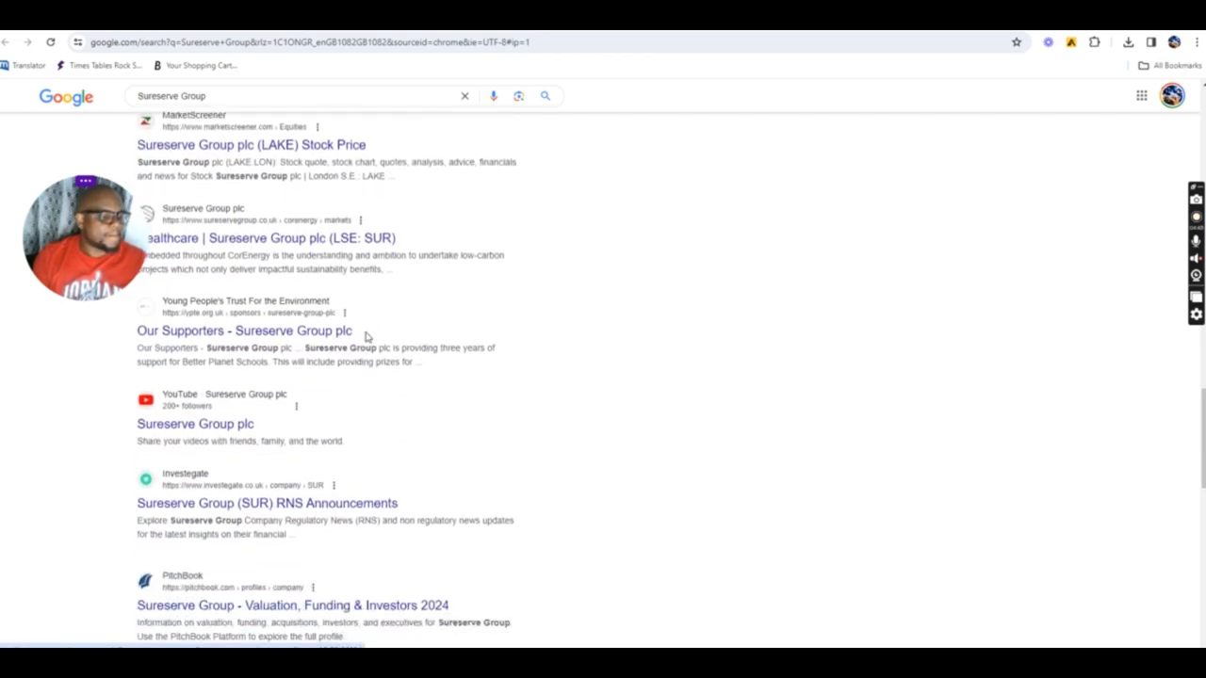
scroll("down", 3)
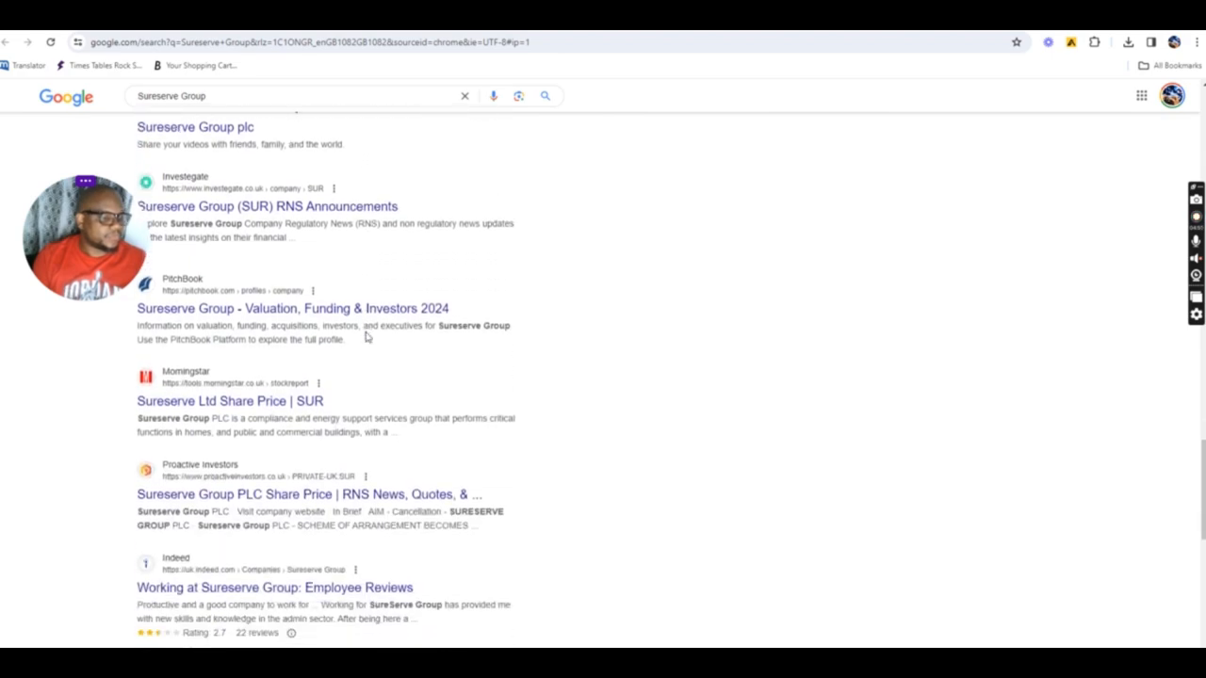
scroll("down", 3)
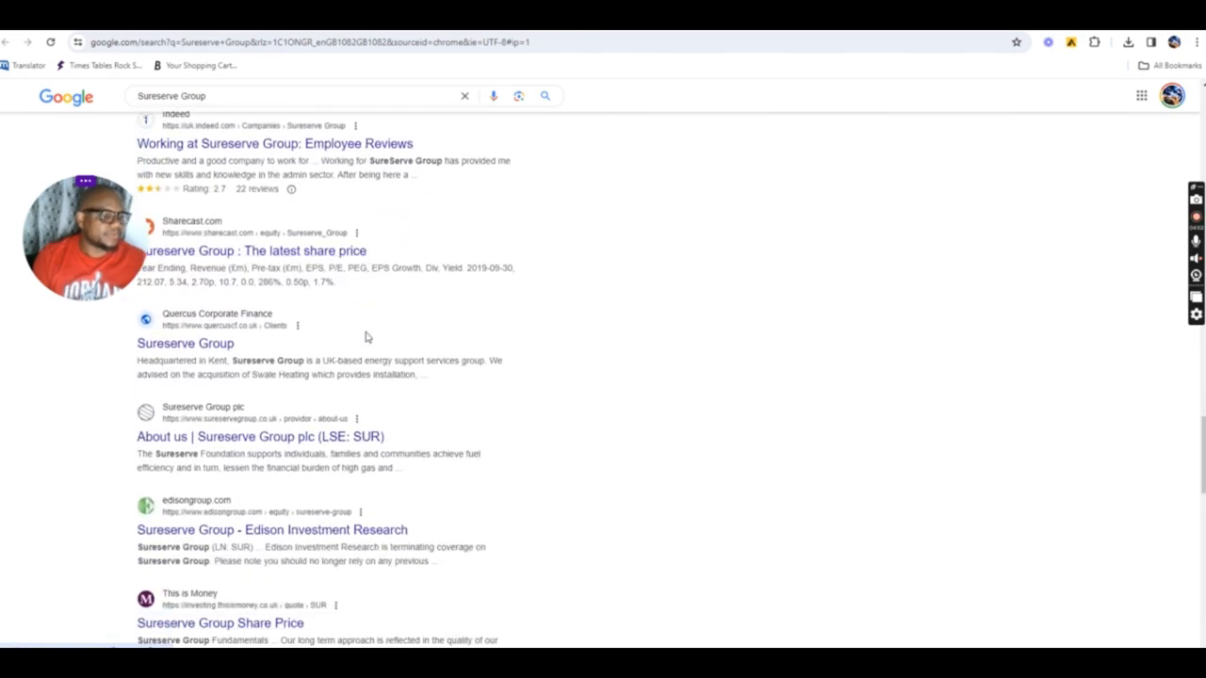
scroll("down", 3)
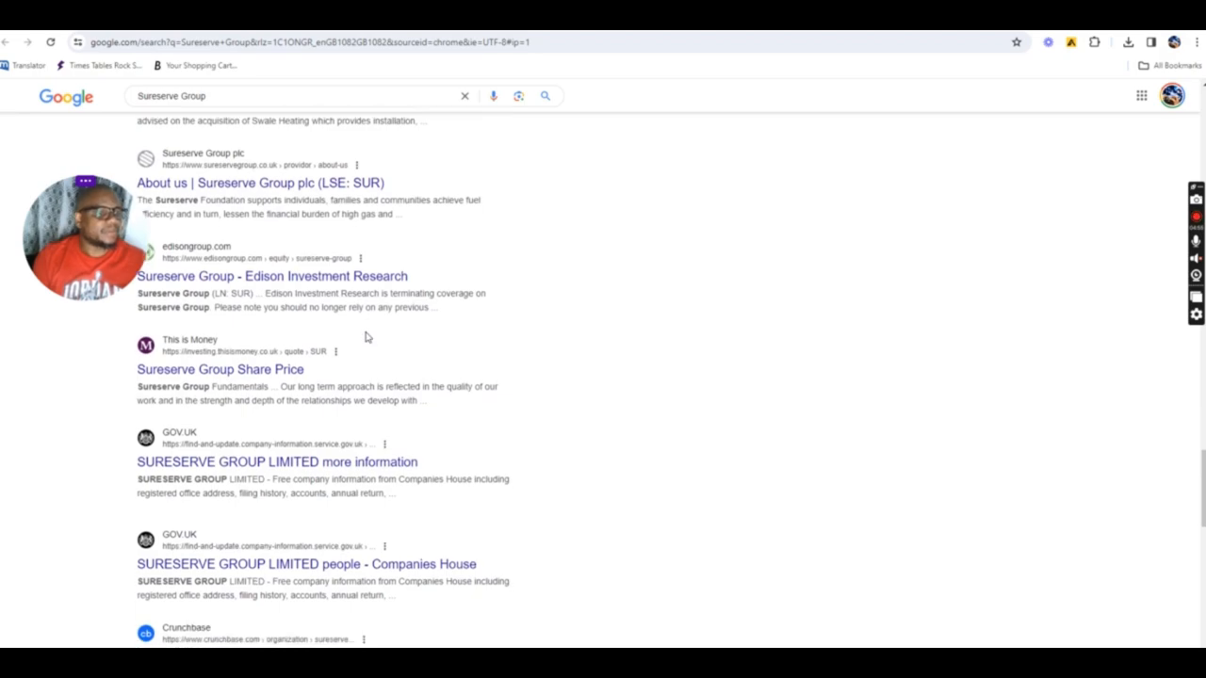
scroll("up", 3)
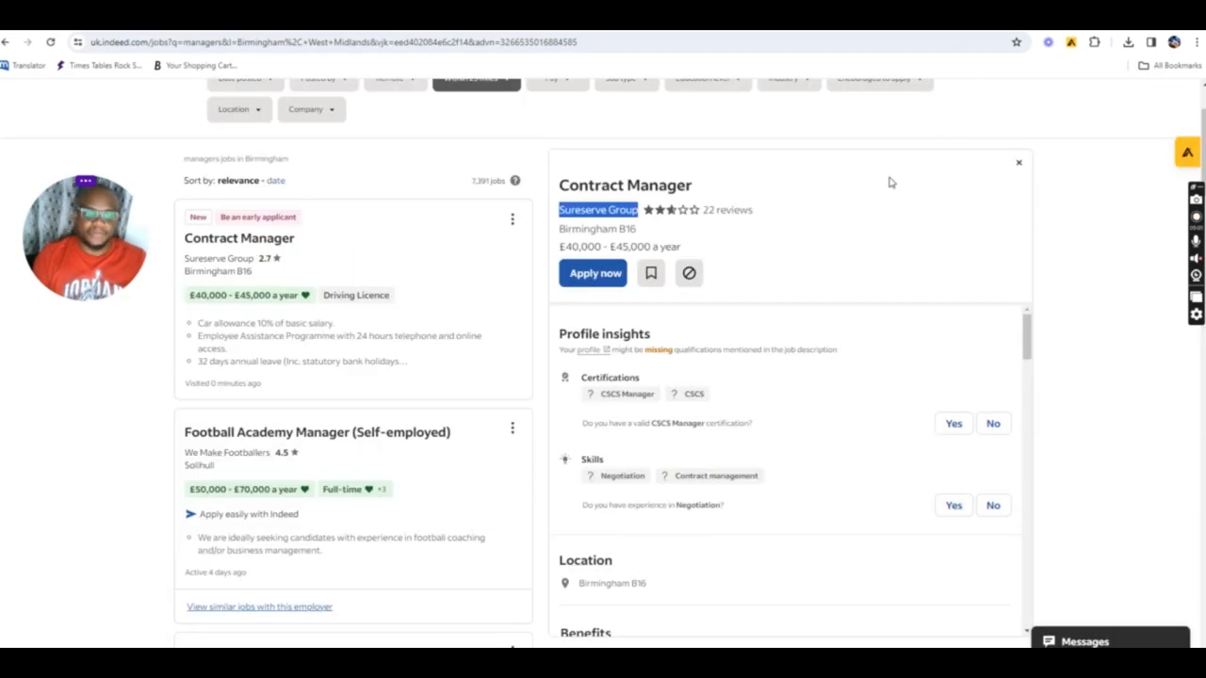
- Open the Registered Manager listing and search Google for 'Safehands Recruitment' from its company name
scroll("down", 3)
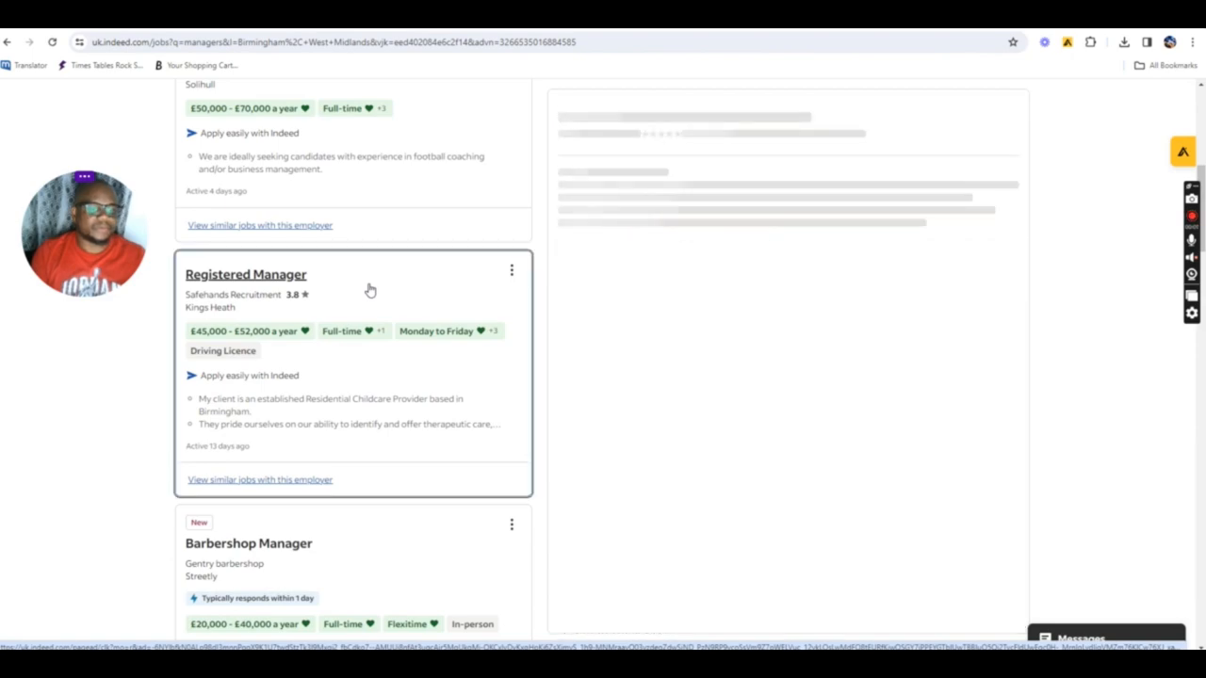
left_click(245, 275)
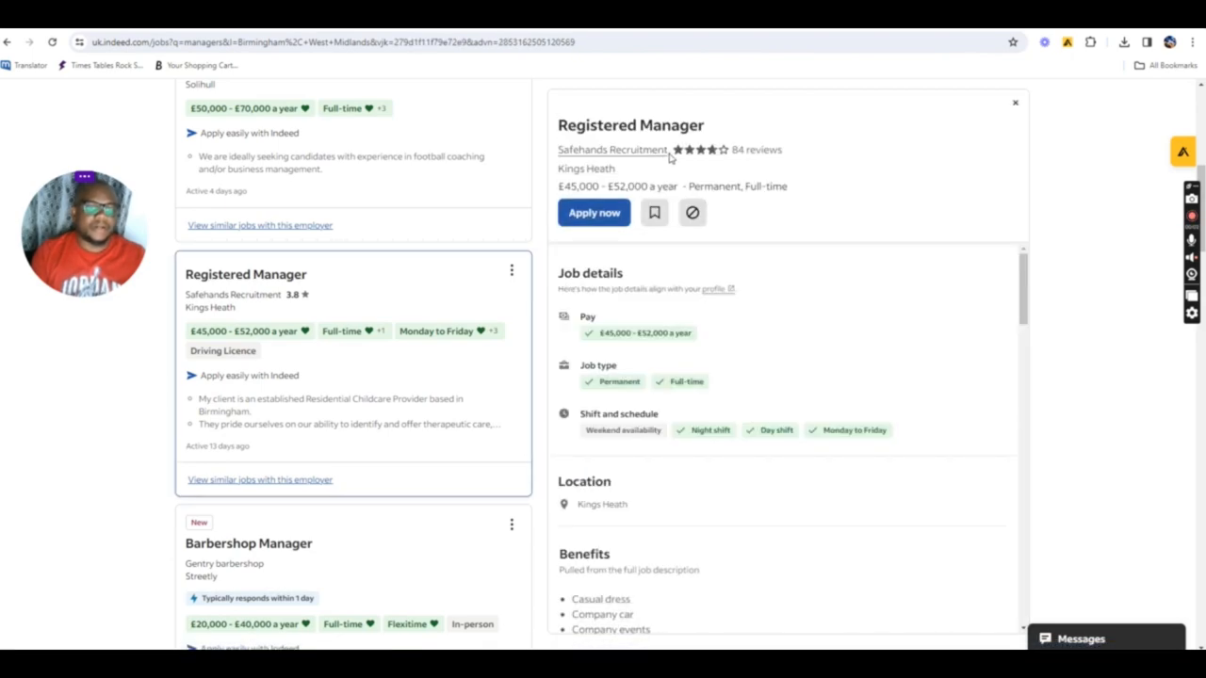
right_click(614, 151)
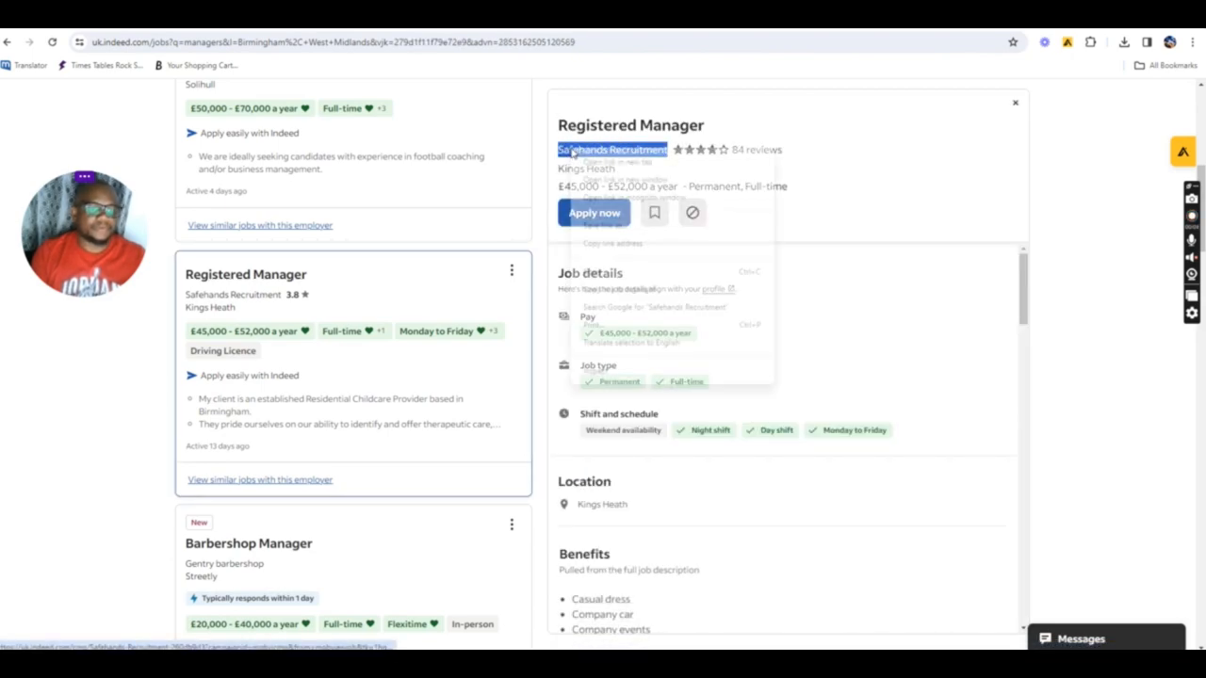
right_click(613, 150)
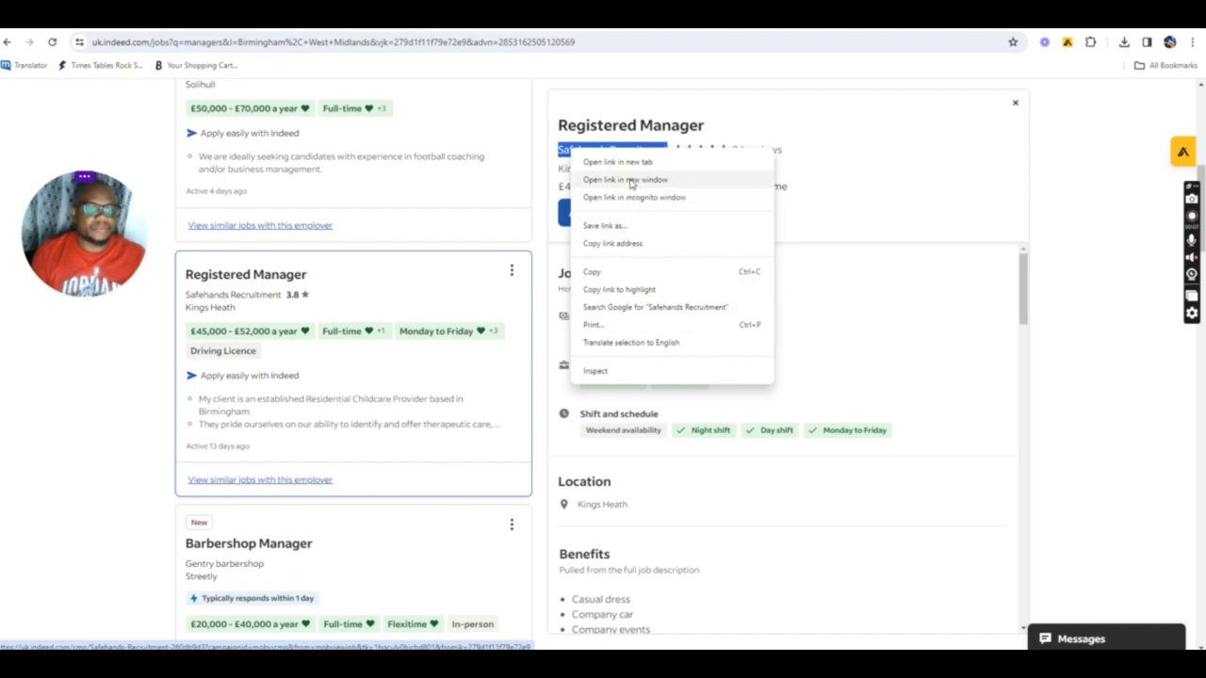
mouse_move(595, 319)
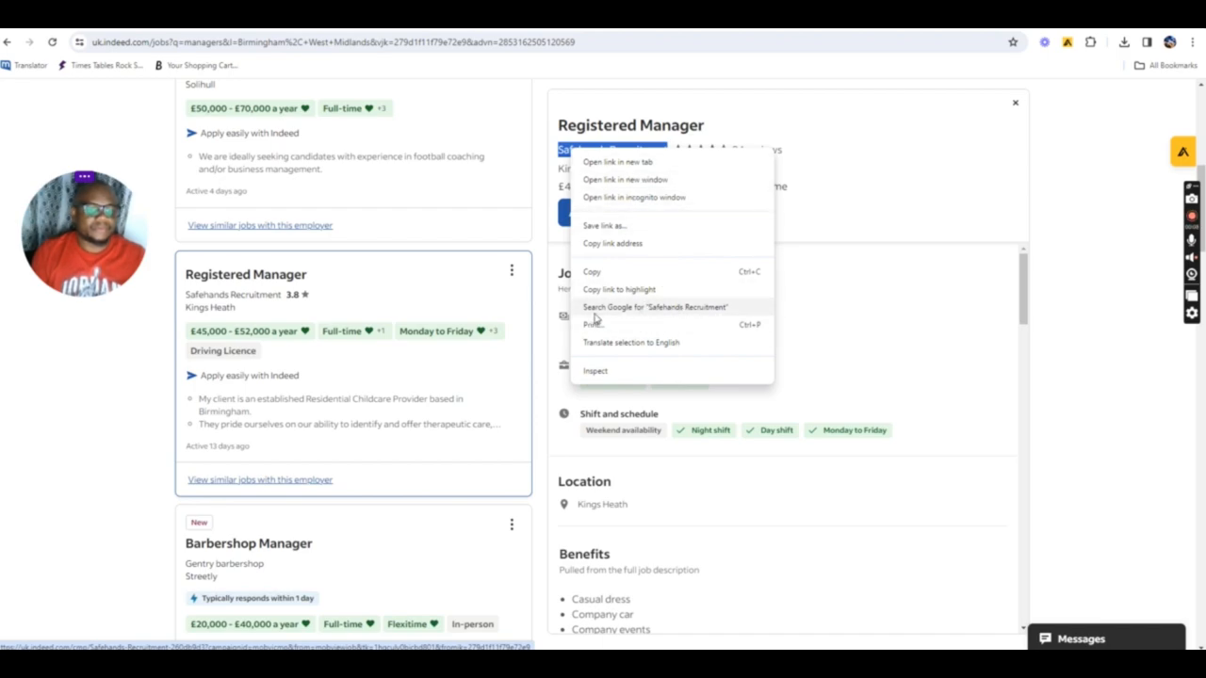
left_click(655, 307)
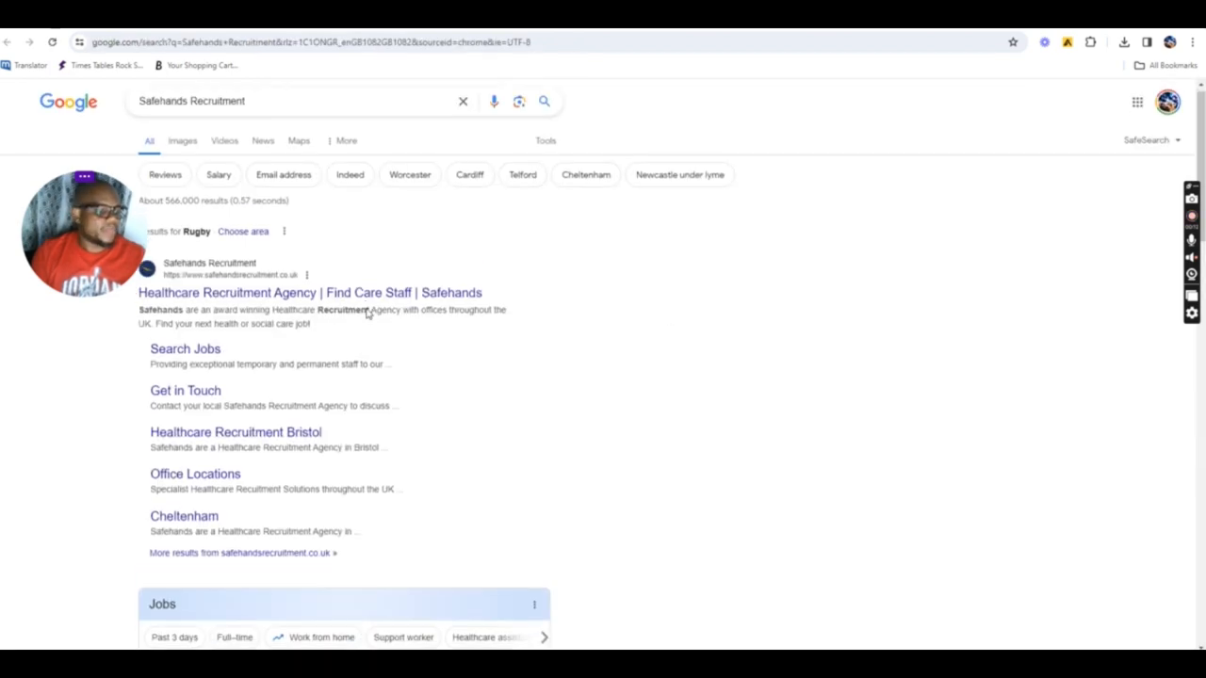
- Refine the search to 'Safehands Recruitment linkedin manager' and run it
scroll("down", 3)
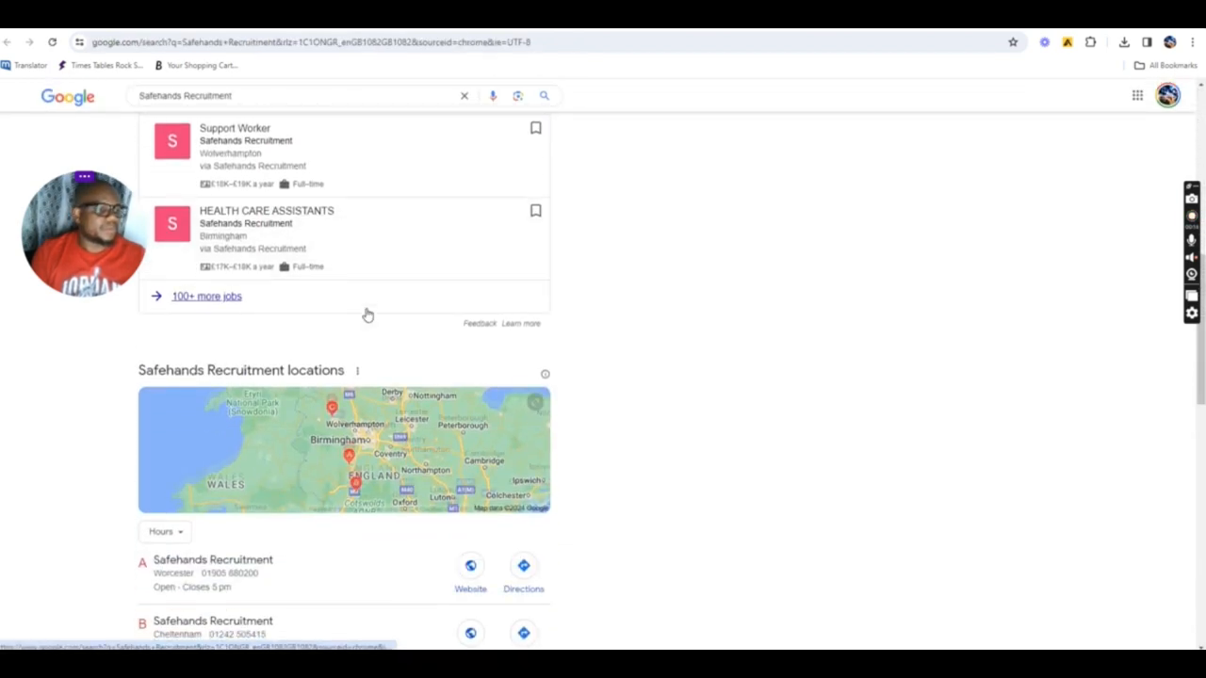
scroll("up", 3)
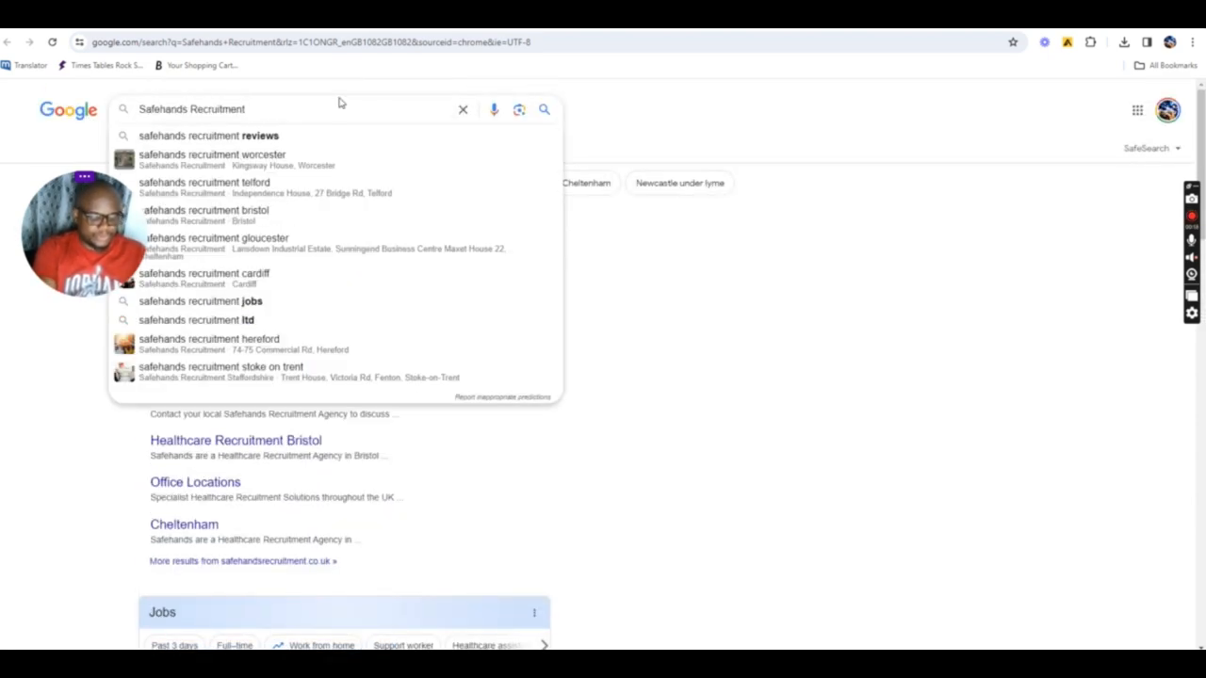
type("lin")
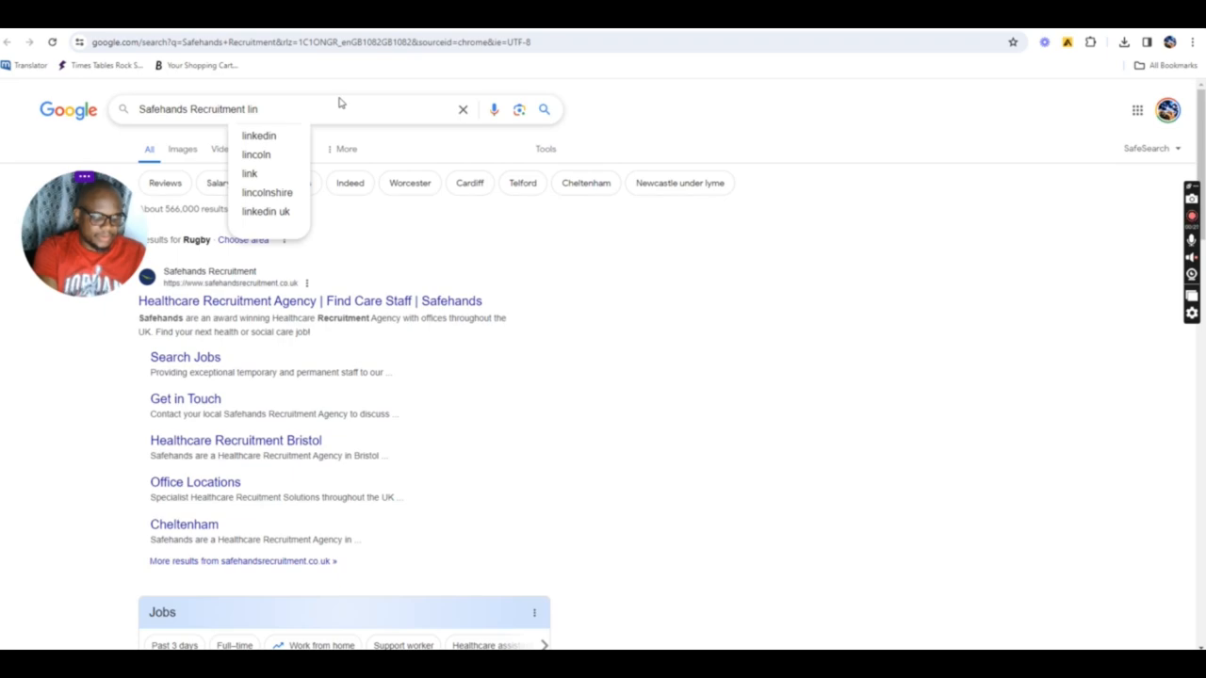
type("ked")
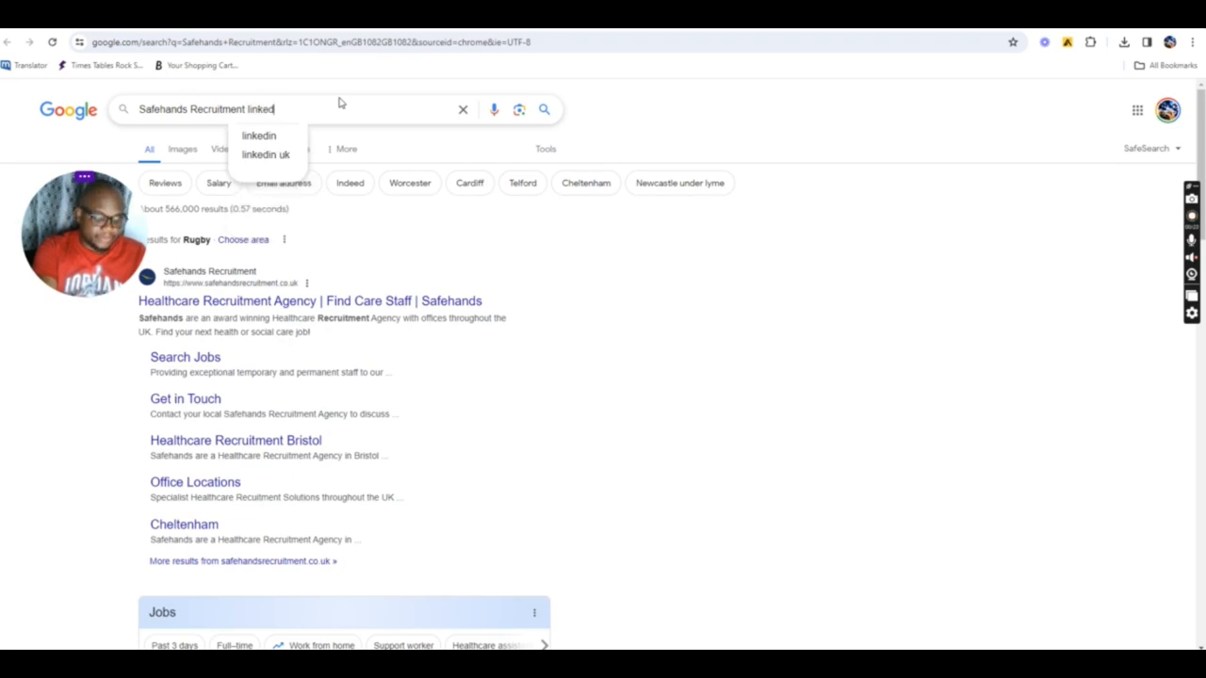
type("manager")
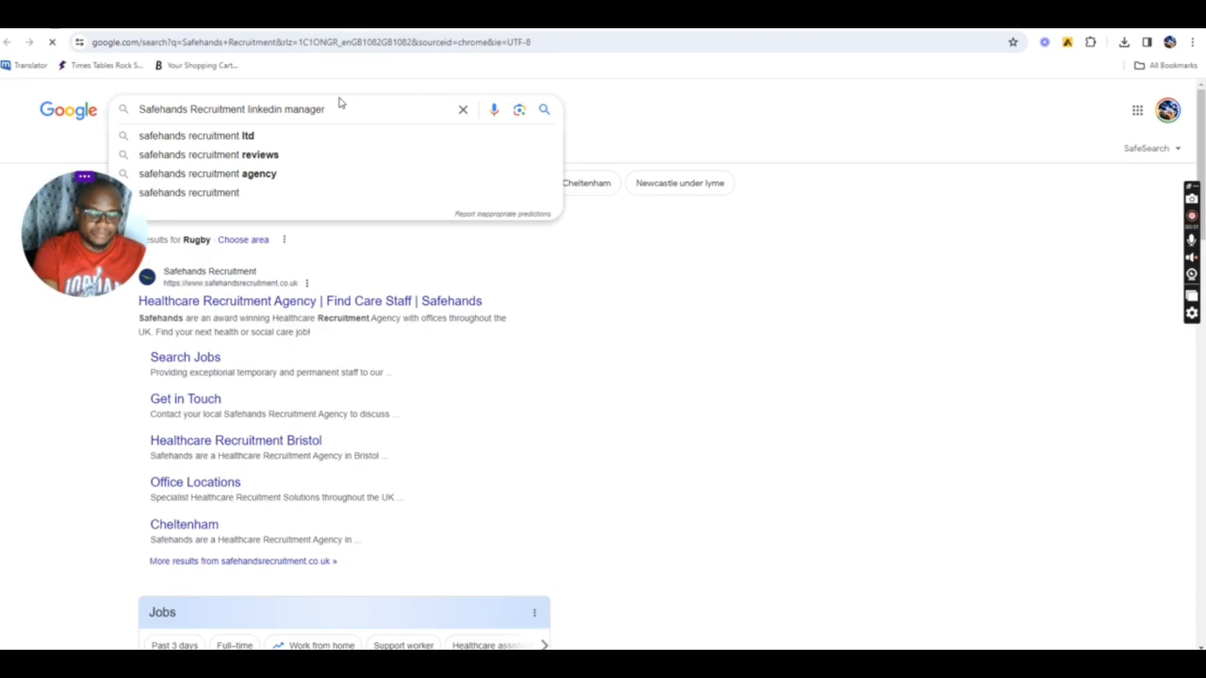
key("Return")
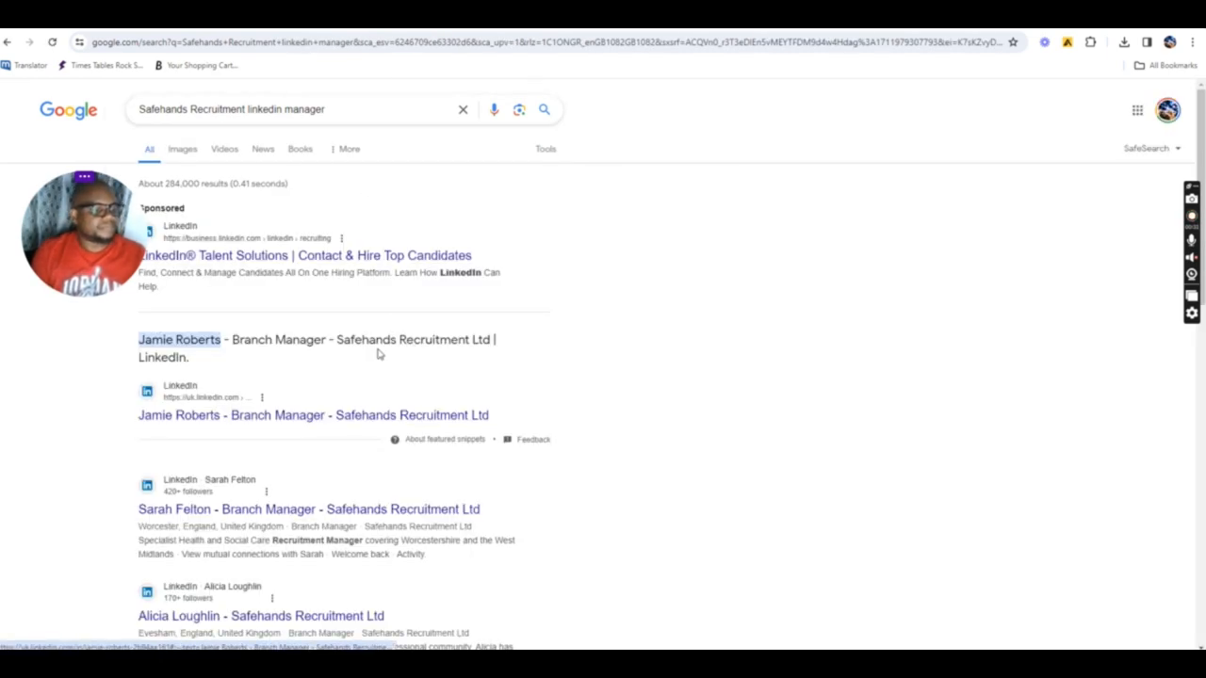
scroll("down", 3)
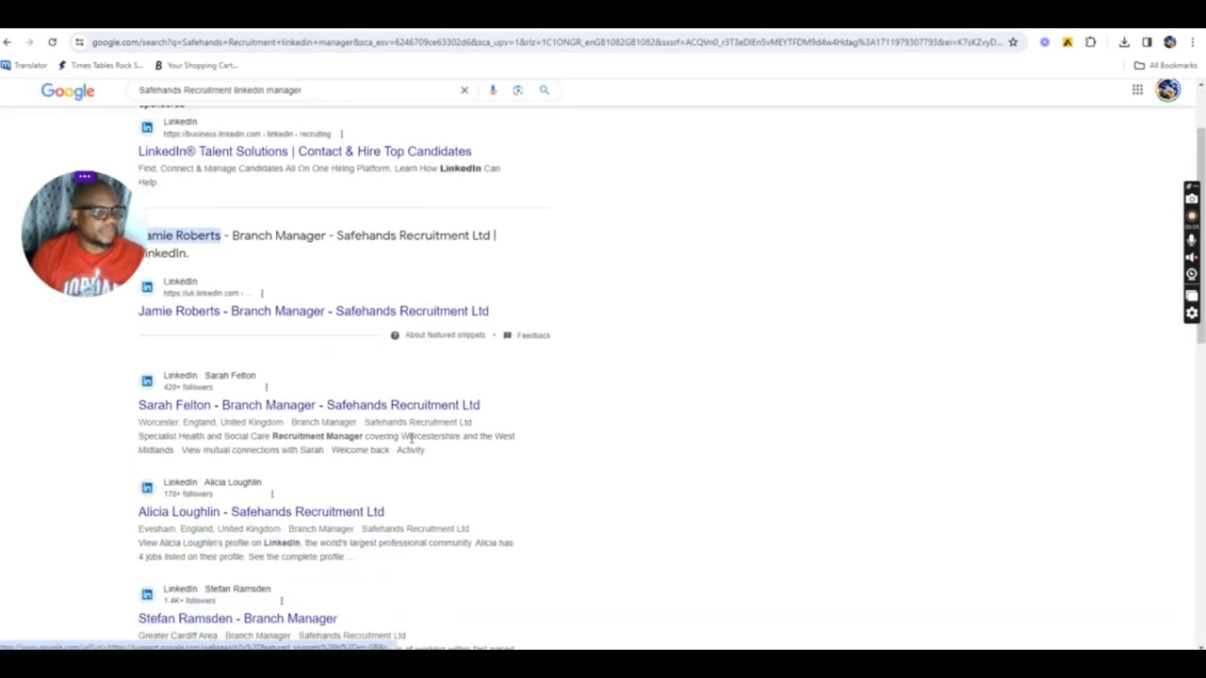
scroll("up", 3)
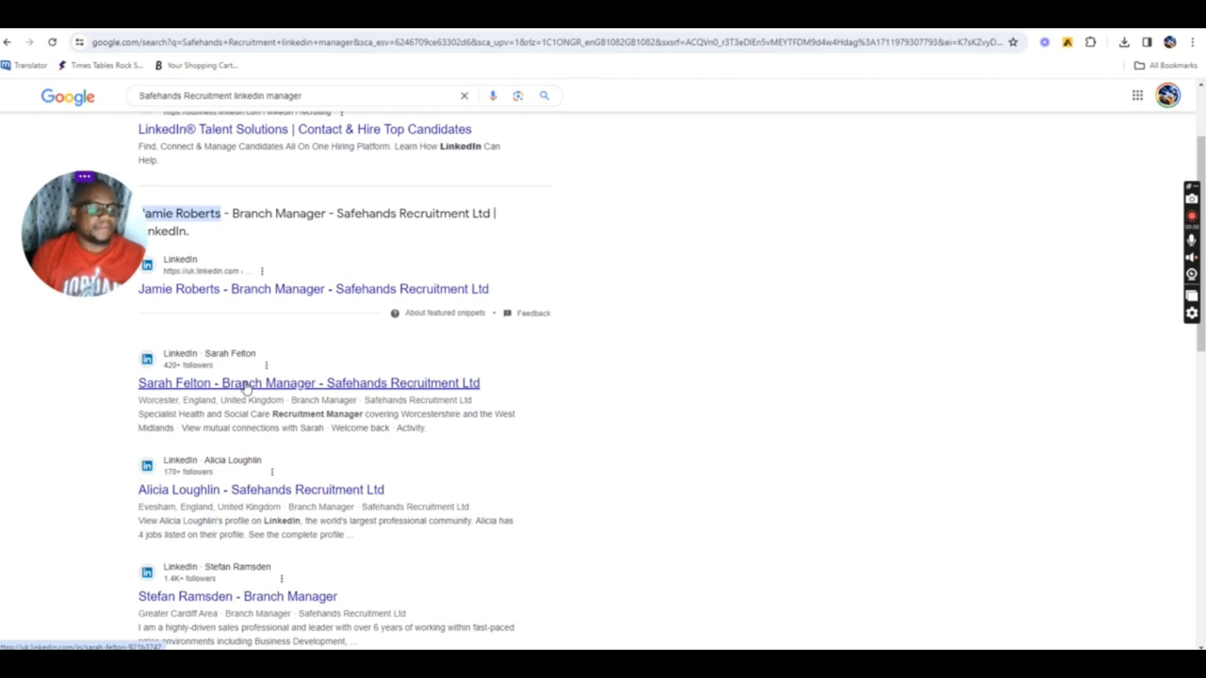
left_click(309, 382)
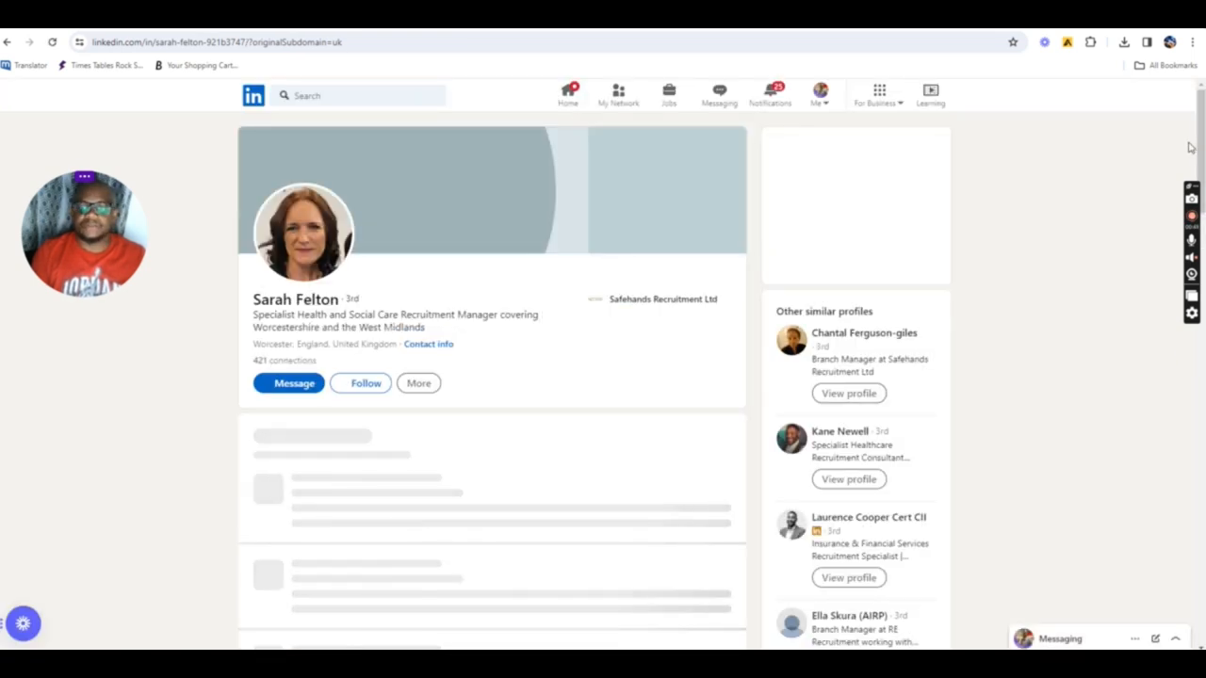
mouse_move(1106, 456)
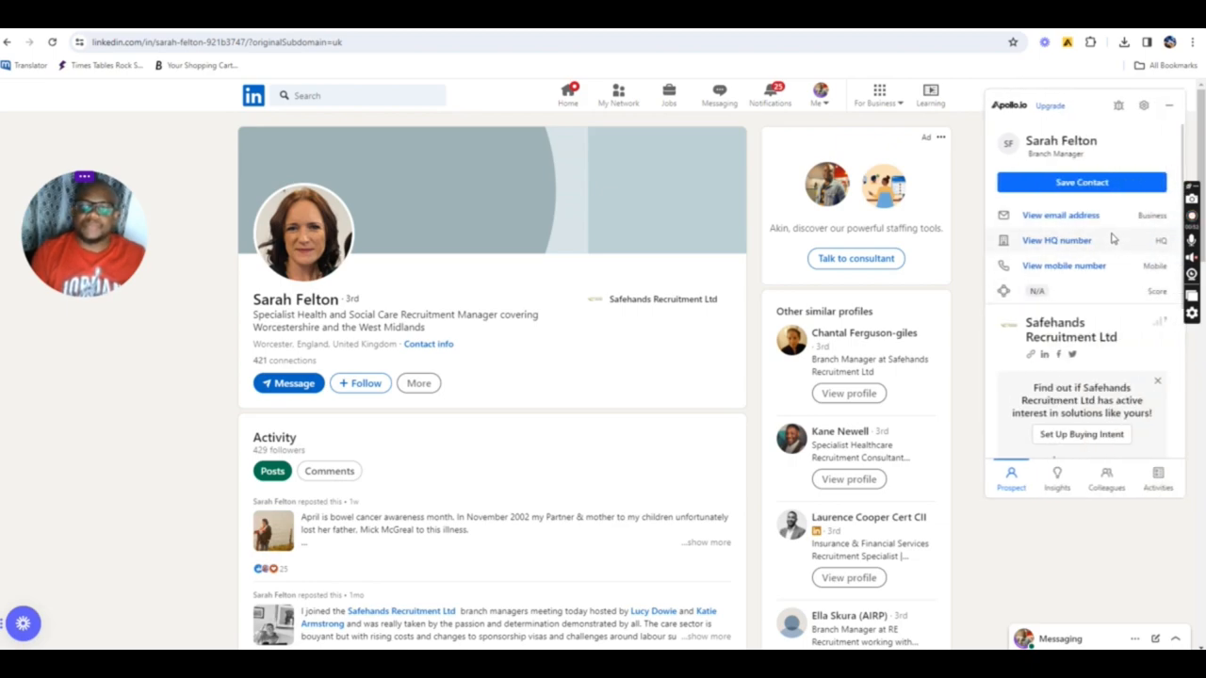
mouse_move(1028, 116)
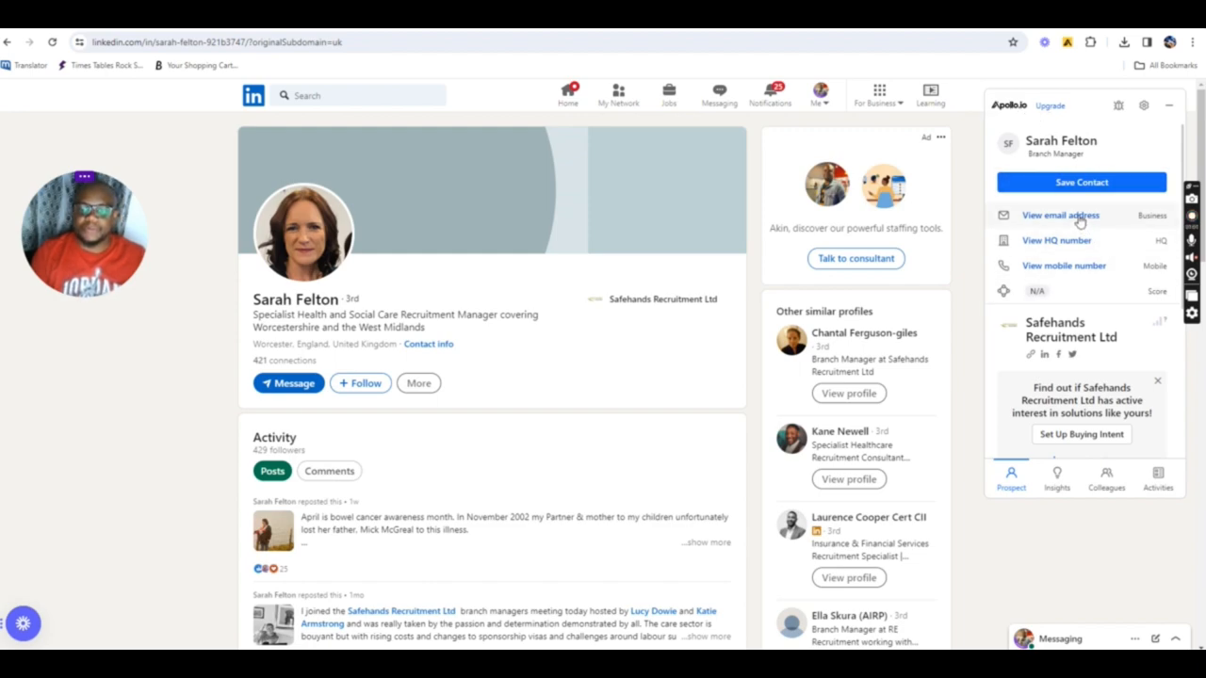
left_click(1081, 181)
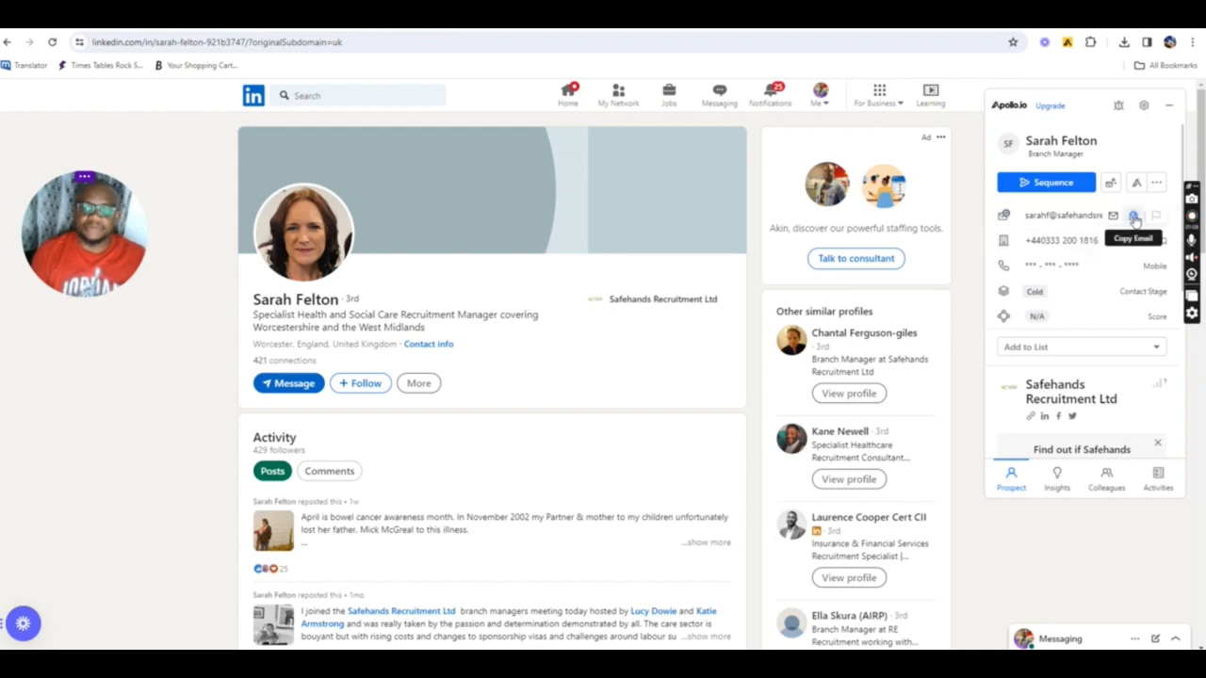
left_click(1135, 215)
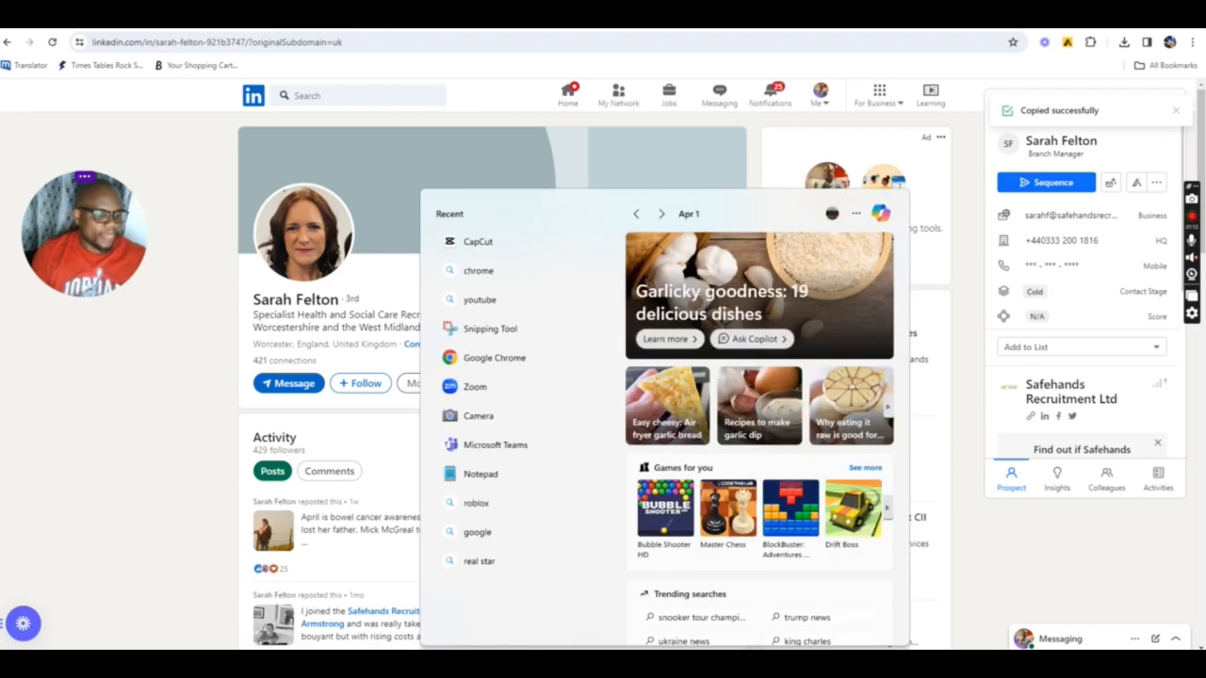
type("n")
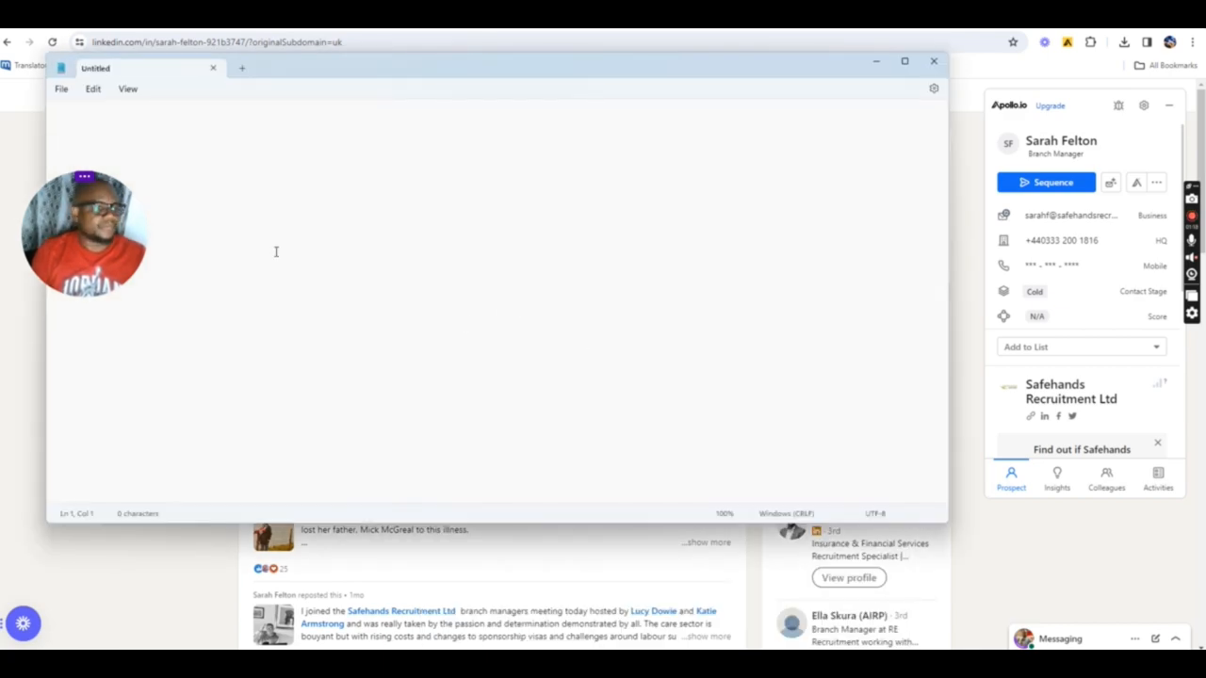
right_click(275, 253)
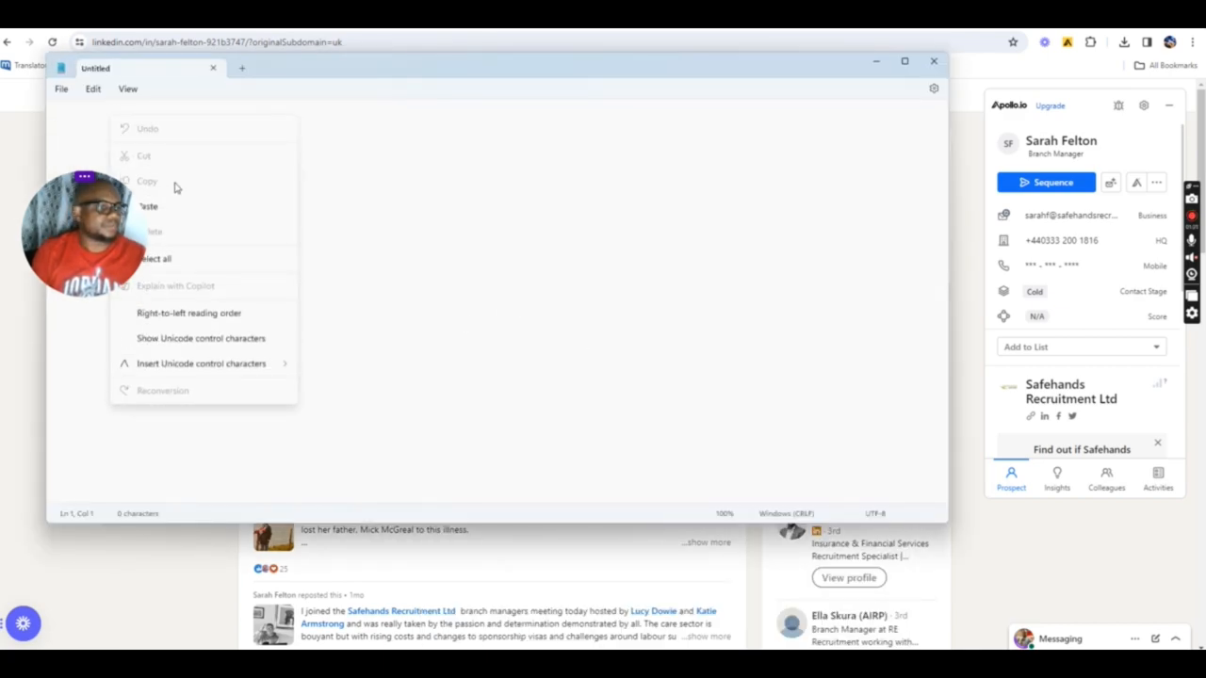
left_click(147, 206)
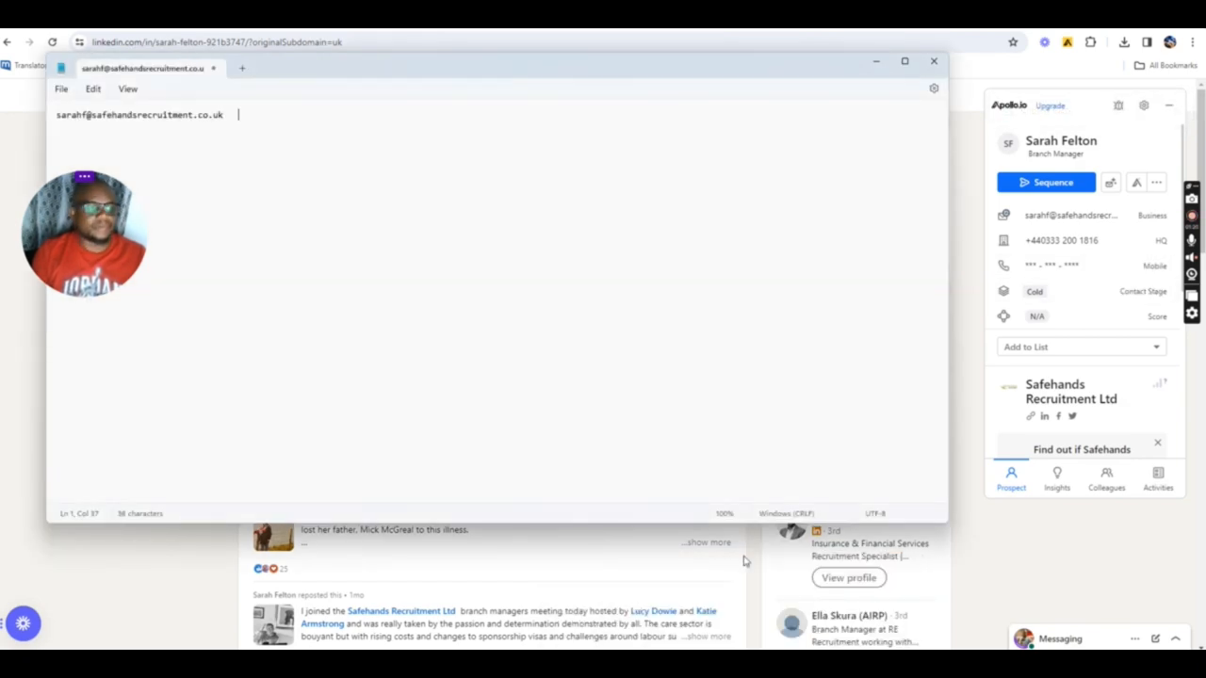
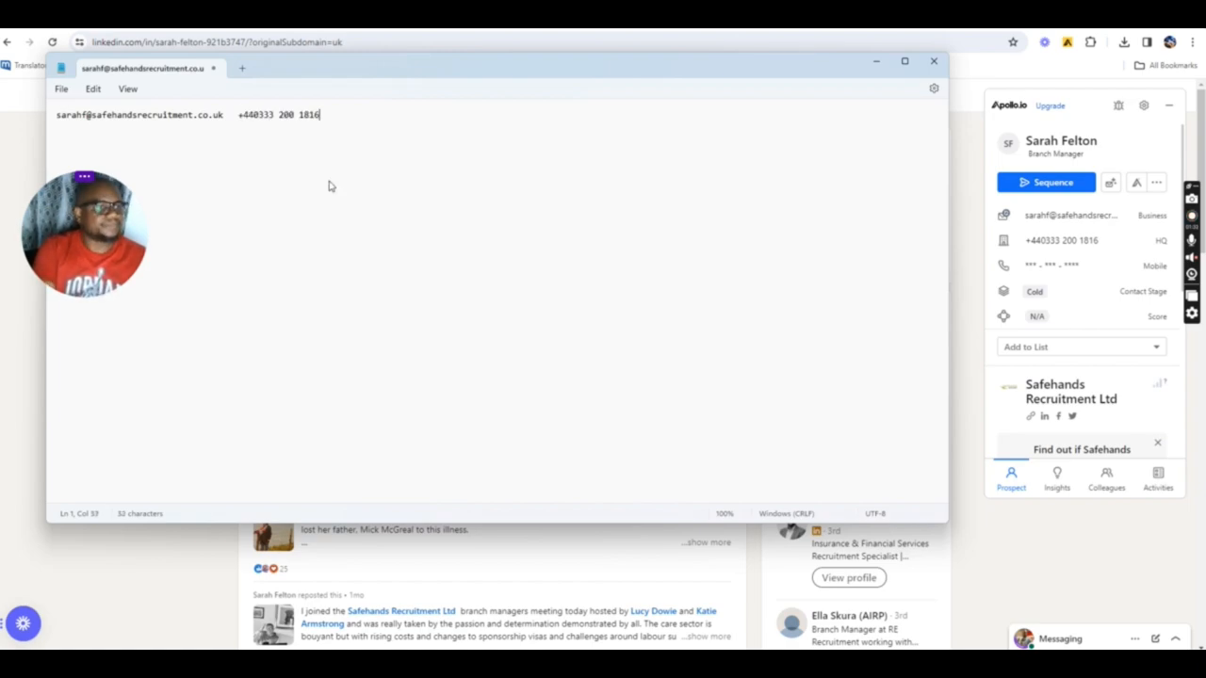
mouse_move(966, 430)
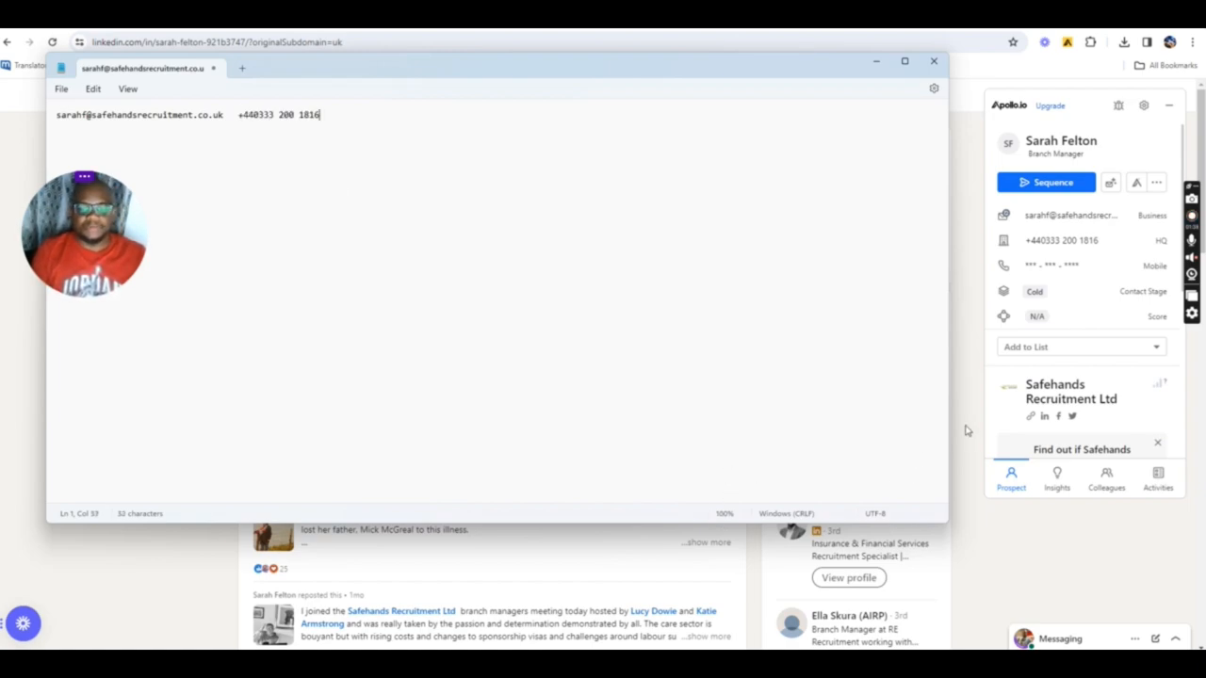
left_click(935, 60)
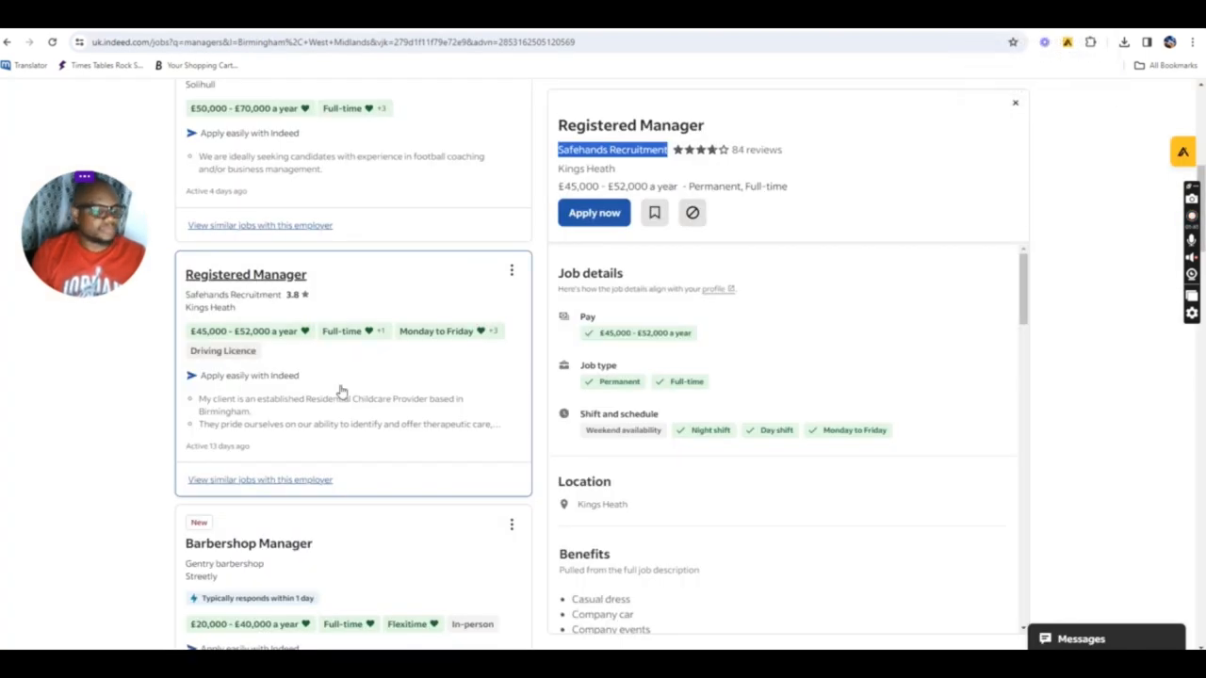
- Select employer Astons Coaches Limited from the PSV Transport Manager listing and search Google for it
scroll("down", 3)
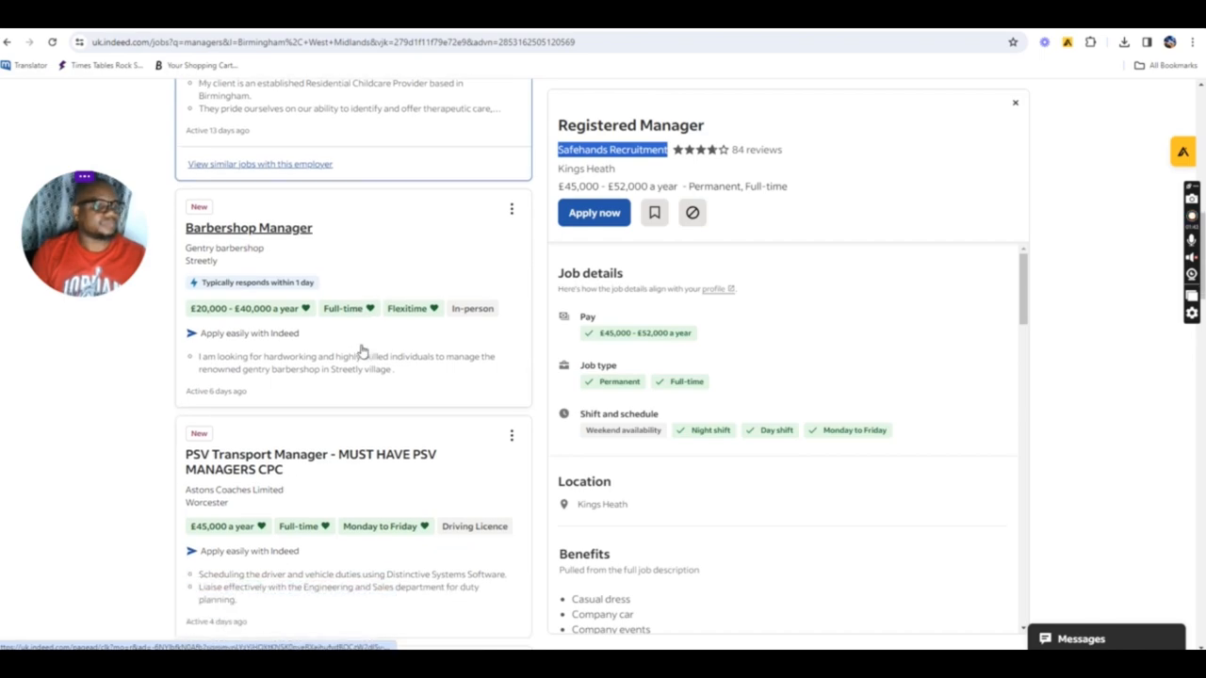
scroll("down", 3)
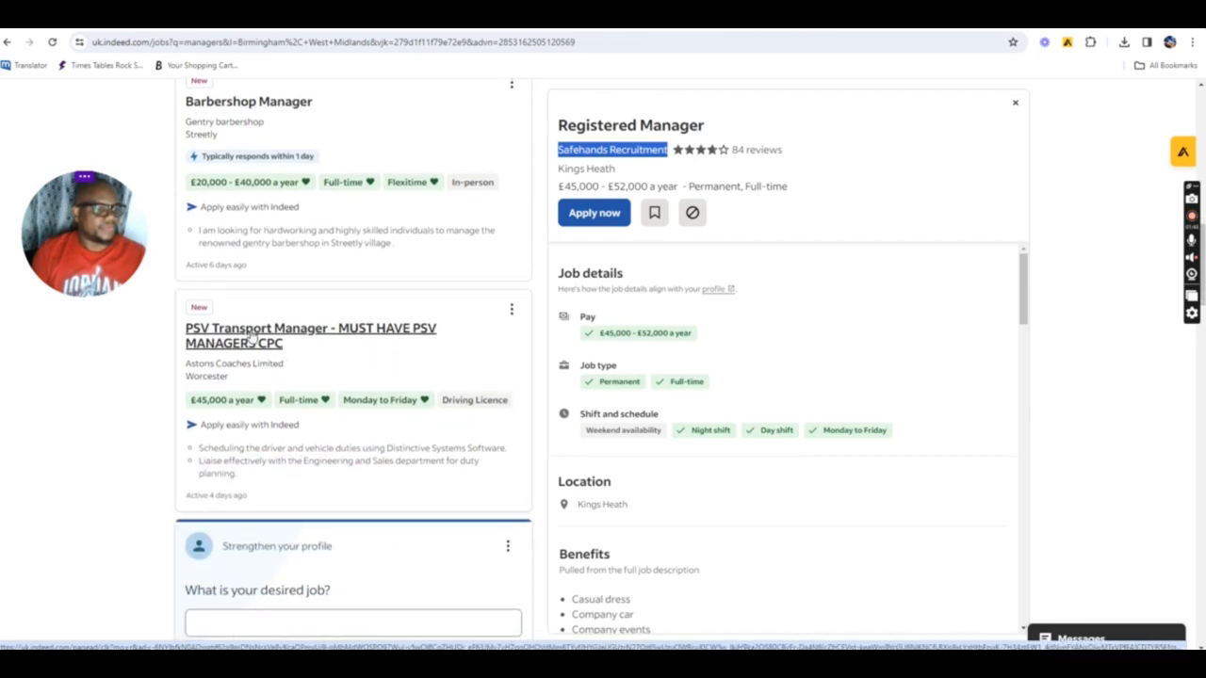
left_click(309, 335)
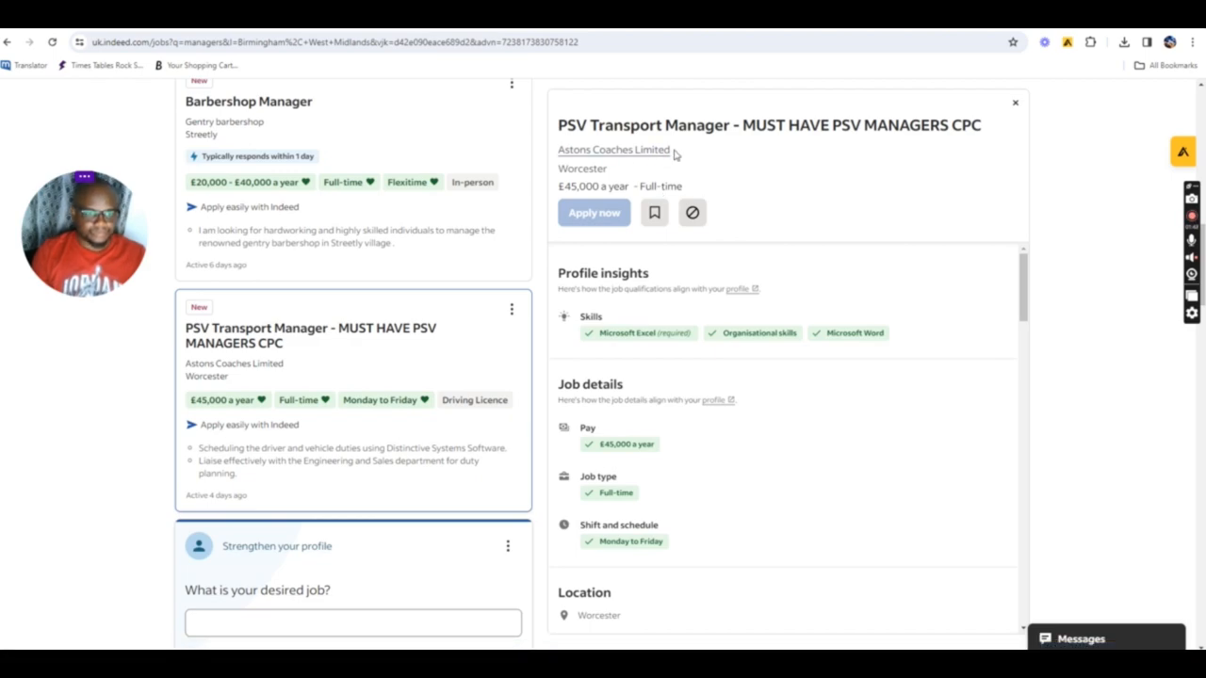
double_click(614, 148)
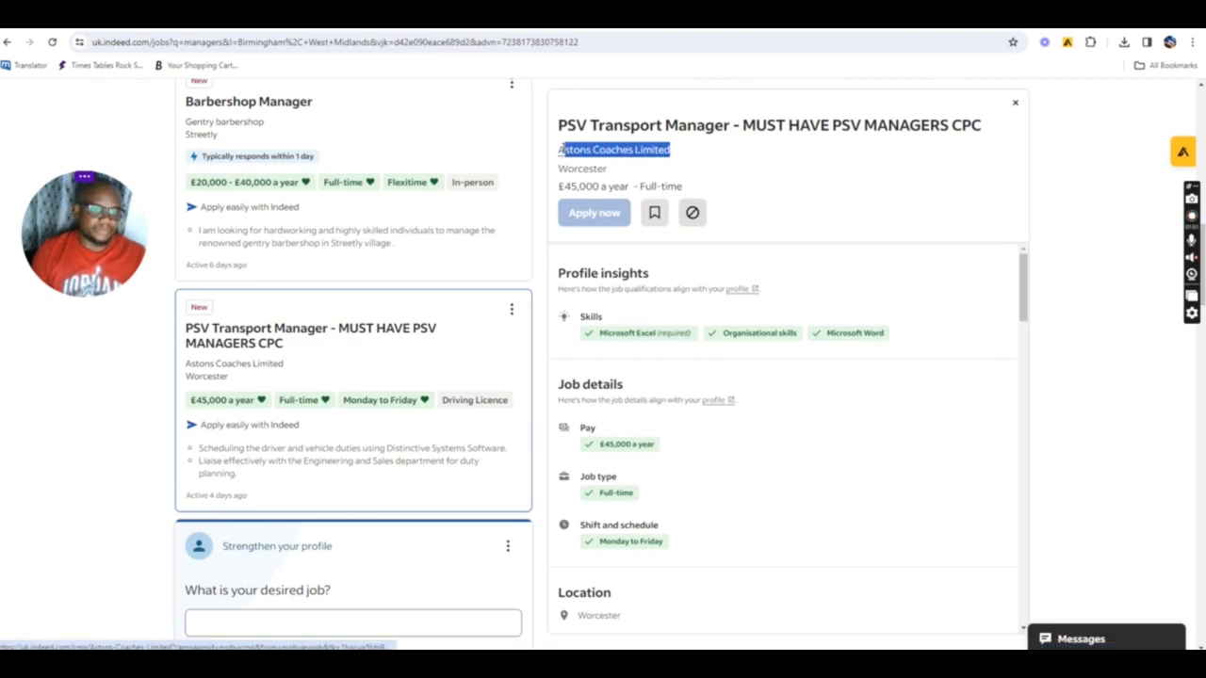
right_click(615, 149)
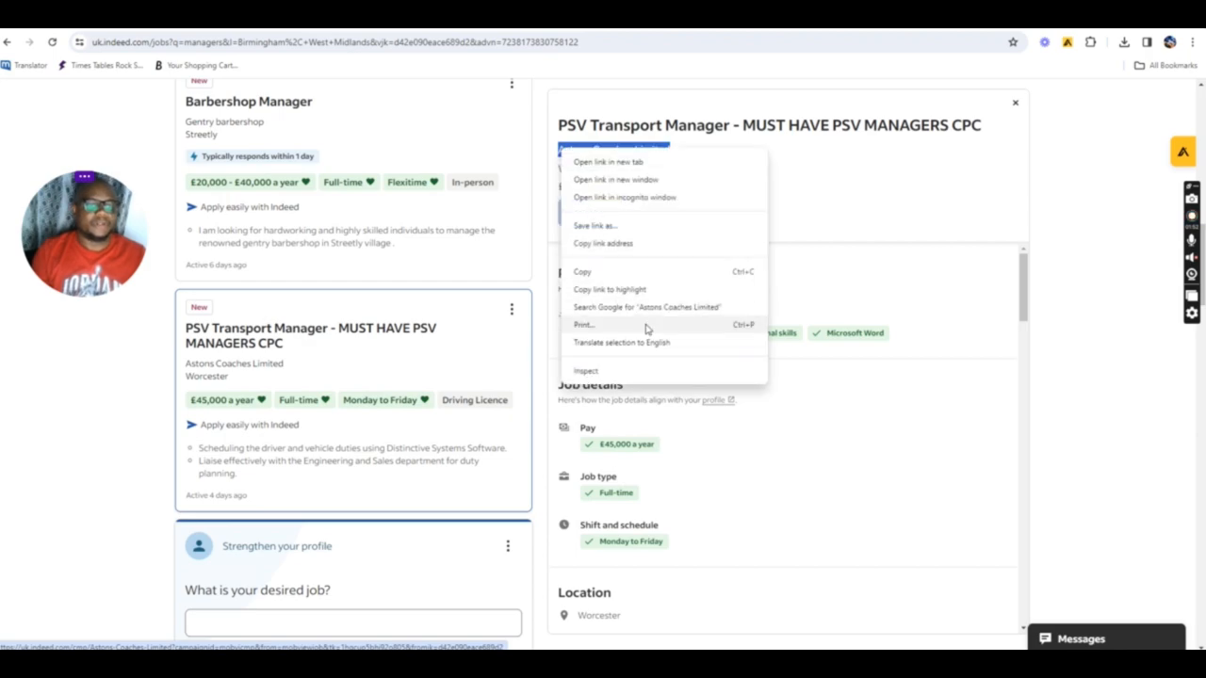
mouse_move(637, 309)
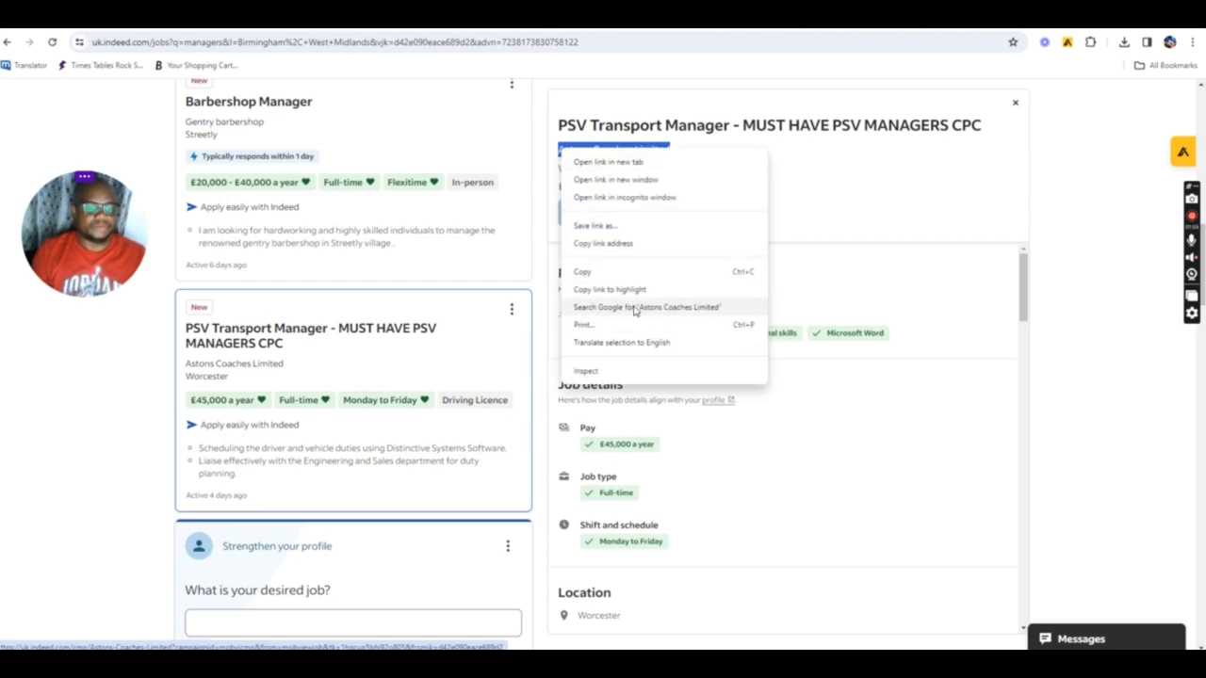
left_click(646, 307)
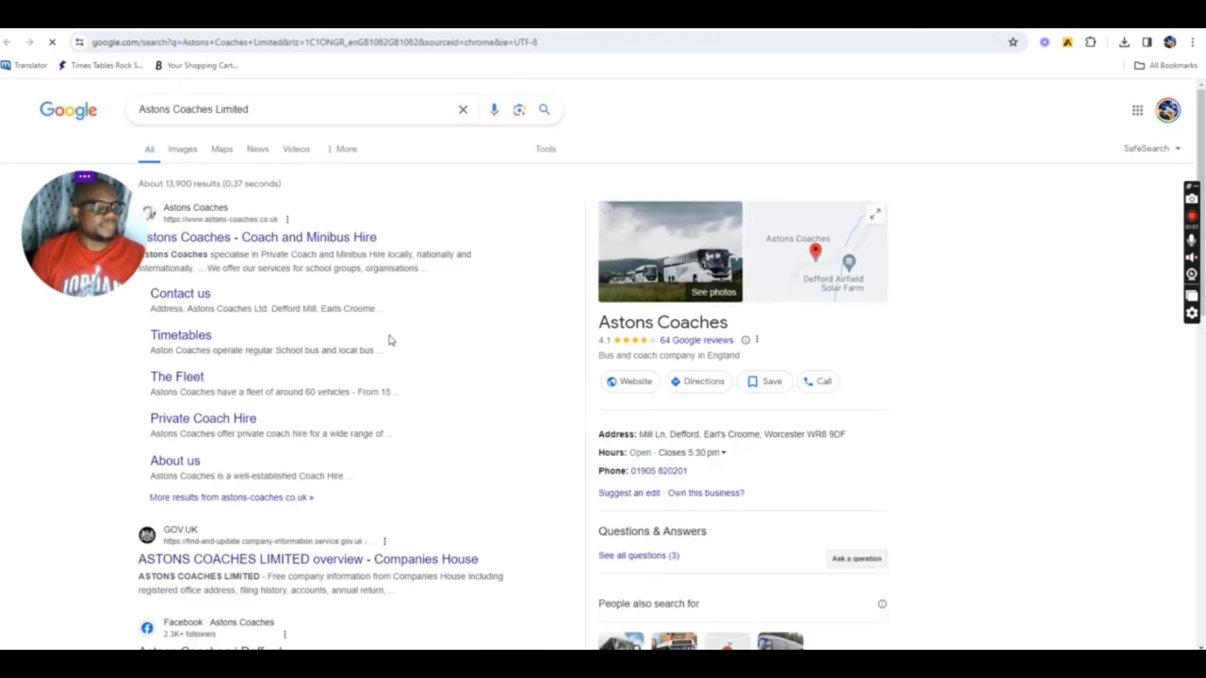
left_click(283, 108)
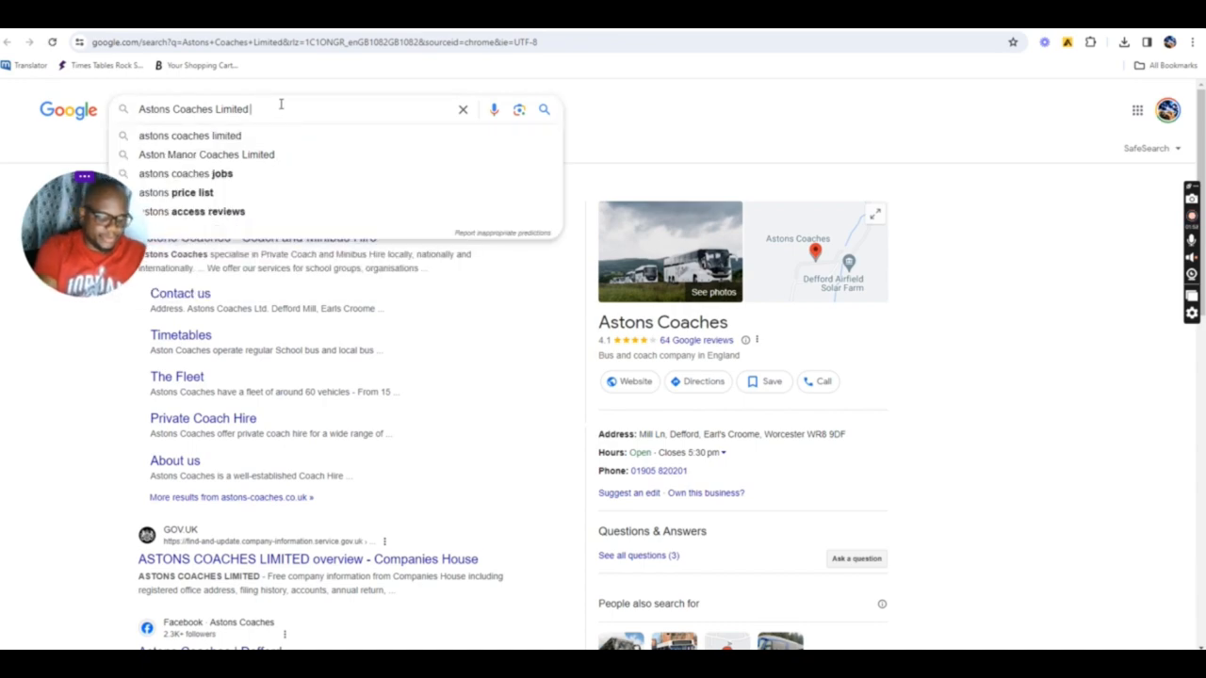
type("linke")
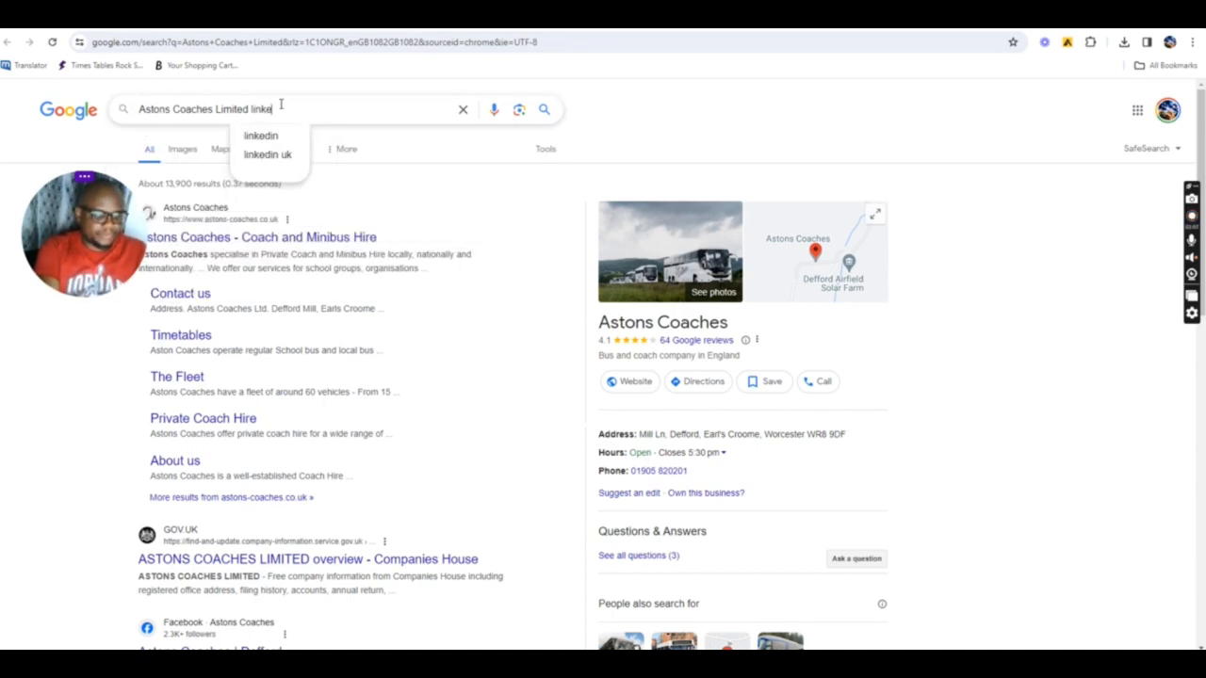
type("m")
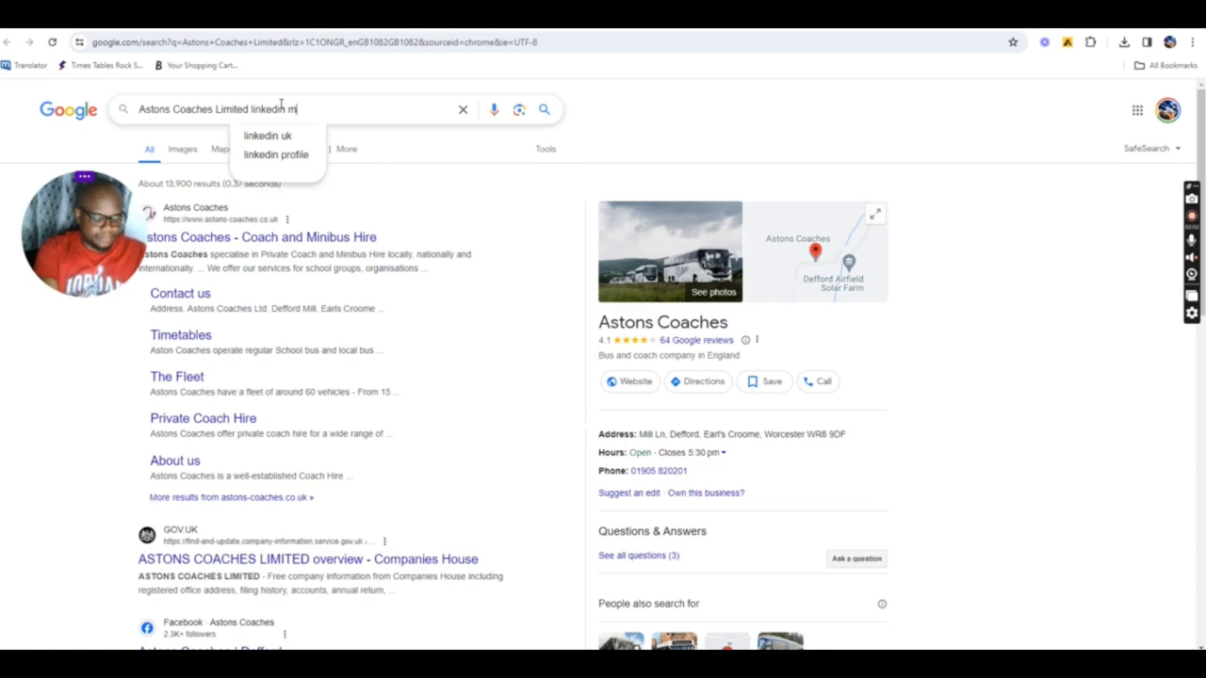
key("Return")
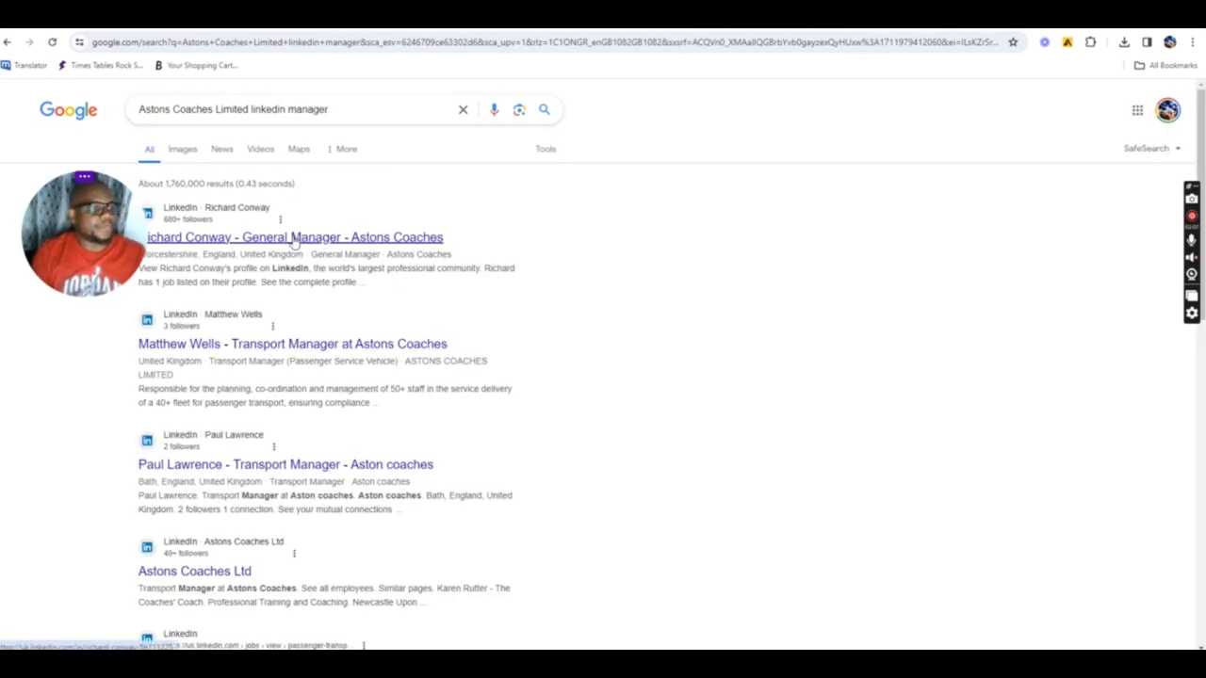
left_click(294, 237)
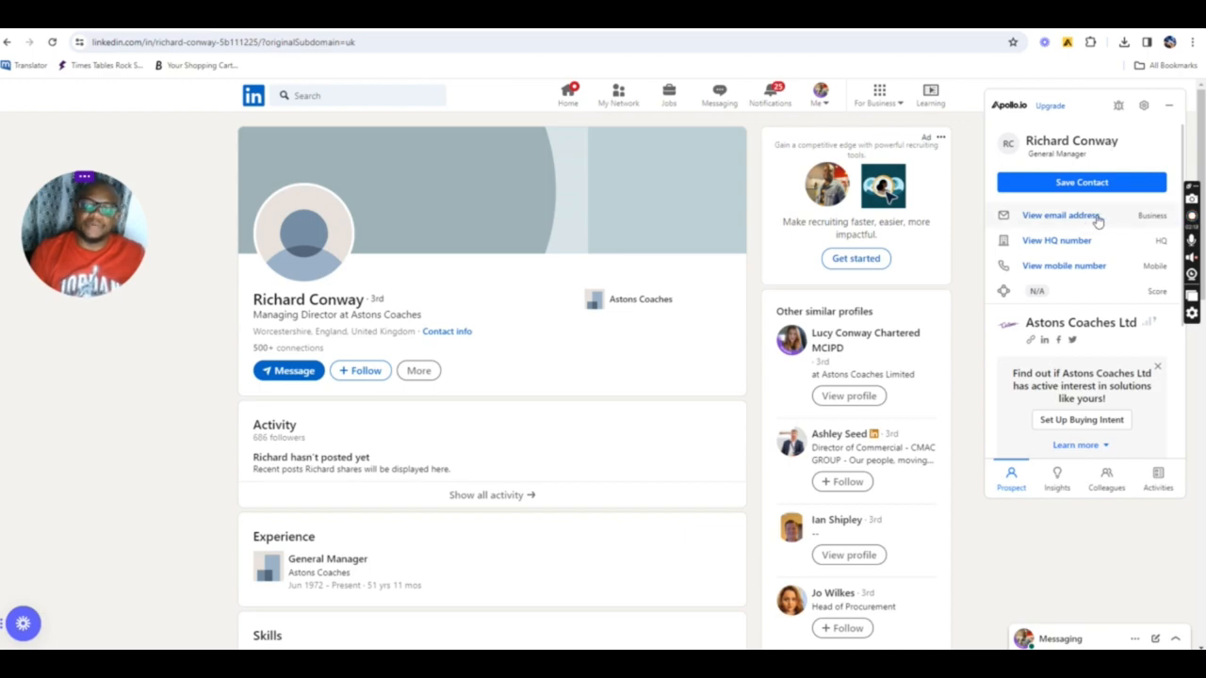
left_click(1059, 215)
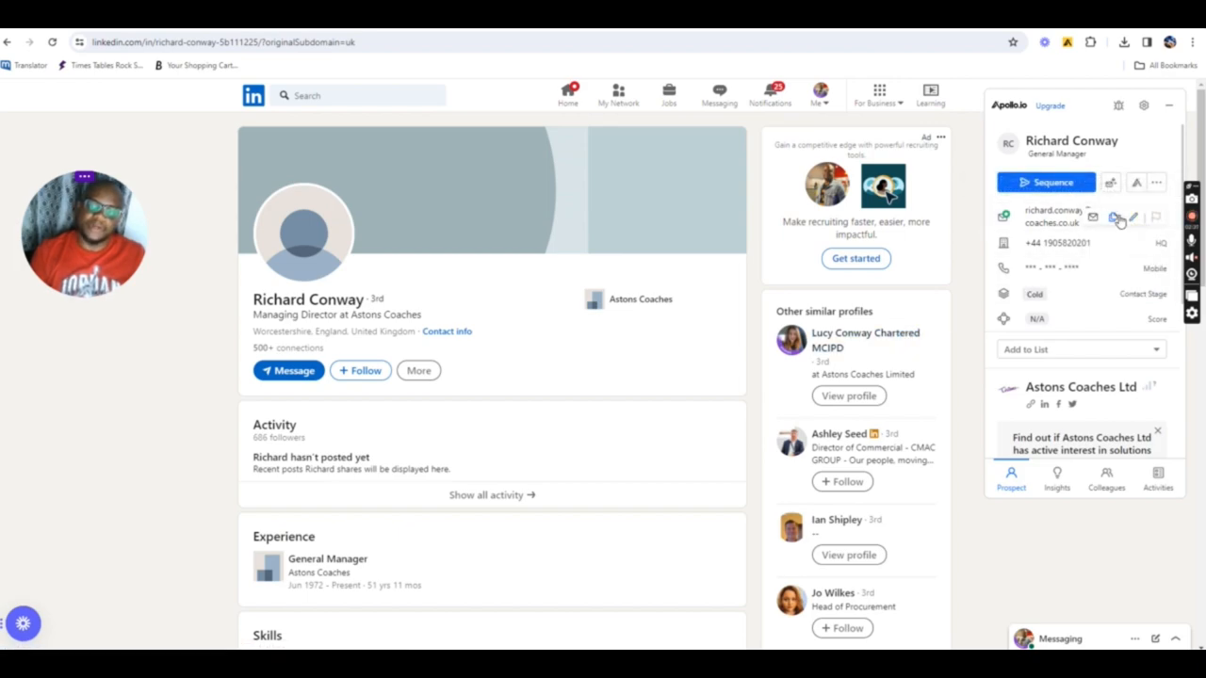
mouse_move(1115, 217)
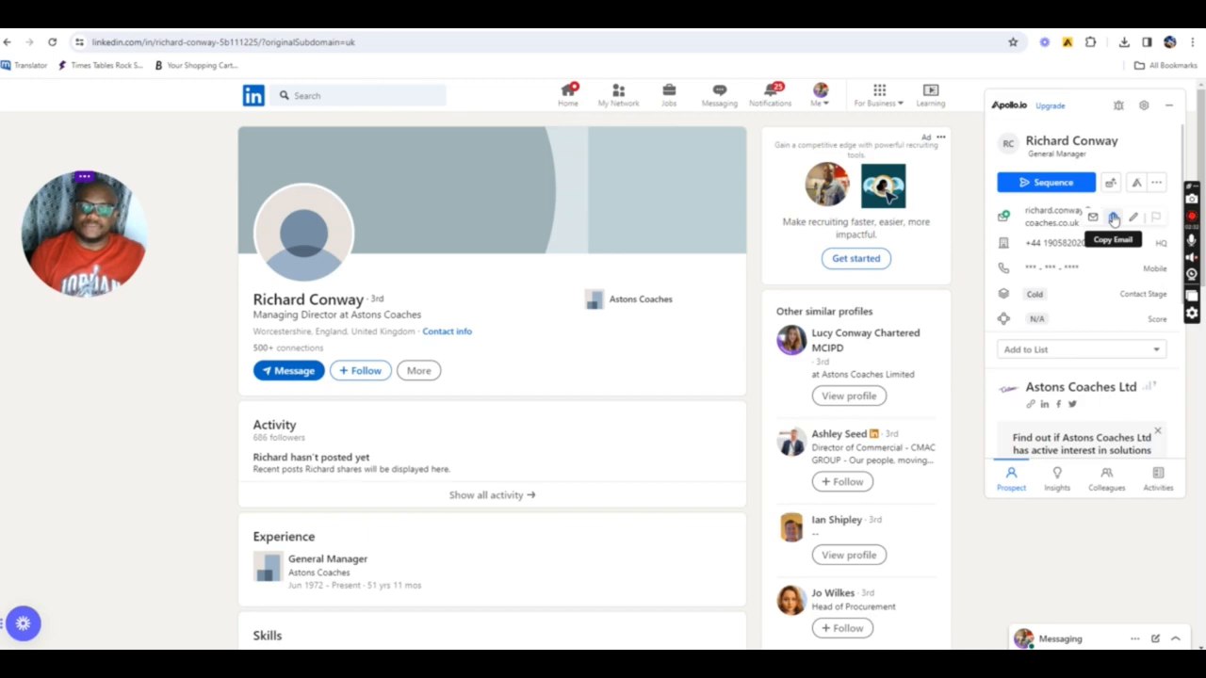
left_click(1113, 217)
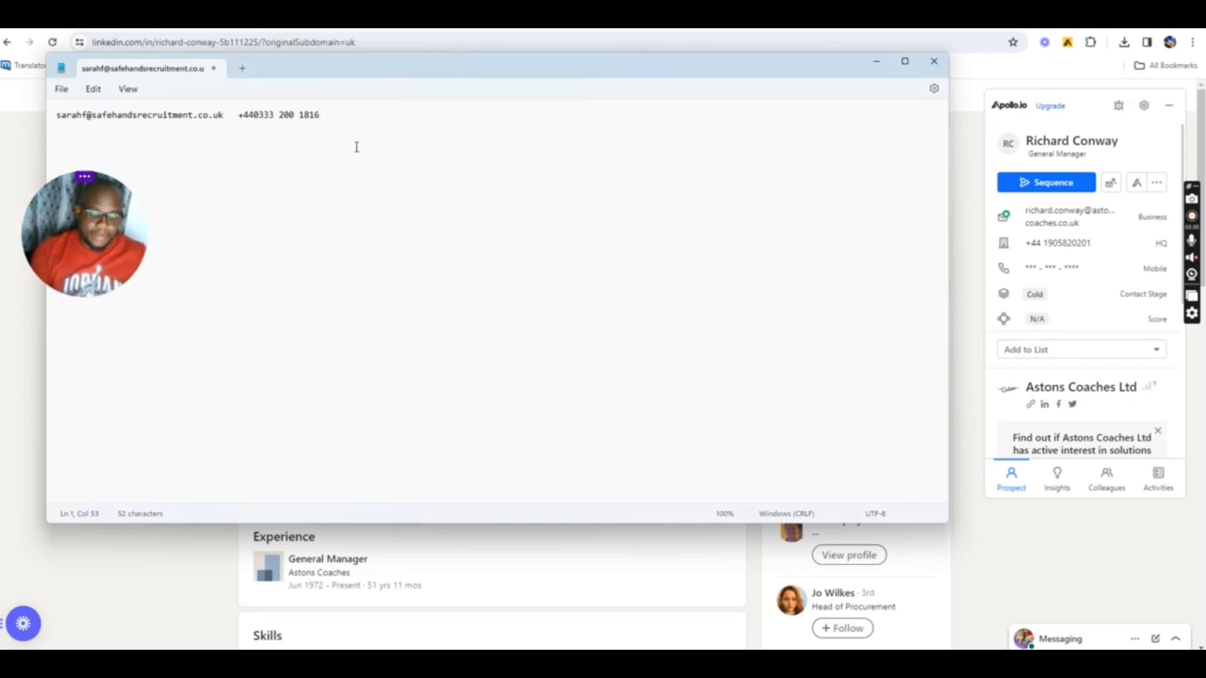
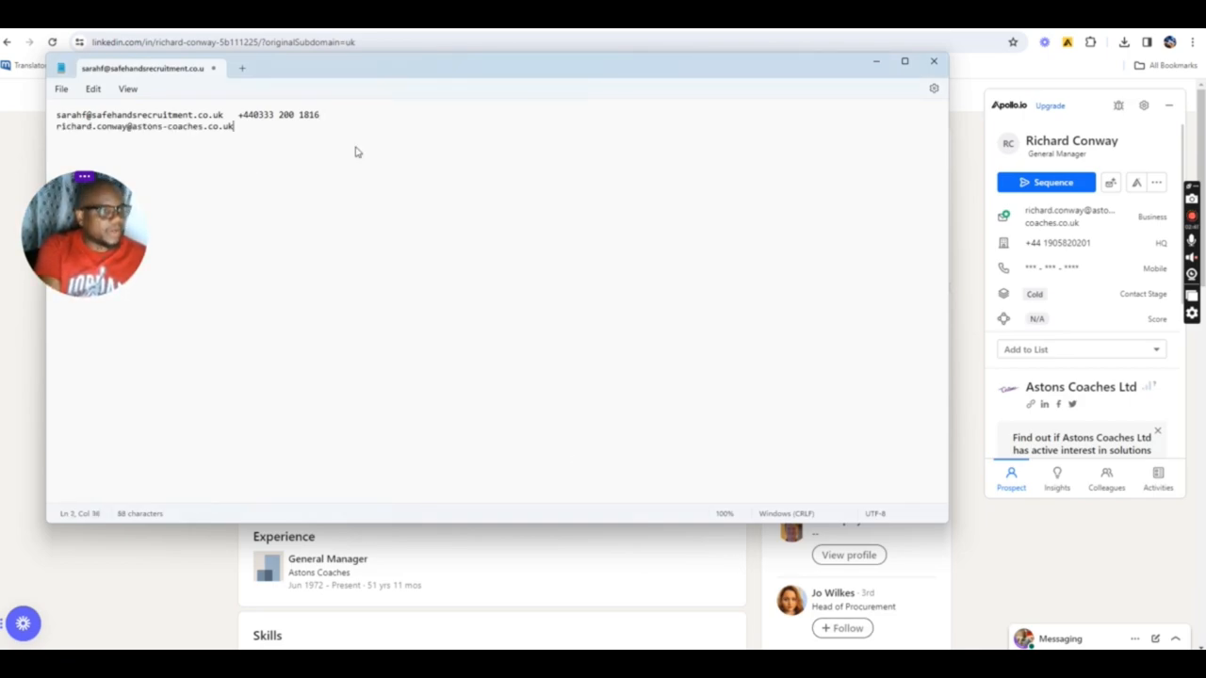
mouse_move(1093, 248)
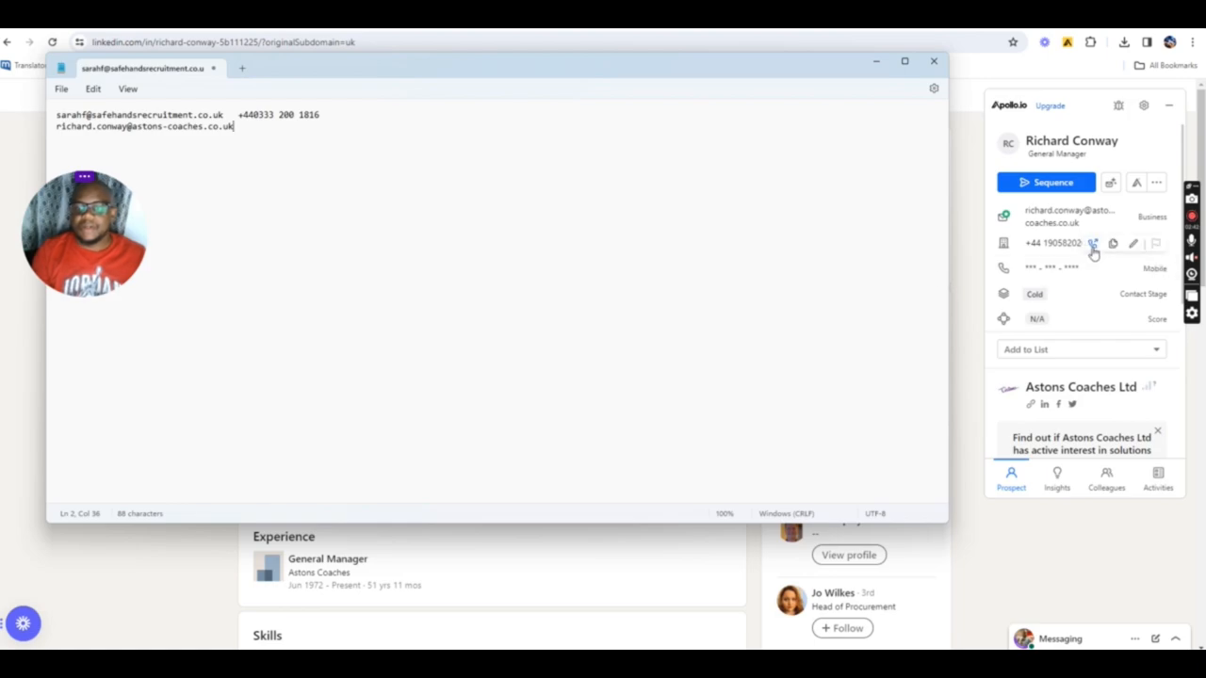
left_click(1112, 243)
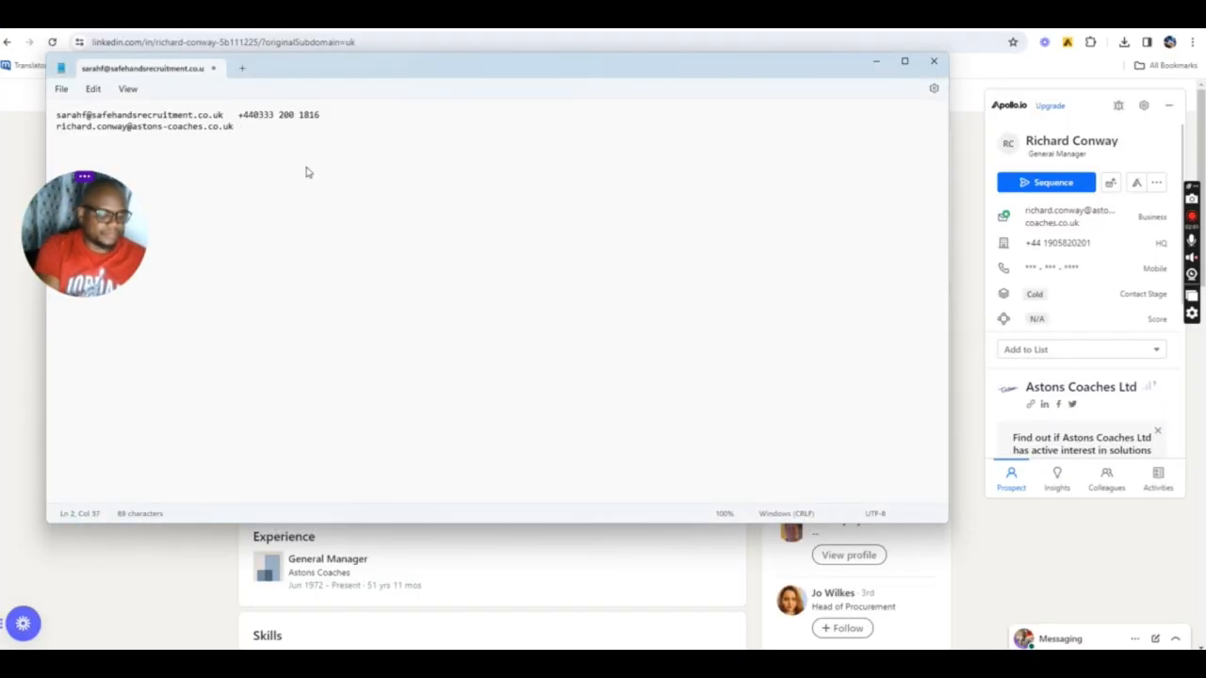
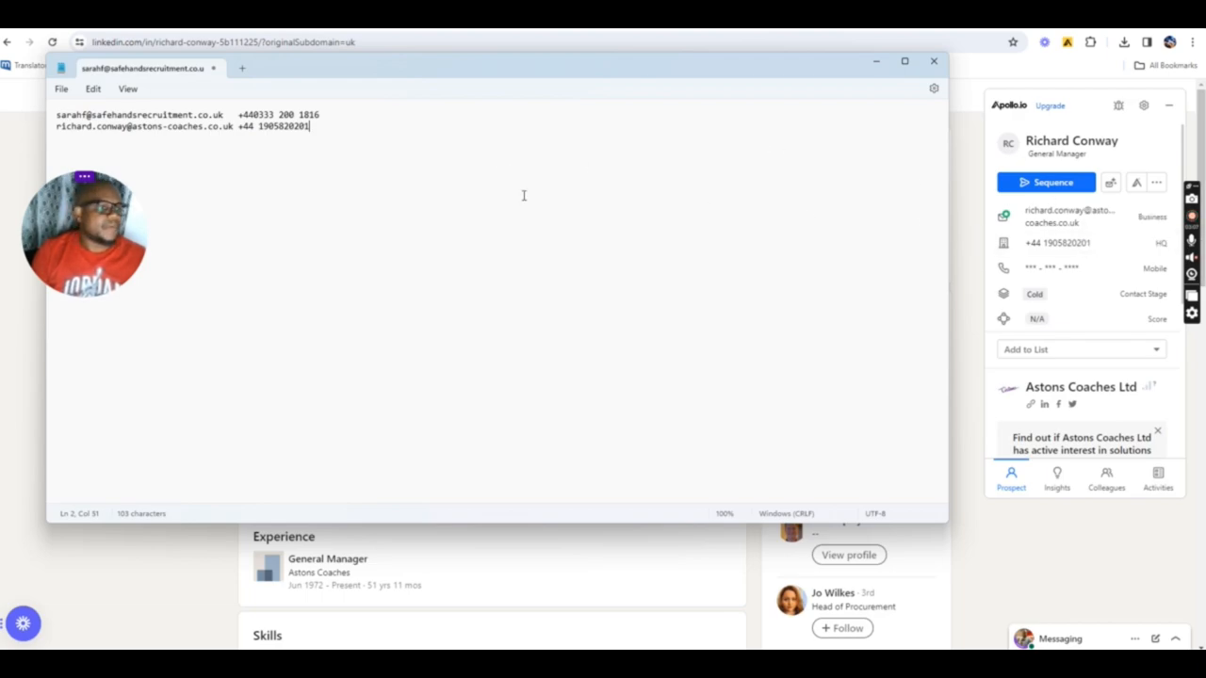
mouse_move(347, 184)
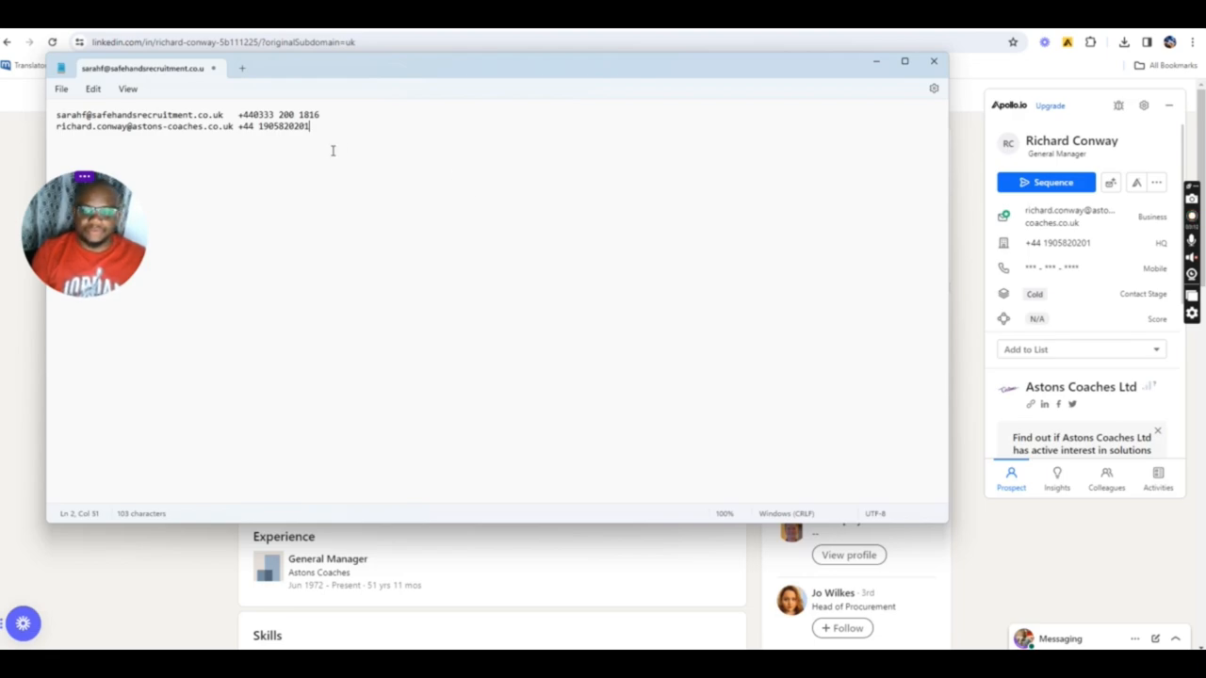
mouse_move(584, 177)
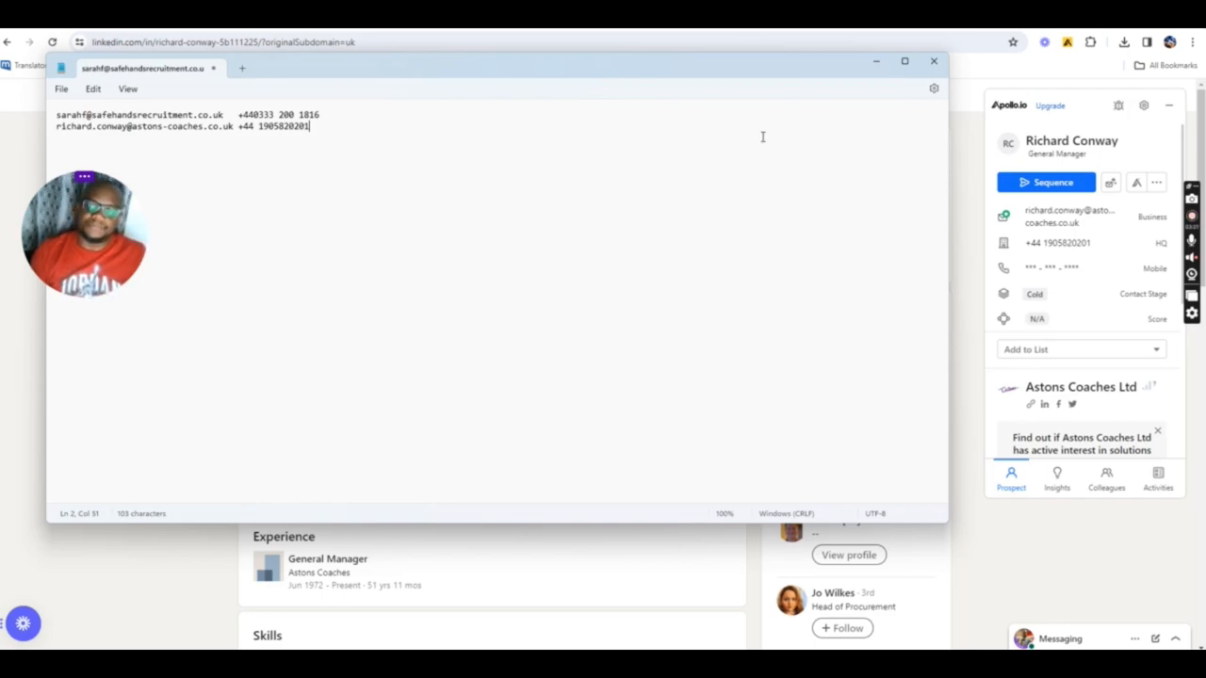
mouse_move(769, 186)
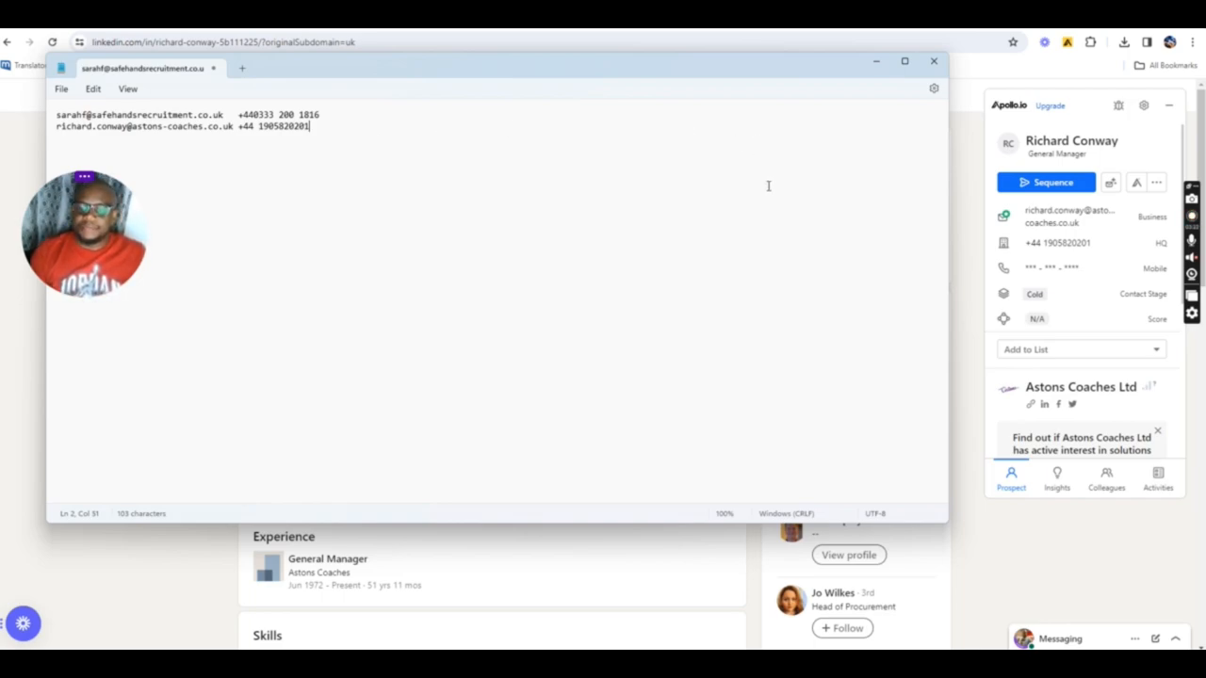
mouse_move(897, 153)
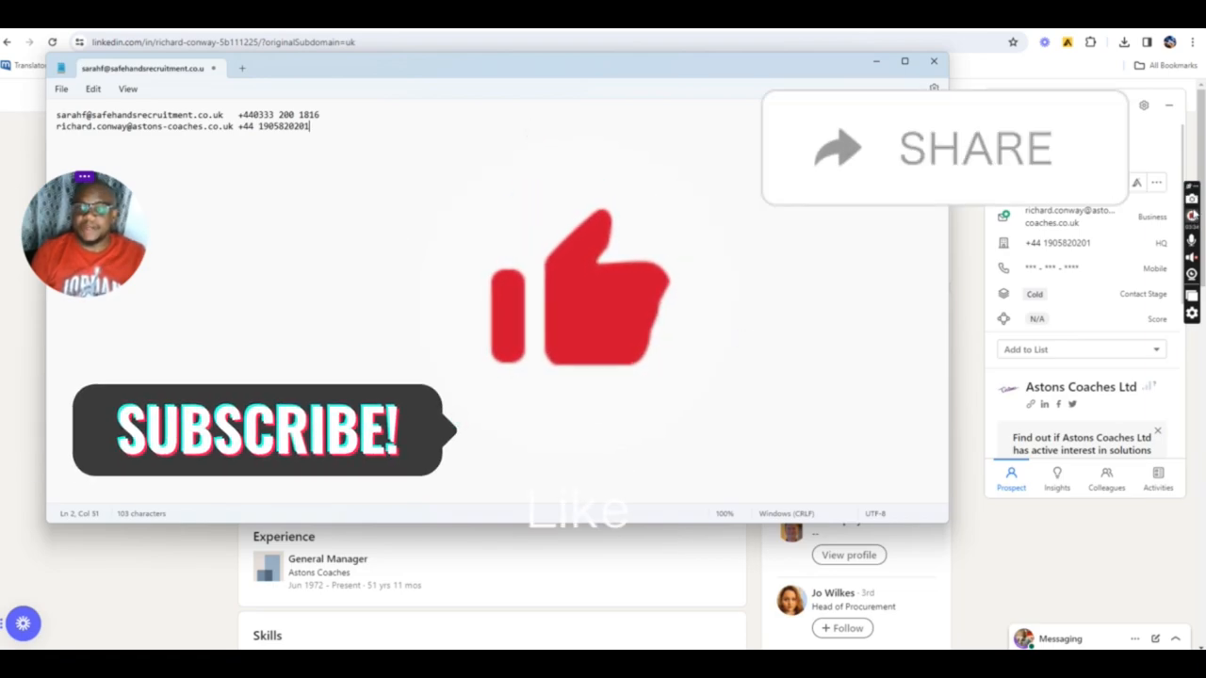
mouse_move(1191, 196)
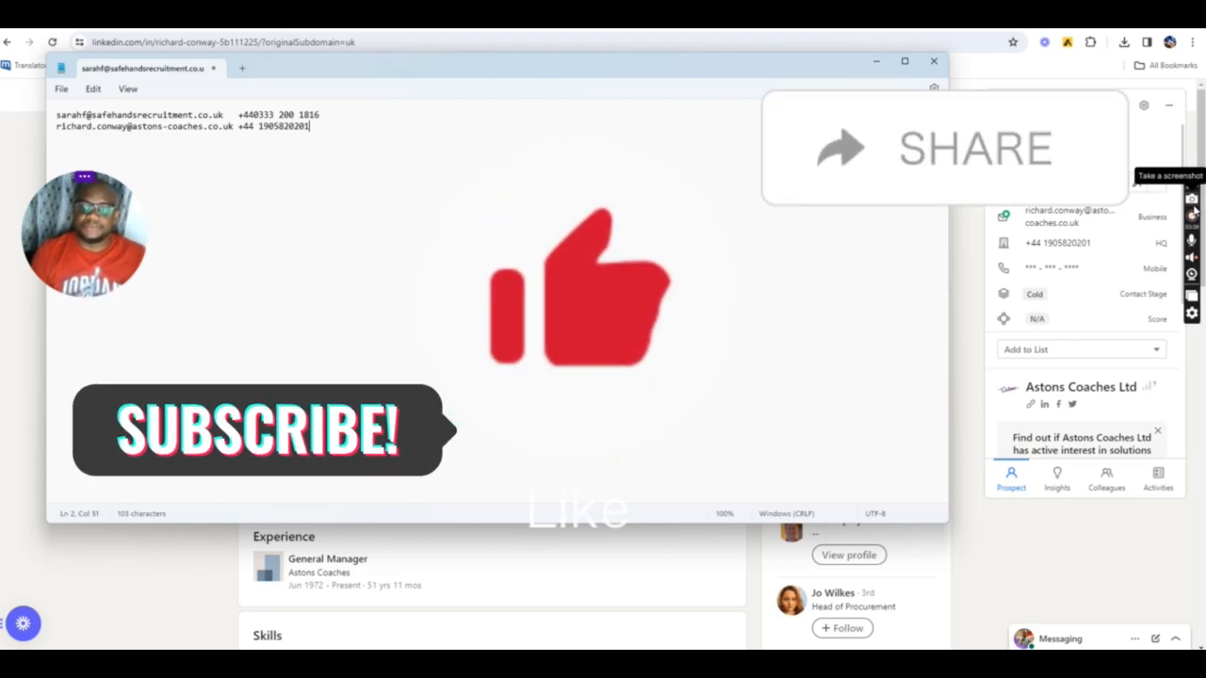